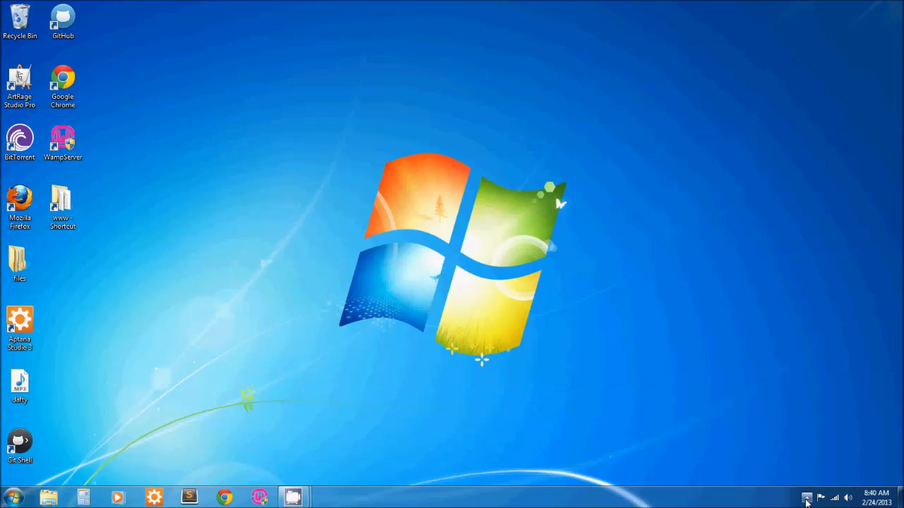
Step: Open Apache's httpd.conf from the WampServer tray menu
click(806, 497)
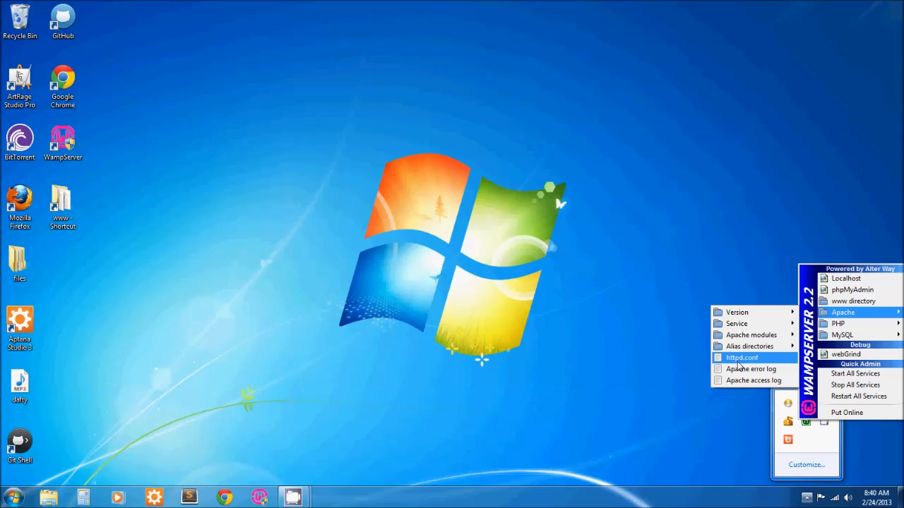
click(741, 357)
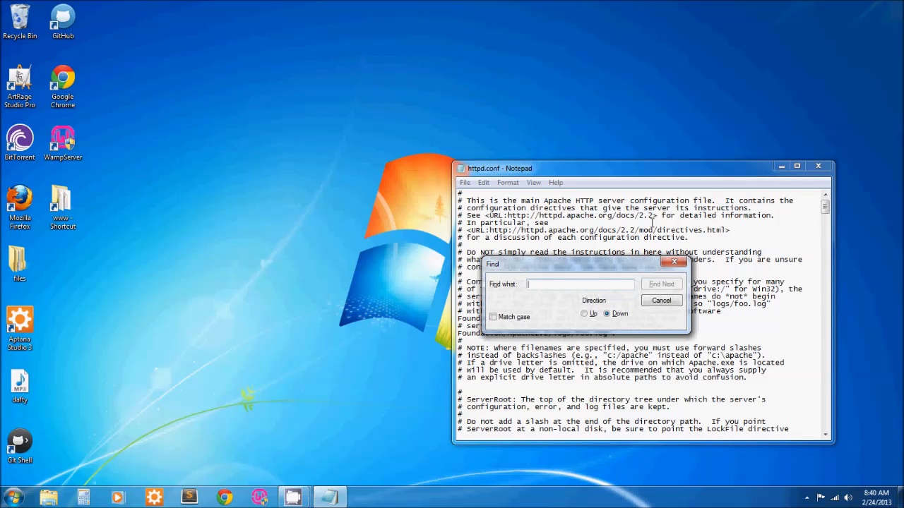
Step: Find every VirtualHost occurrence downward through httpd.conf until the not-found message
text(Virtus)
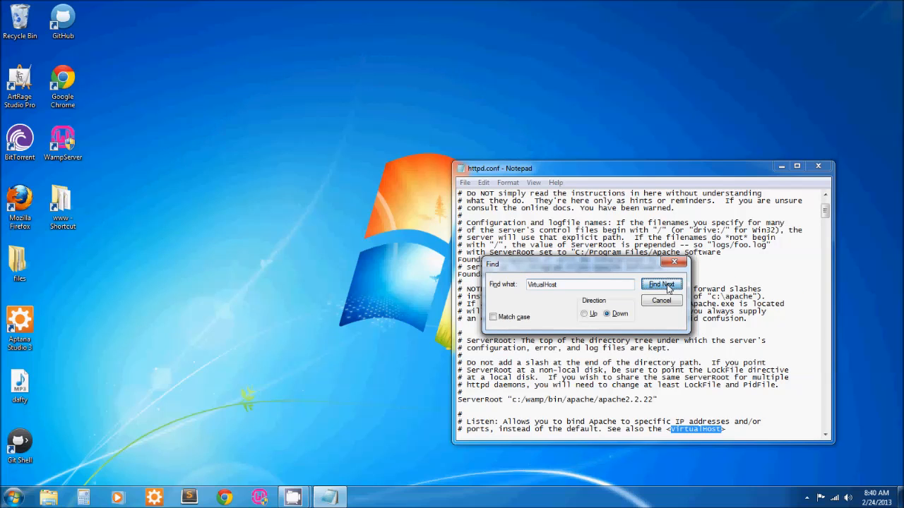
click(661, 284)
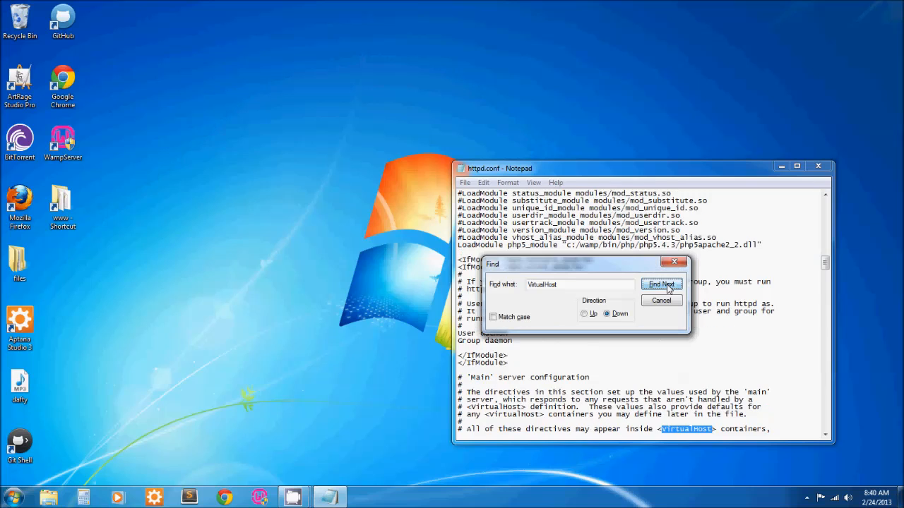
click(661, 284)
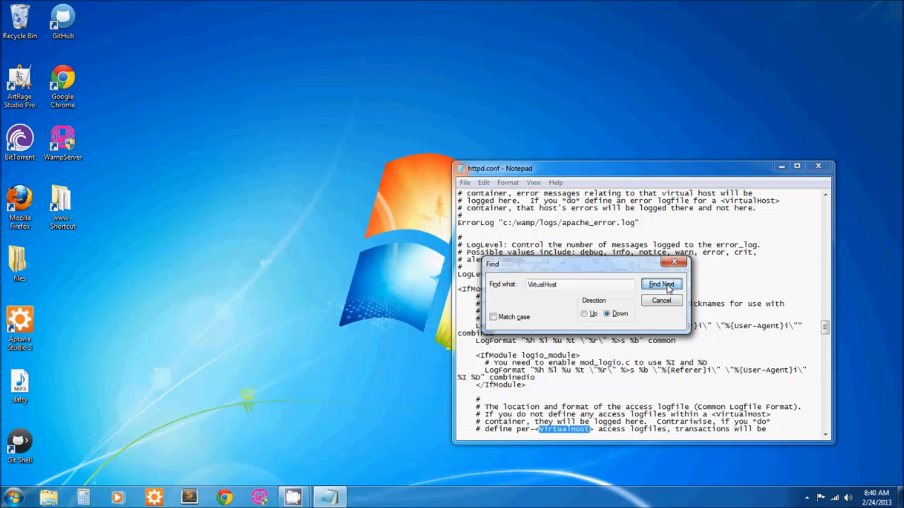
click(661, 286)
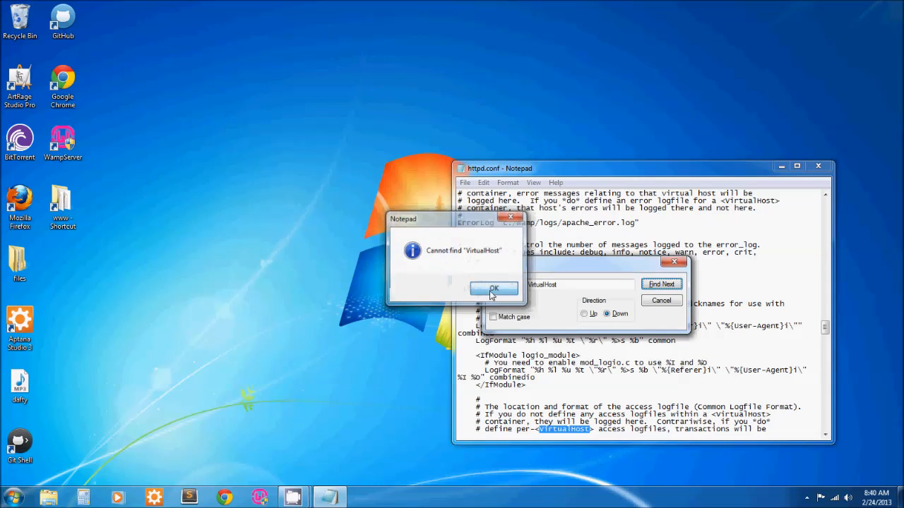
click(494, 288)
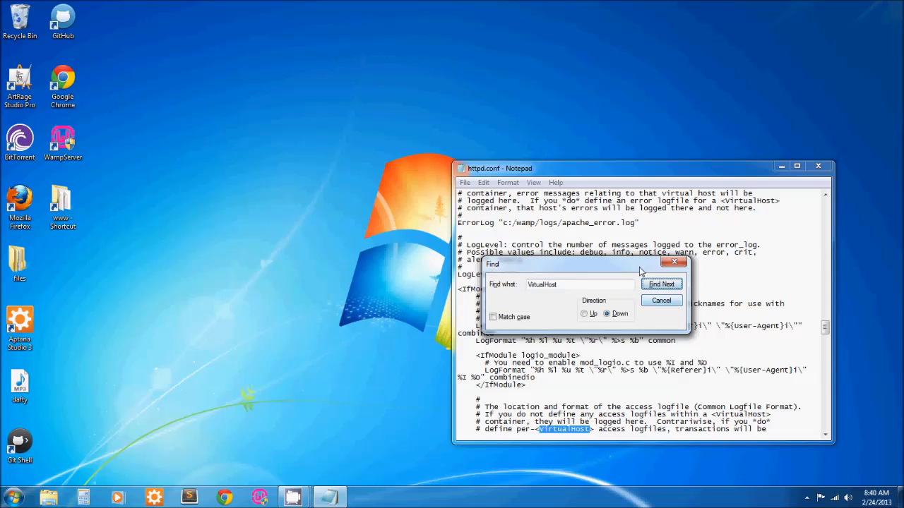
Step: Search upward for VirtualHost back to the top and dismiss the not-found message
click(661, 284)
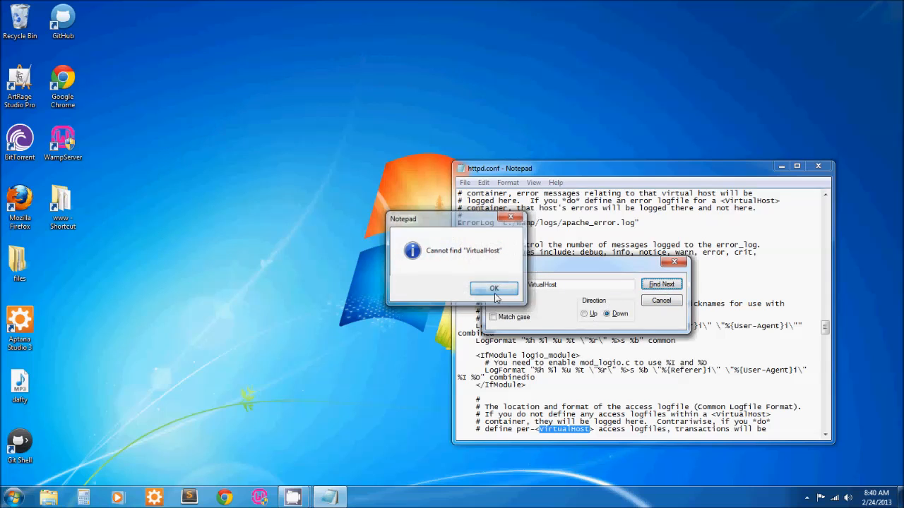
click(495, 288)
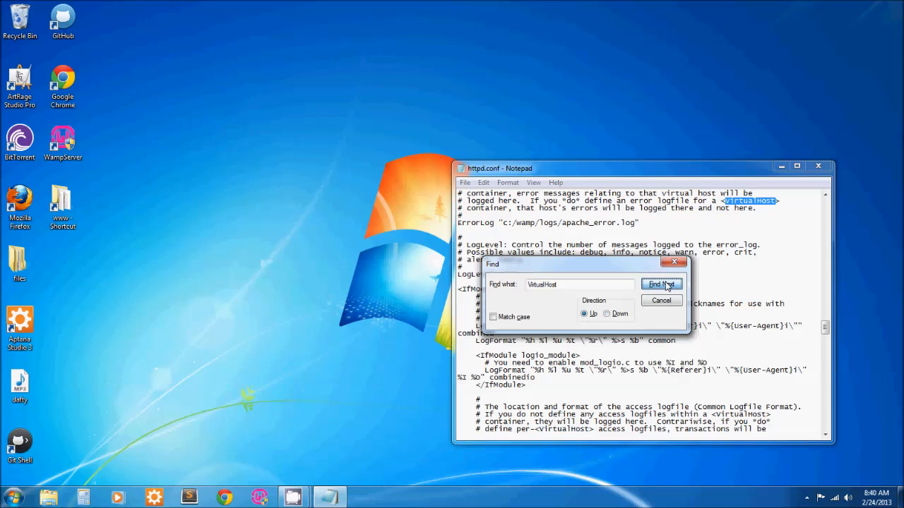
click(661, 284)
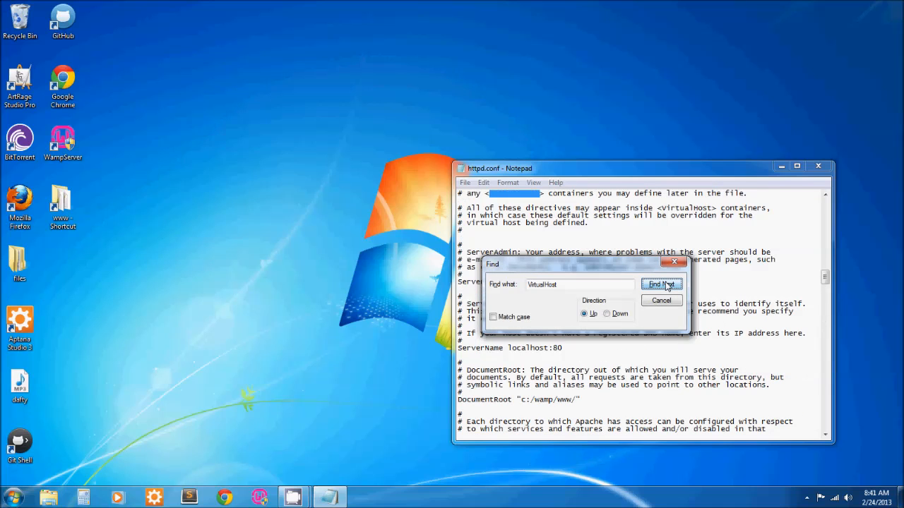
click(661, 284)
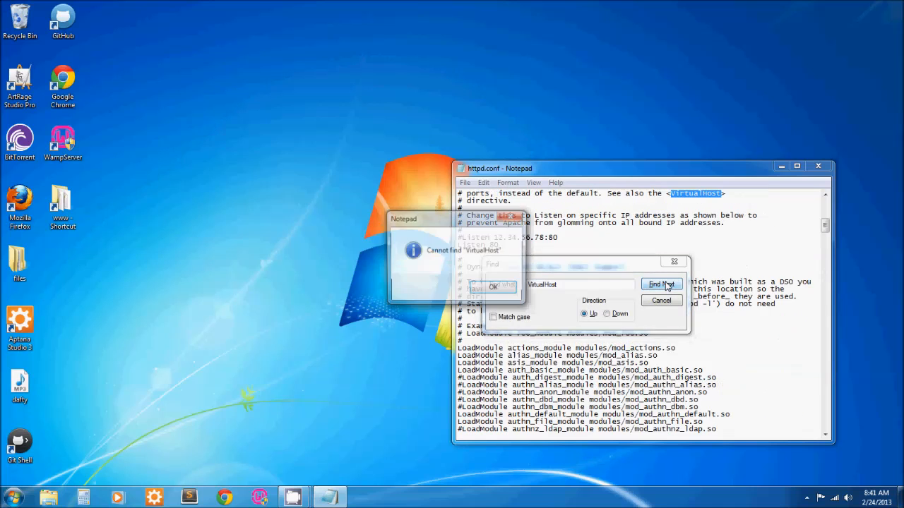
click(493, 287)
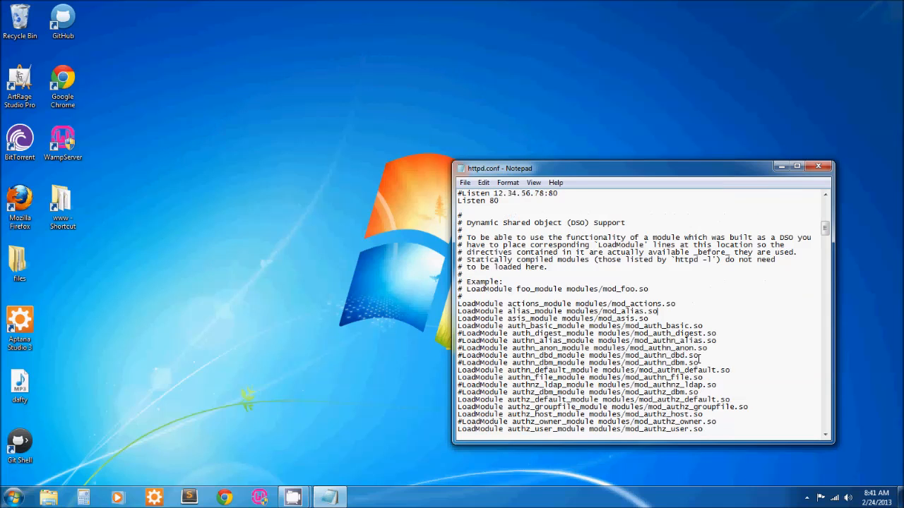
Step: Locate the '# Virtual hosts' Include conf/extra/httpd-vhosts.conf line near the end of httpd.conf
scroll(down, 3)
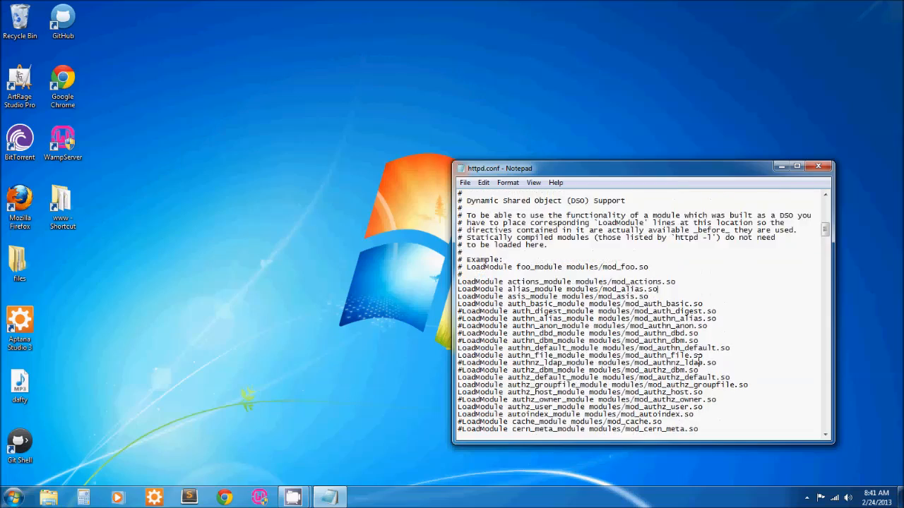
scroll(down, 3)
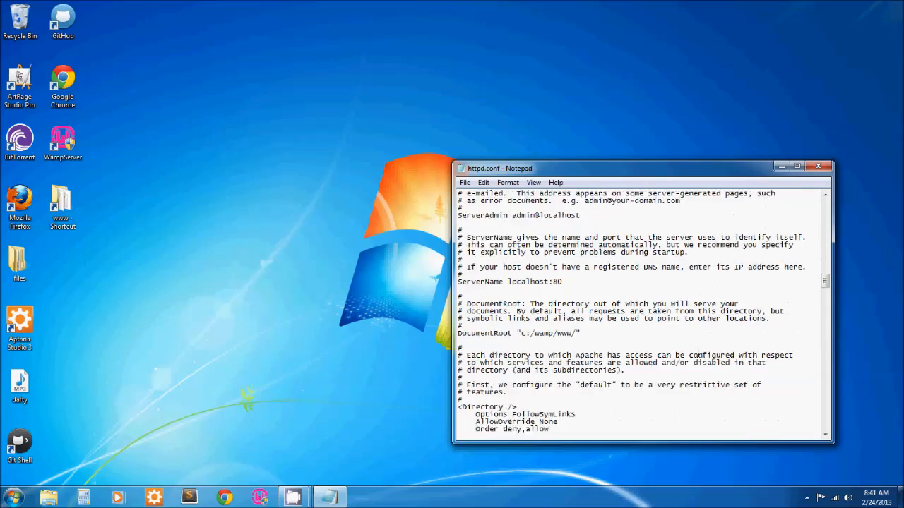
scroll(down, 3)
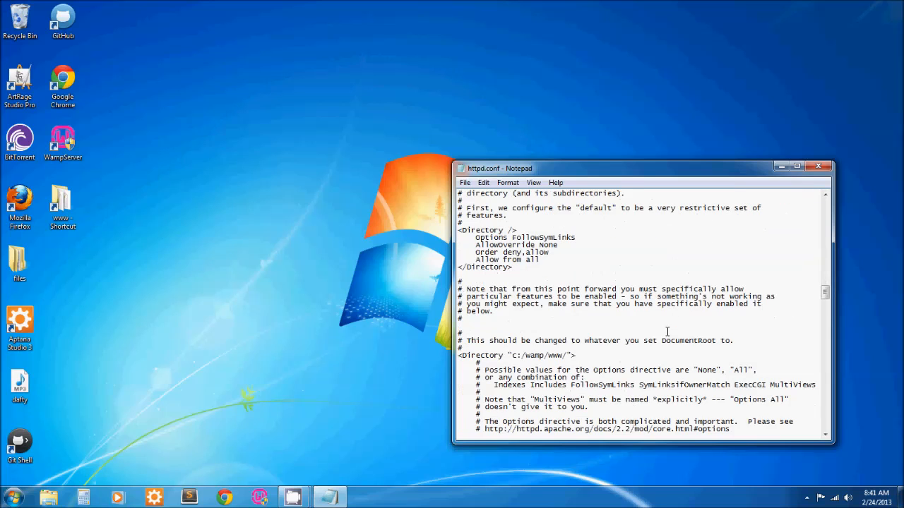
scroll(down, 3)
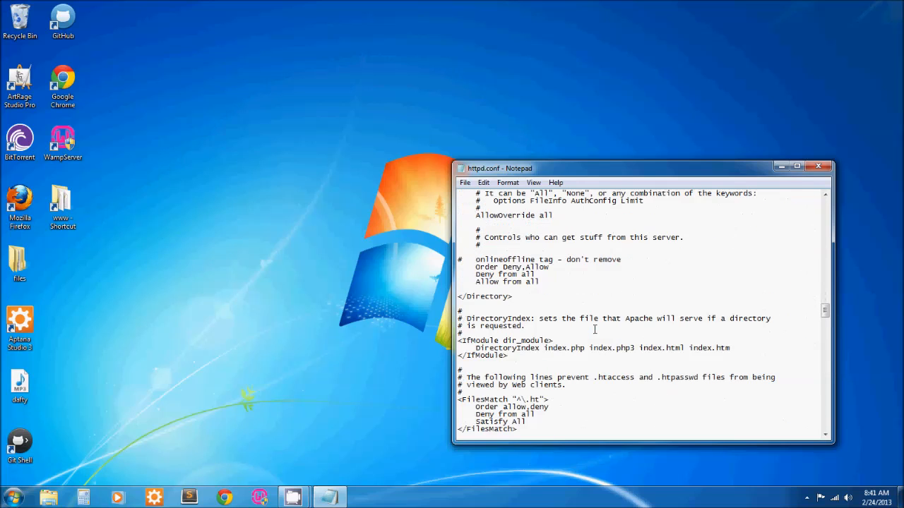
scroll(down, 3)
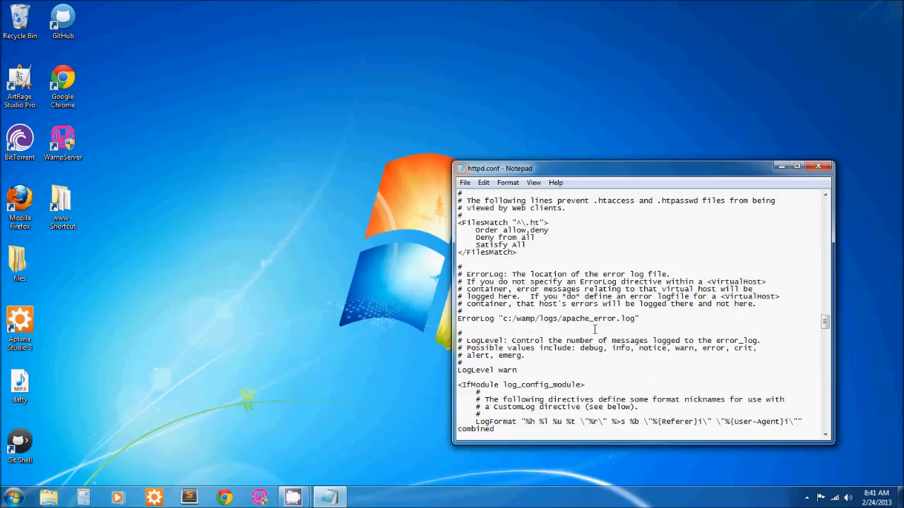
scroll(down, 3)
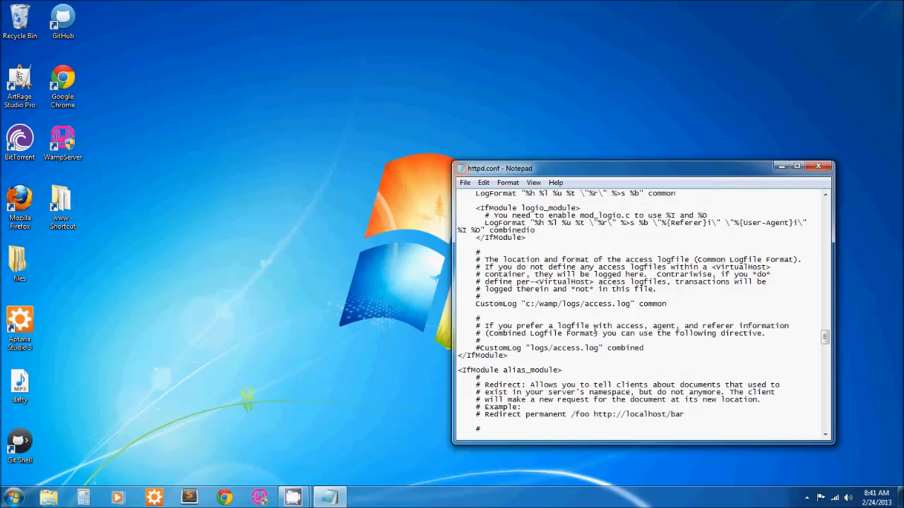
scroll(down, 3)
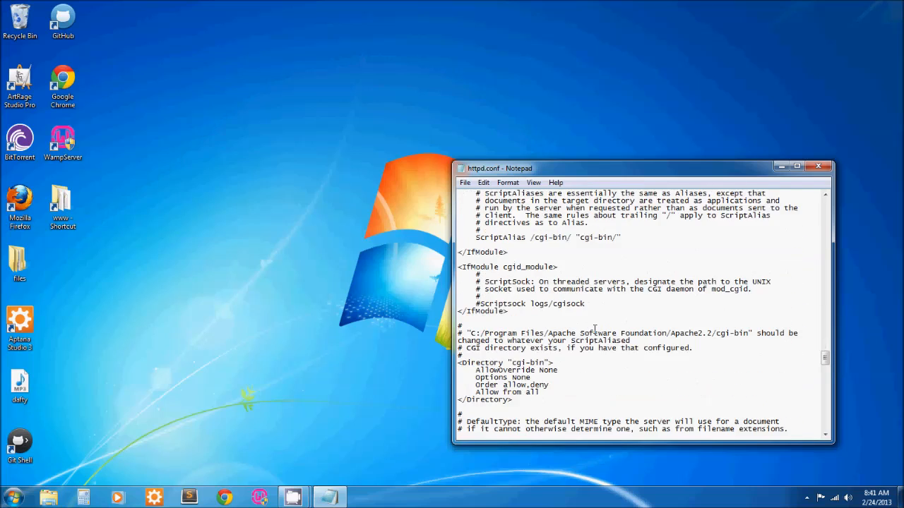
scroll(down, 3)
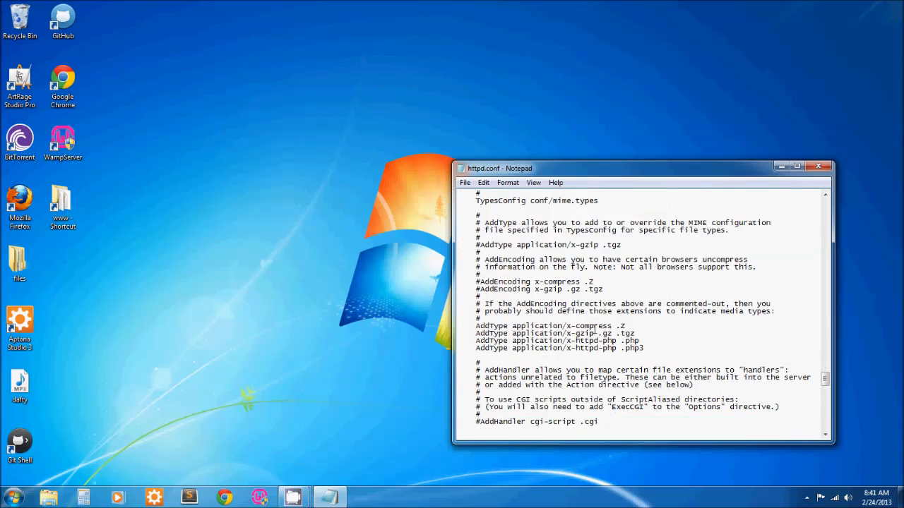
scroll(down, 3)
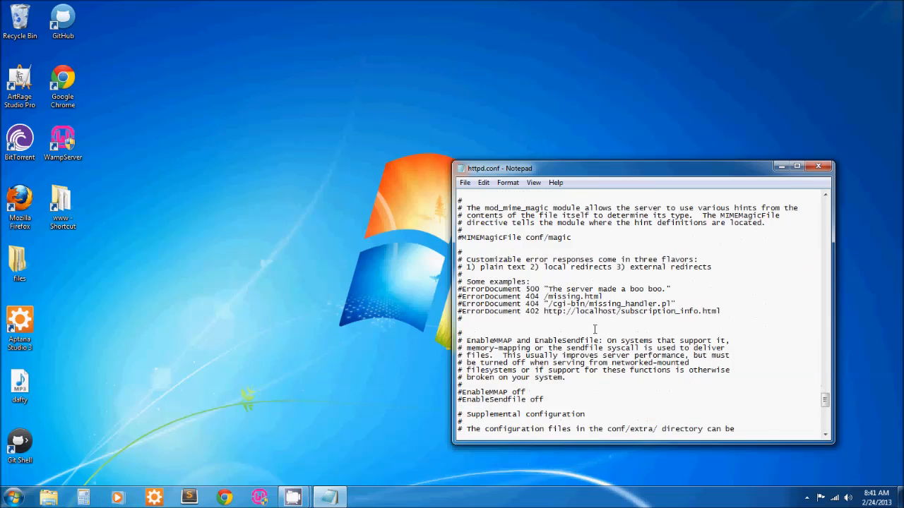
scroll(down, 3)
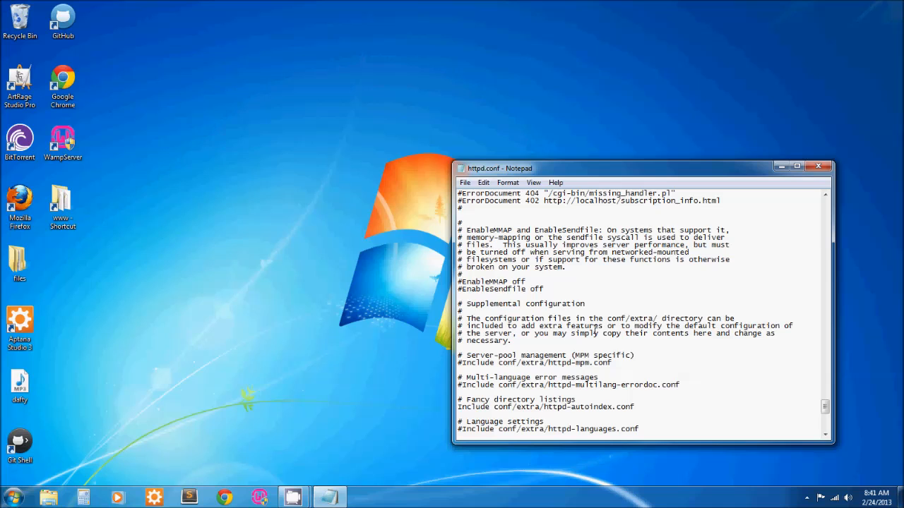
scroll(down, 3)
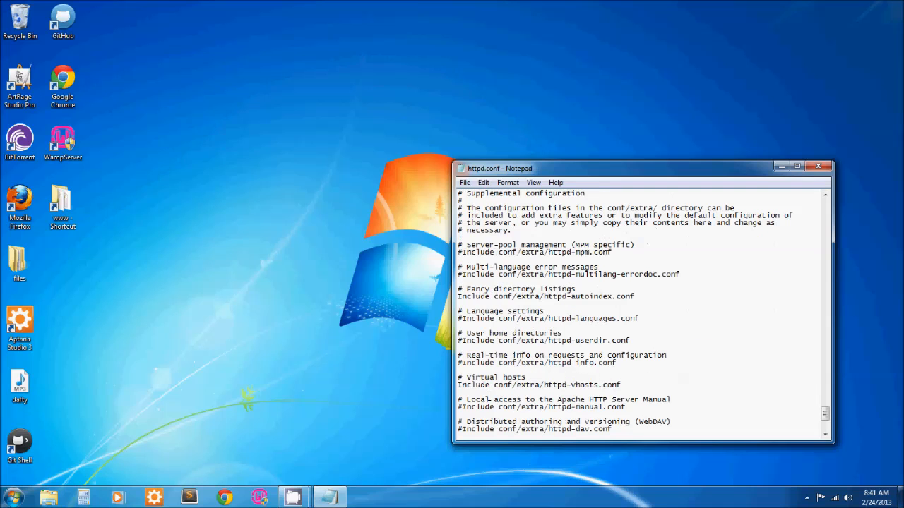
double_click(477, 378)
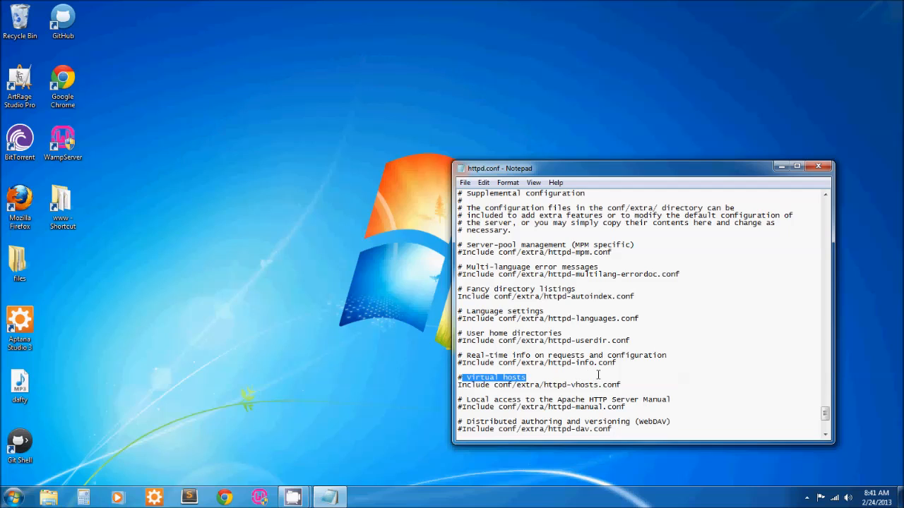
double_click(515, 377)
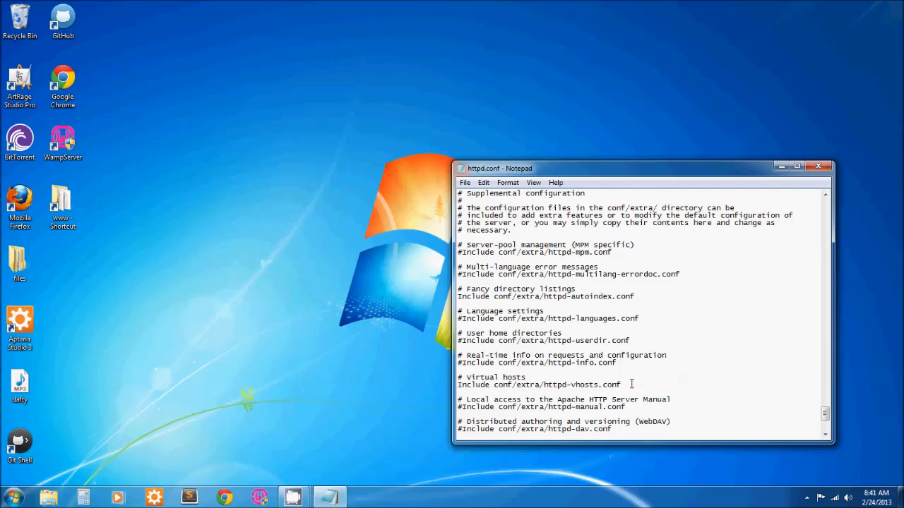
click(465, 183)
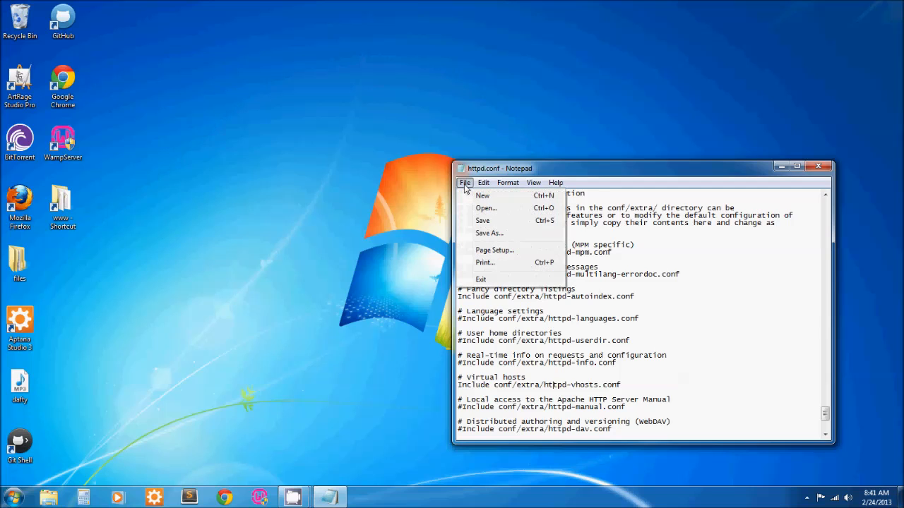
Step: Browse the Open dialog to C:\wamp\bin\apache\apache2.2.22\conf\extra
click(486, 207)
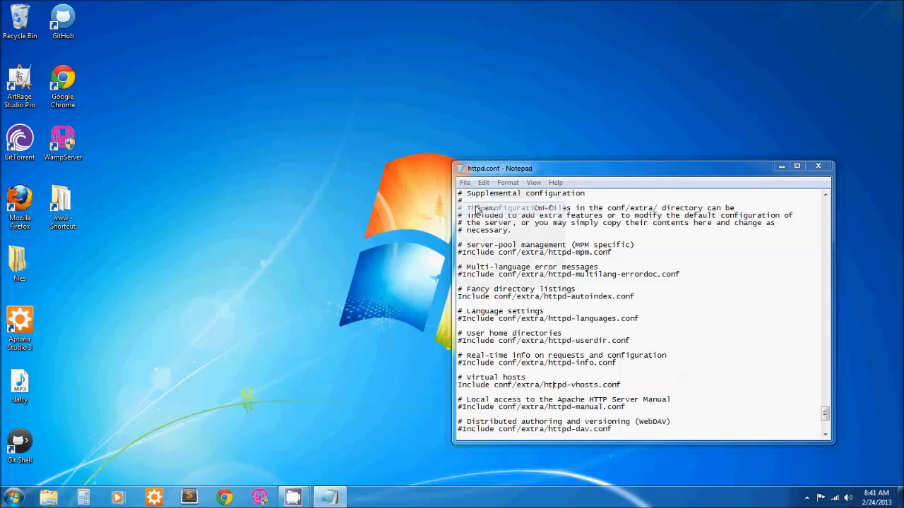
click(465, 183)
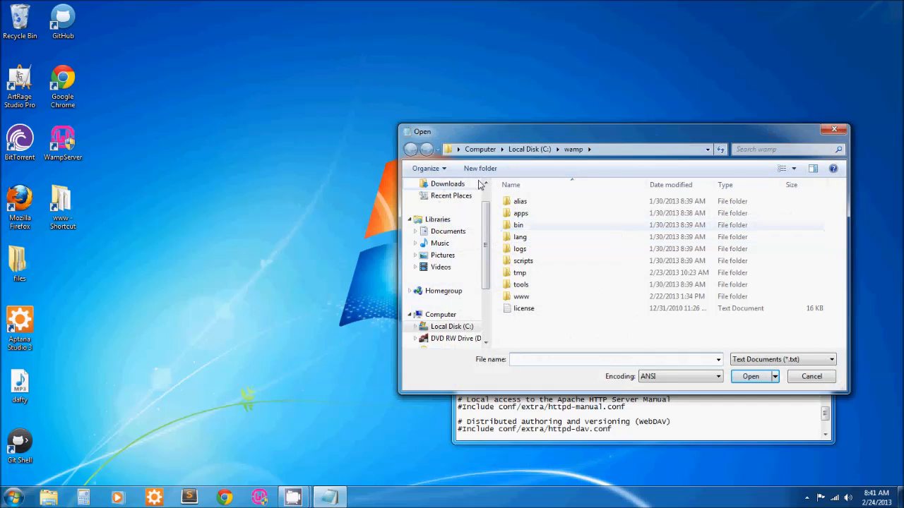
scroll(down, 3)
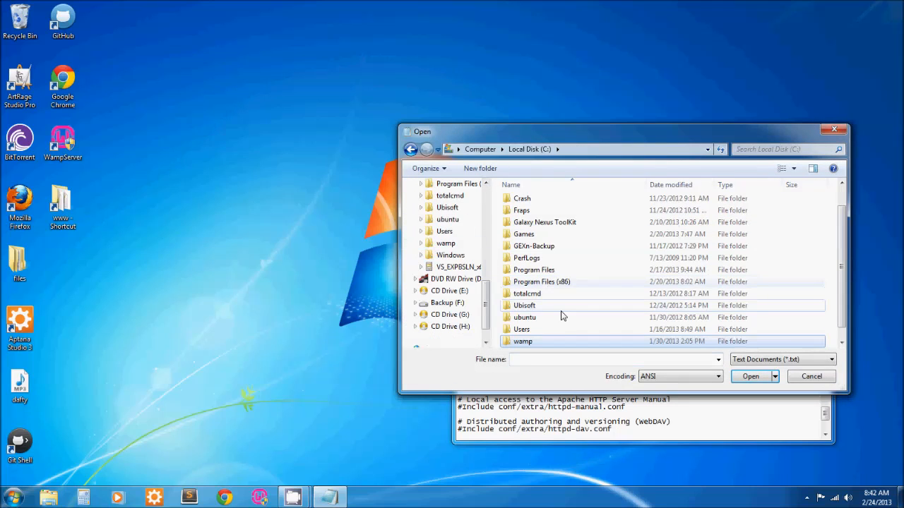
double_click(523, 341)
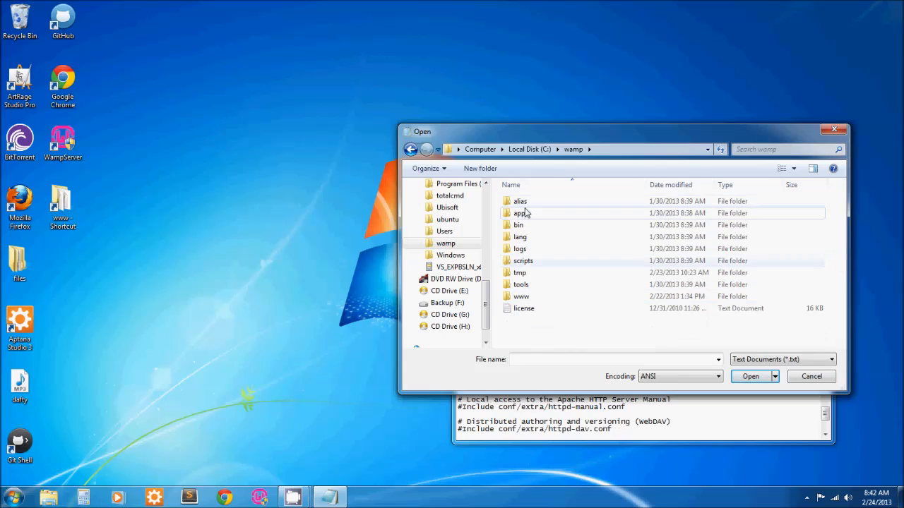
double_click(518, 225)
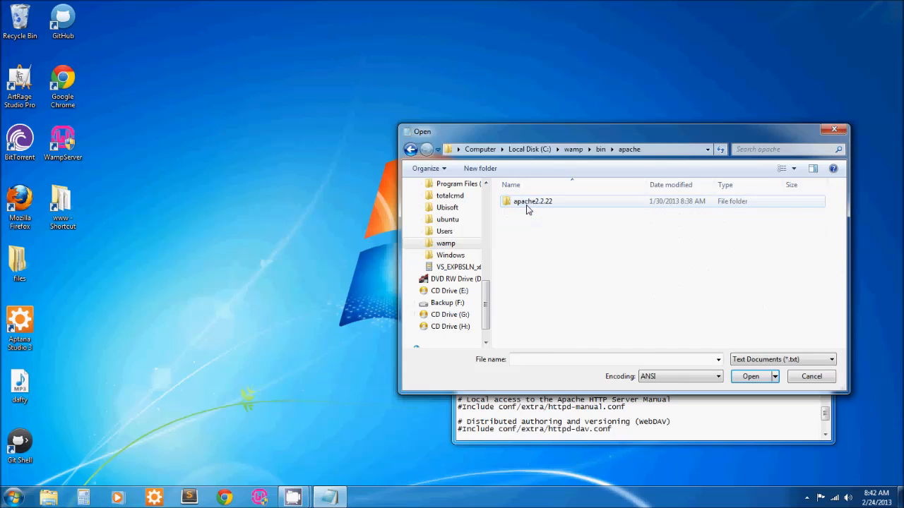
double_click(531, 200)
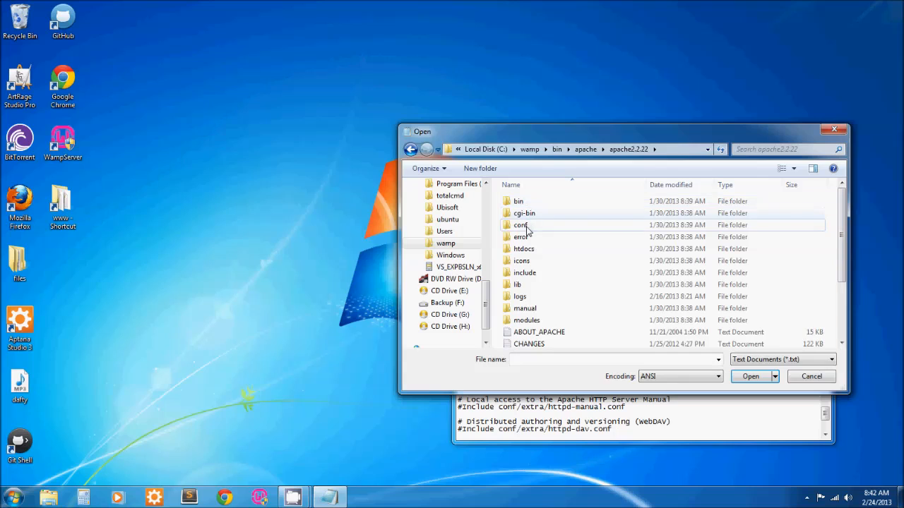
double_click(520, 224)
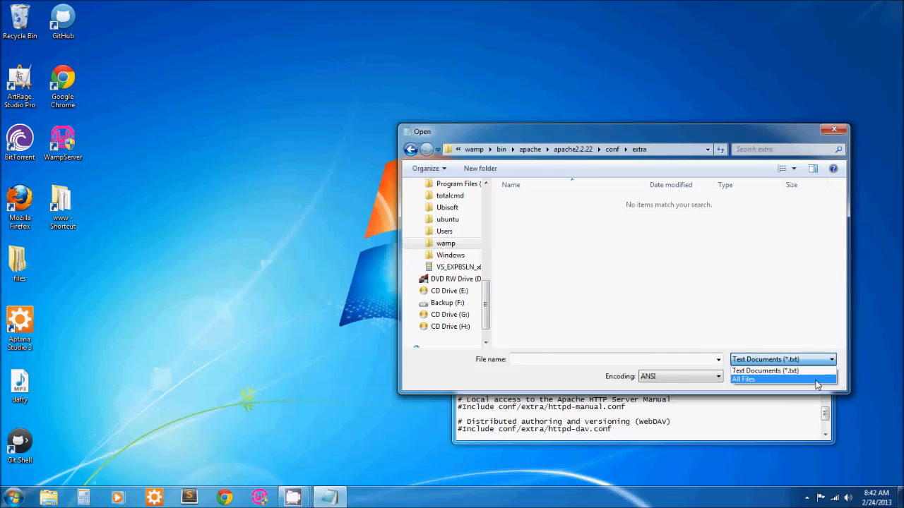
Step: Show All Files and open httpd-vhosts.conf for editing
click(742, 378)
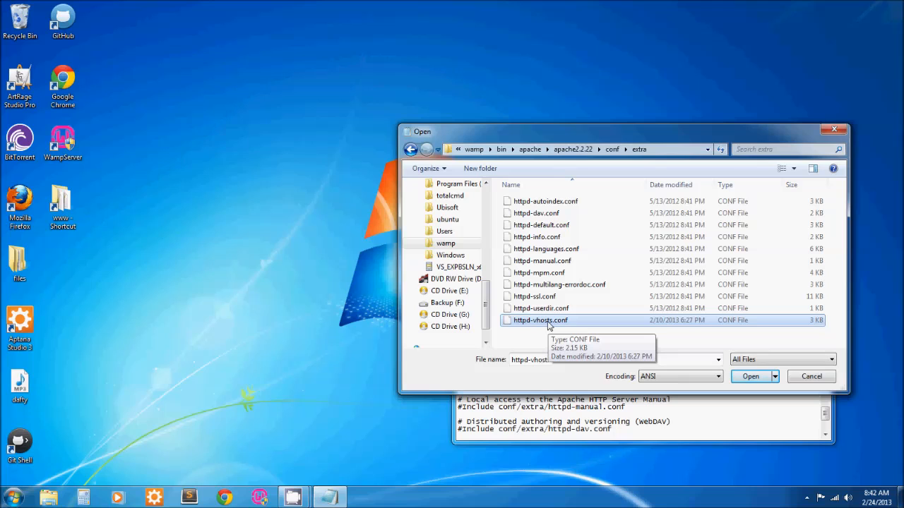
right_click(539, 319)
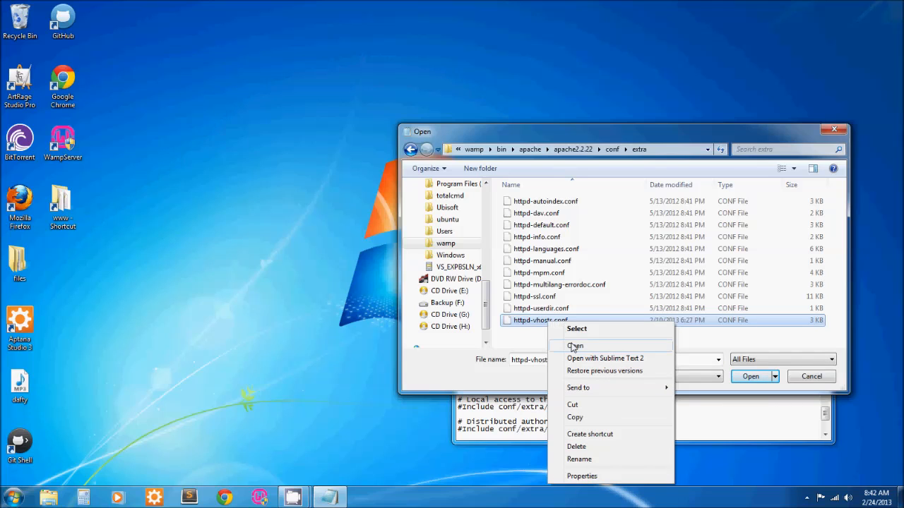
click(575, 345)
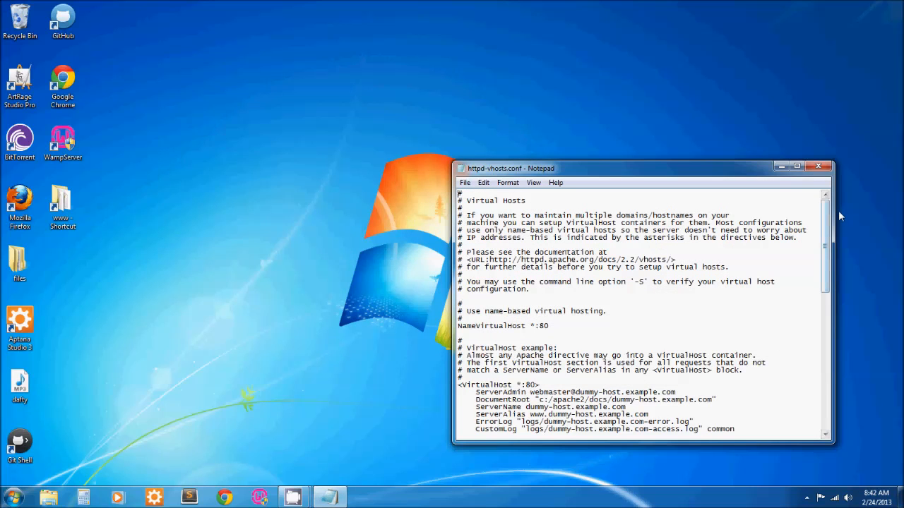
scroll(down, 3)
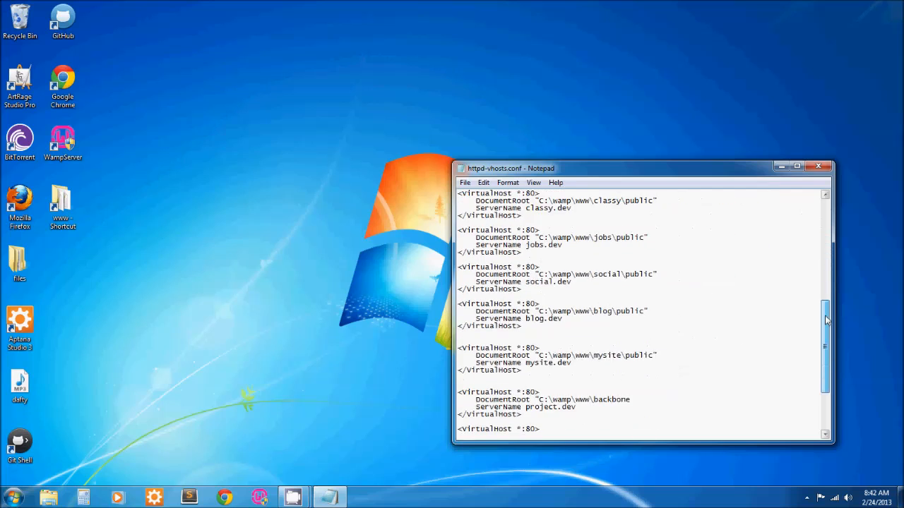
scroll(down, 3)
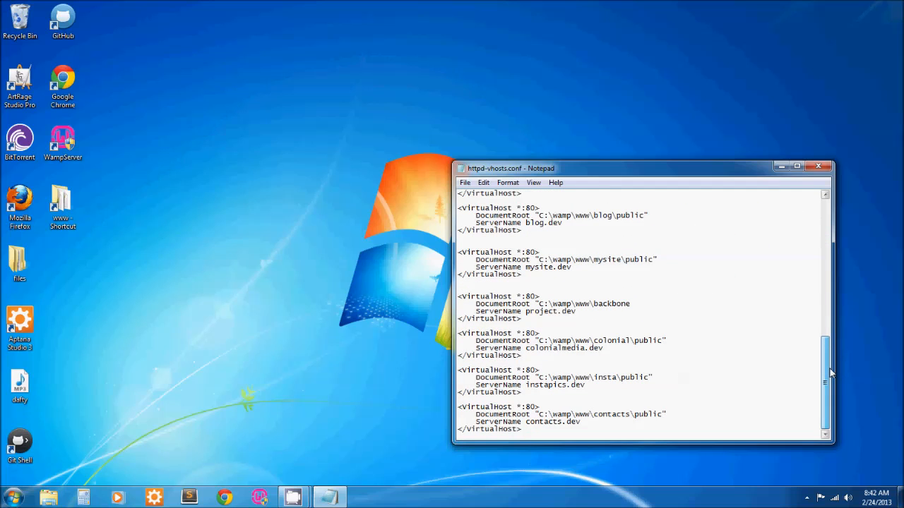
mouse_move(582, 394)
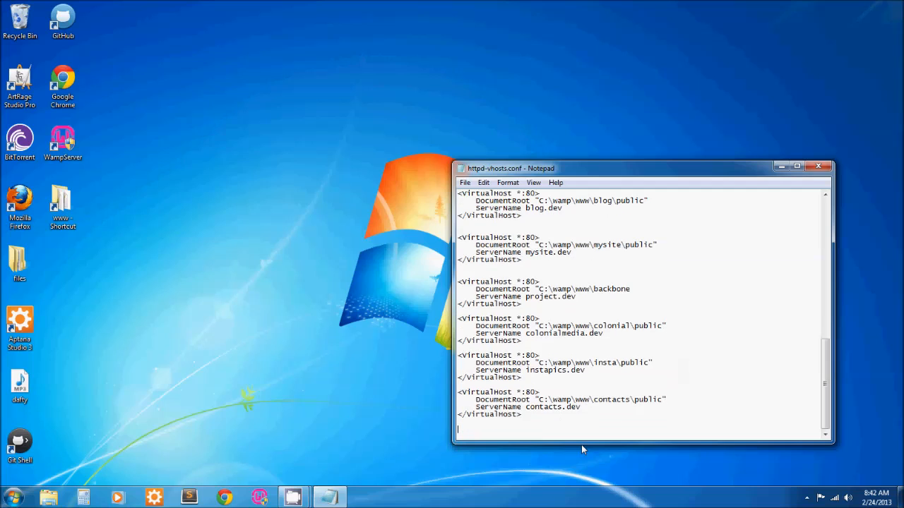
Step: Add a new <VirtualHost *:80> opening tag at the end of httpd-vhosts.conf
text(<)
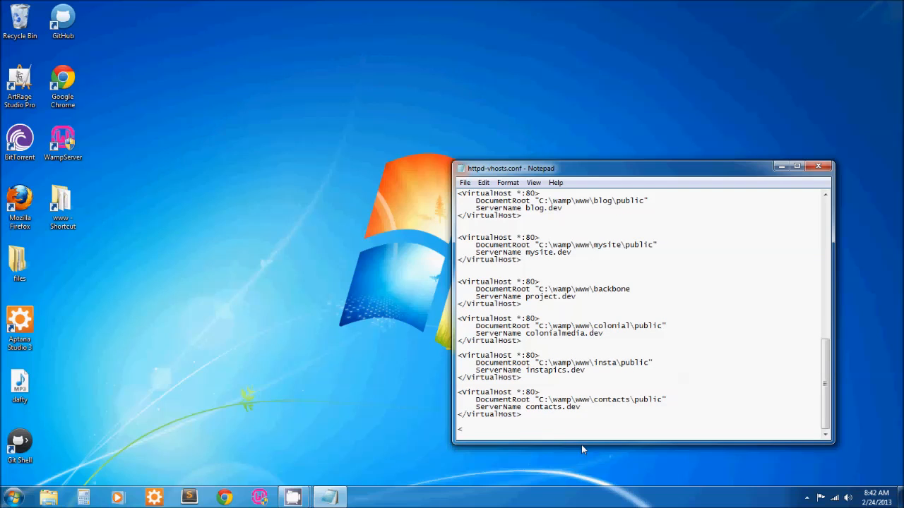
text(<Virtuu)
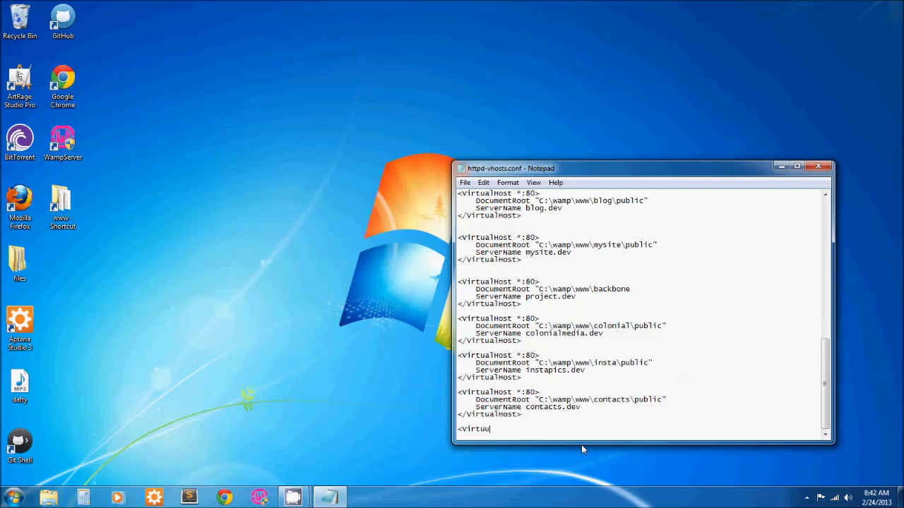
key(Backspace)
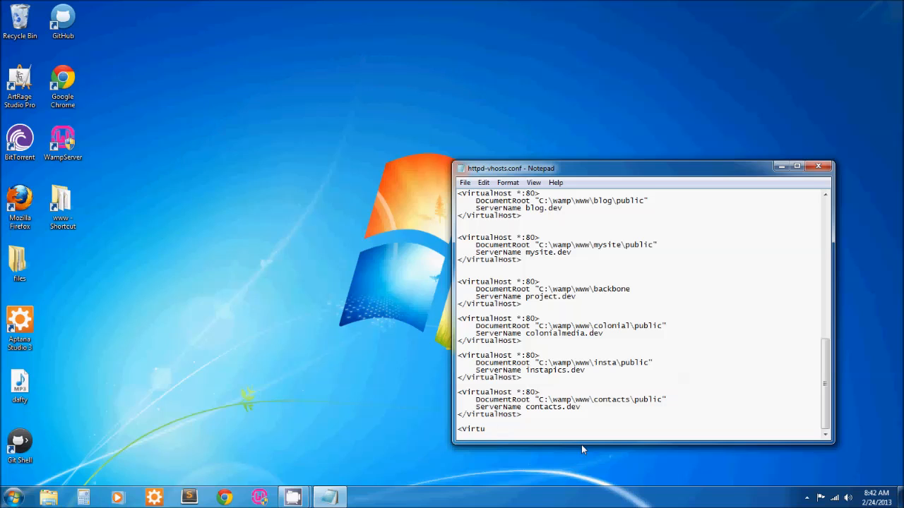
text(alHst)
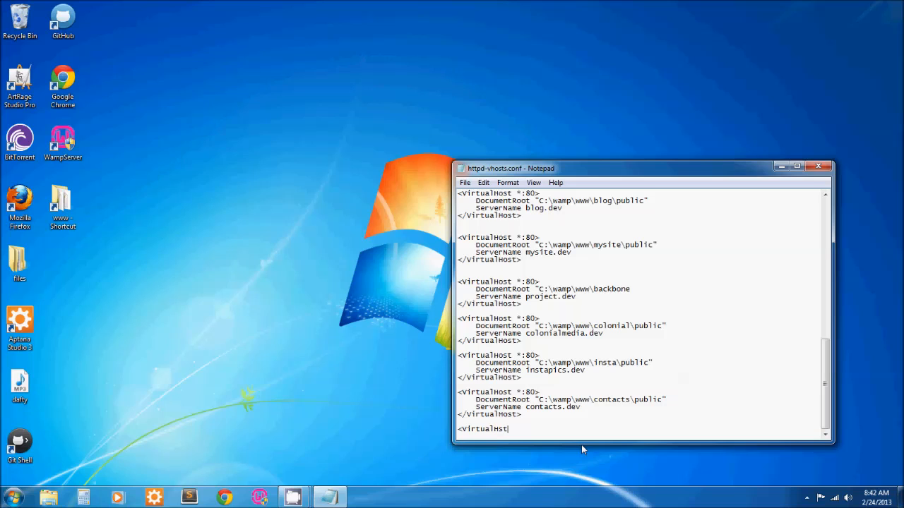
key(Backspace)
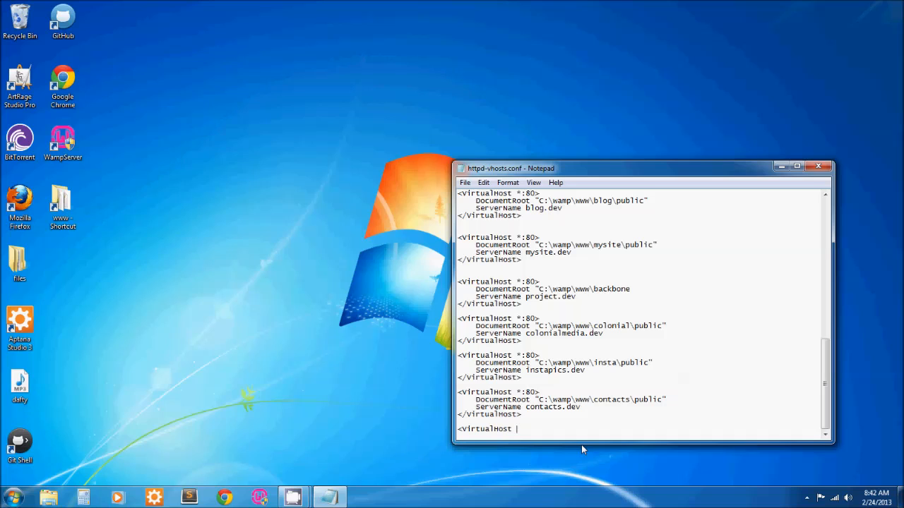
text(*:80)
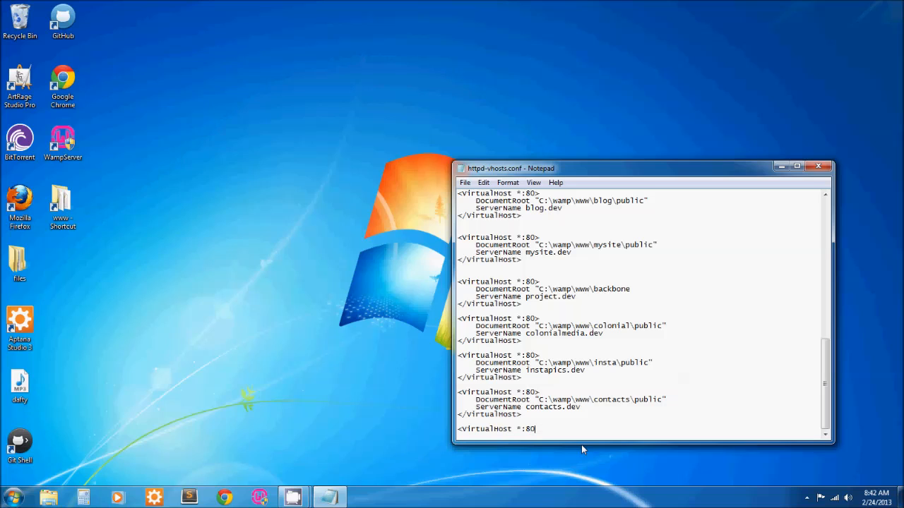
text(>)
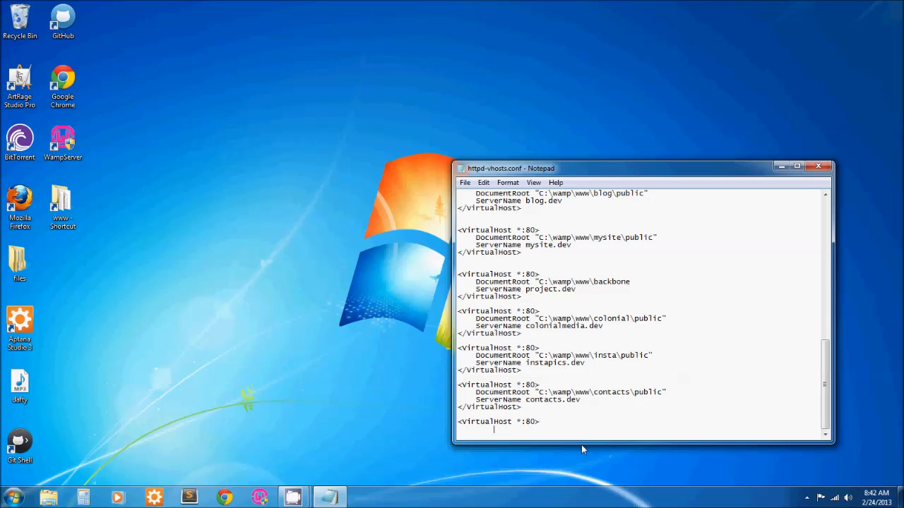
Step: Begin the DocumentRoot " line inside the new VirtualHost block
text(Documee)
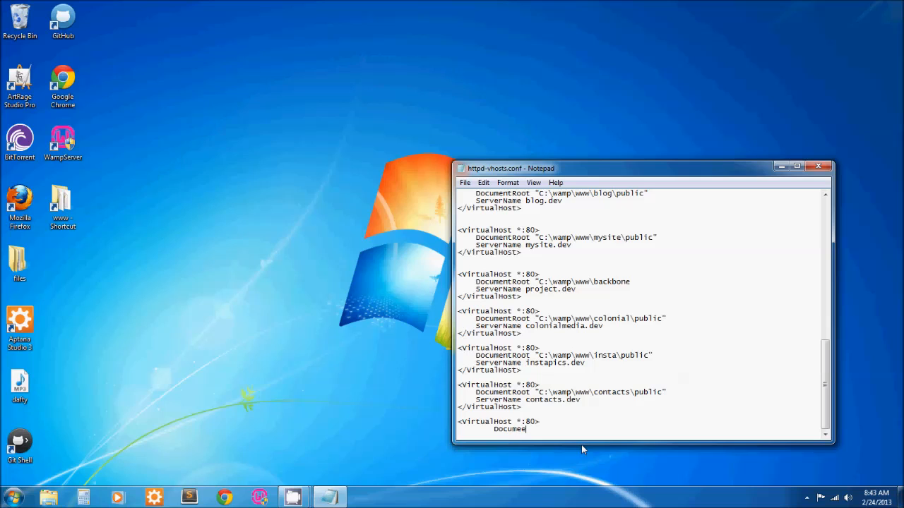
text(tRo)
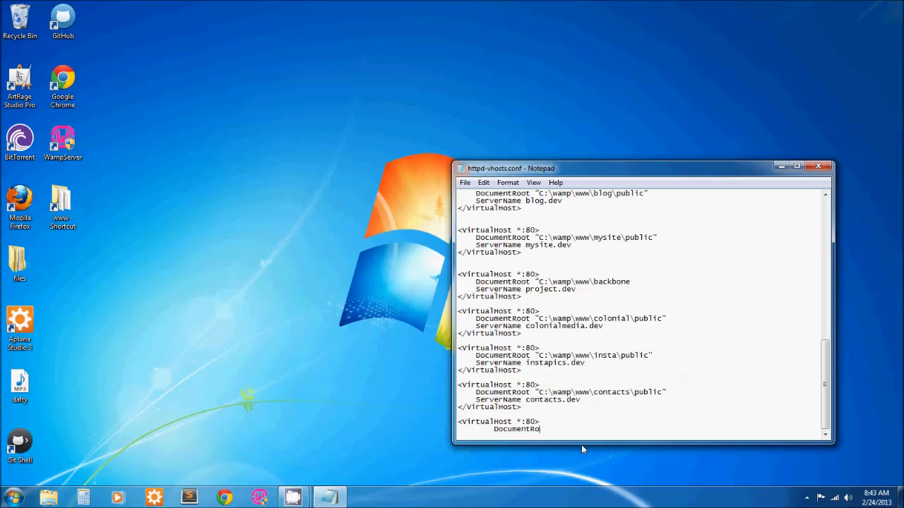
text(ot ")
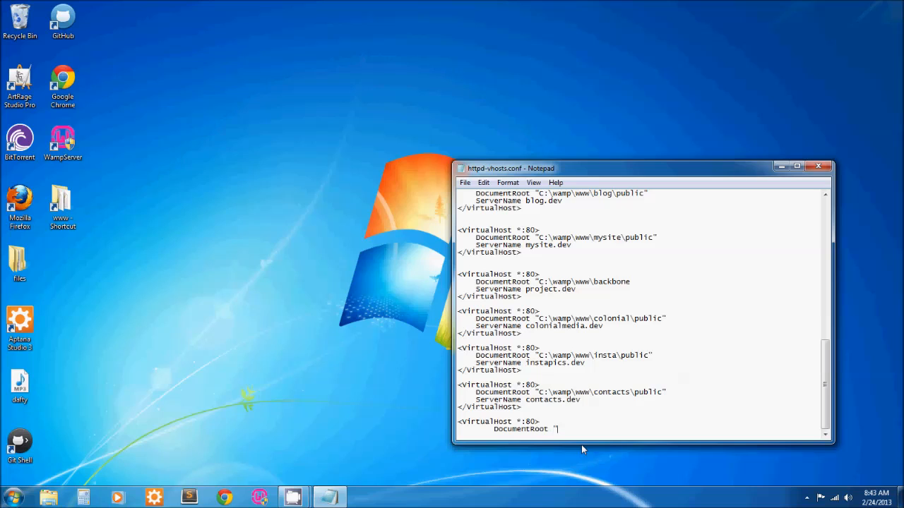
mouse_move(613, 460)
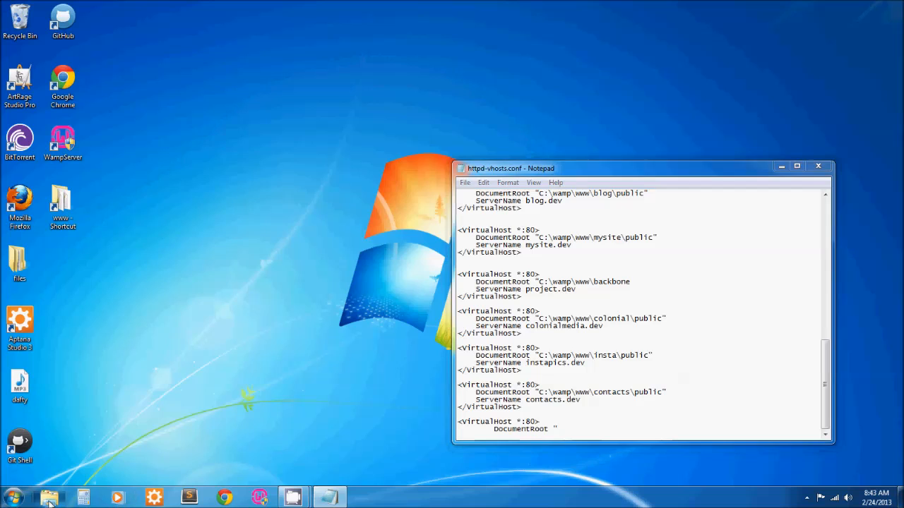
click(48, 497)
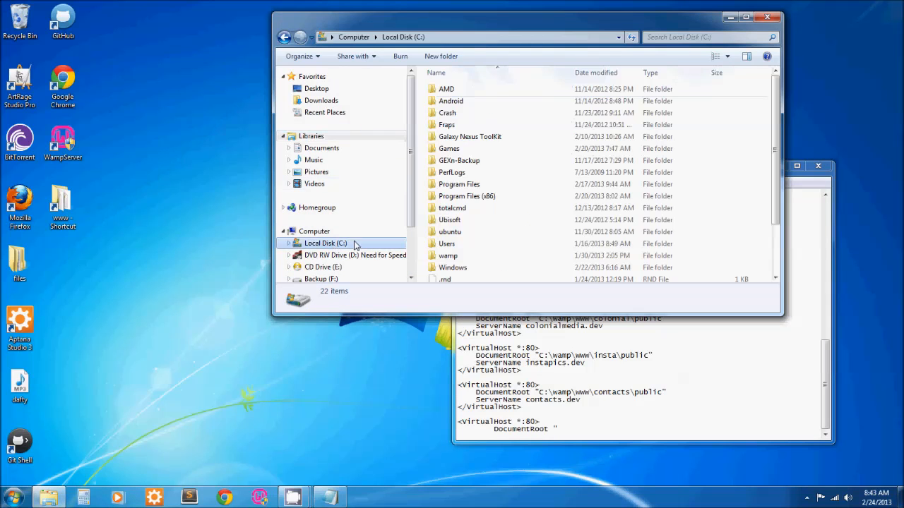
double_click(448, 256)
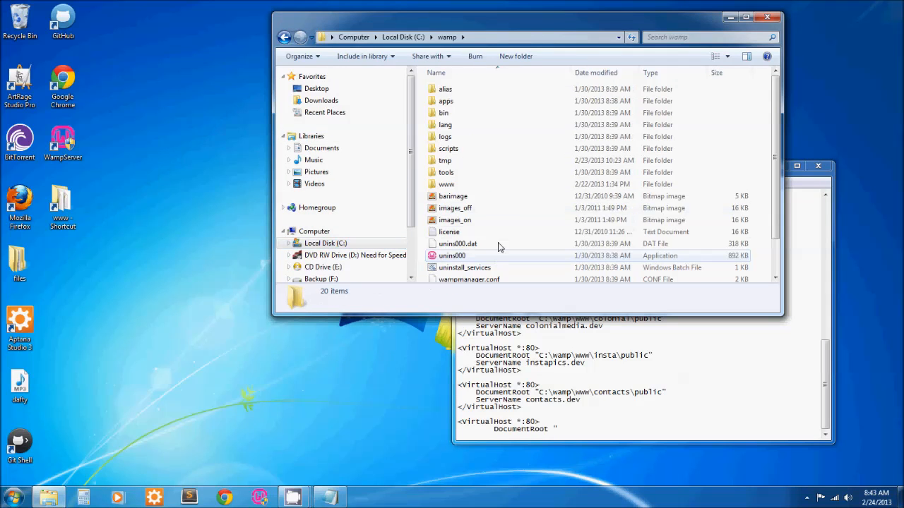
double_click(446, 184)
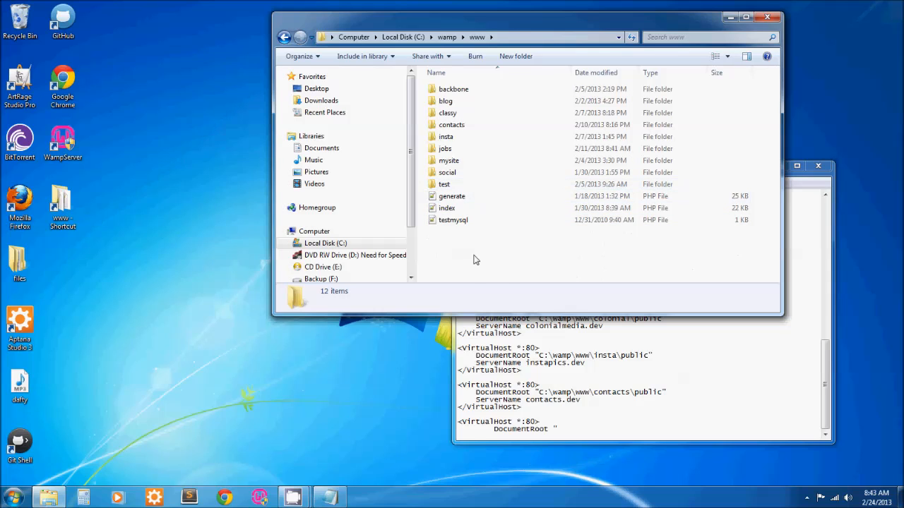
right_click(475, 260)
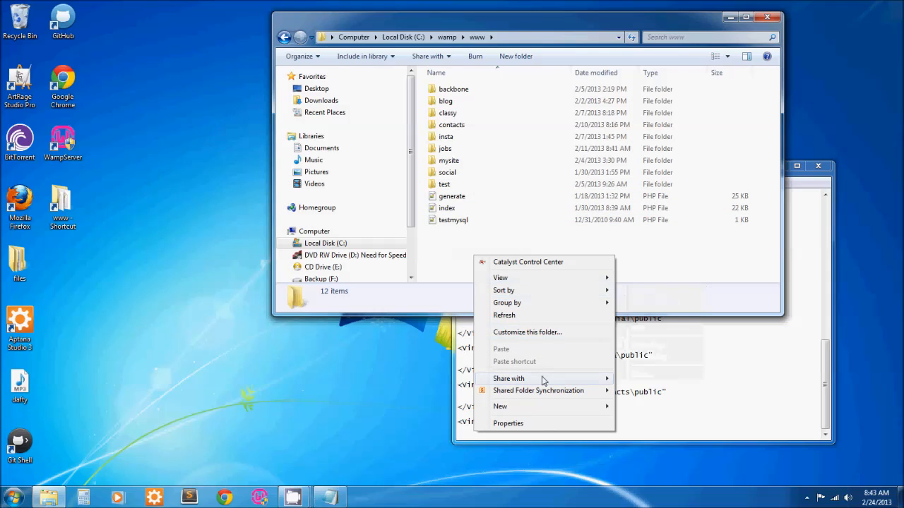
click(500, 407)
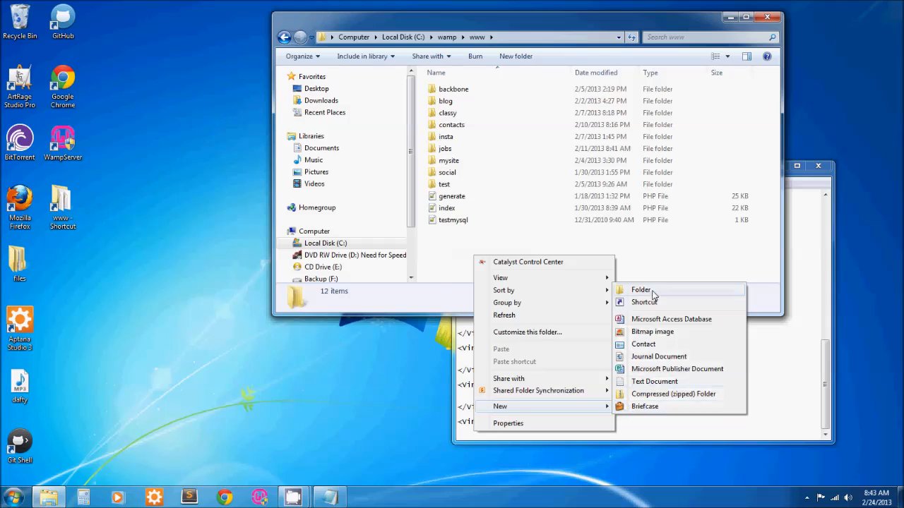
click(641, 289)
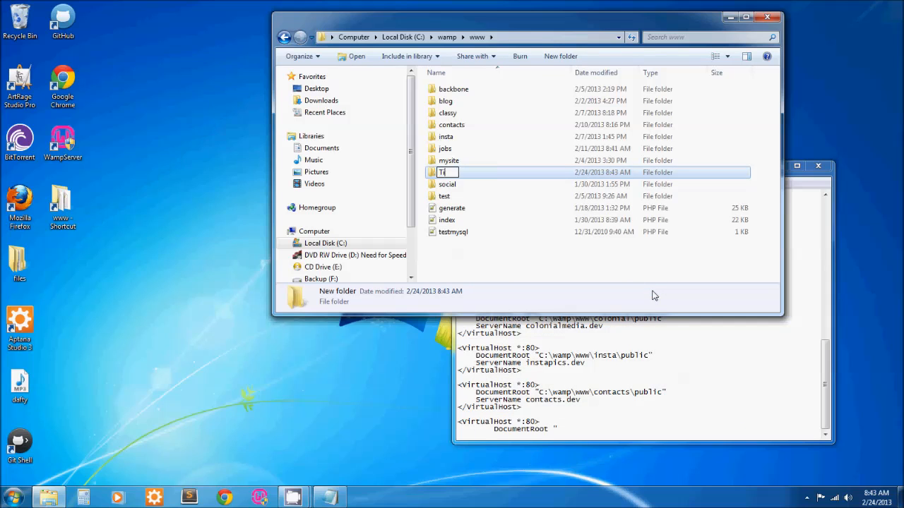
text(ded)
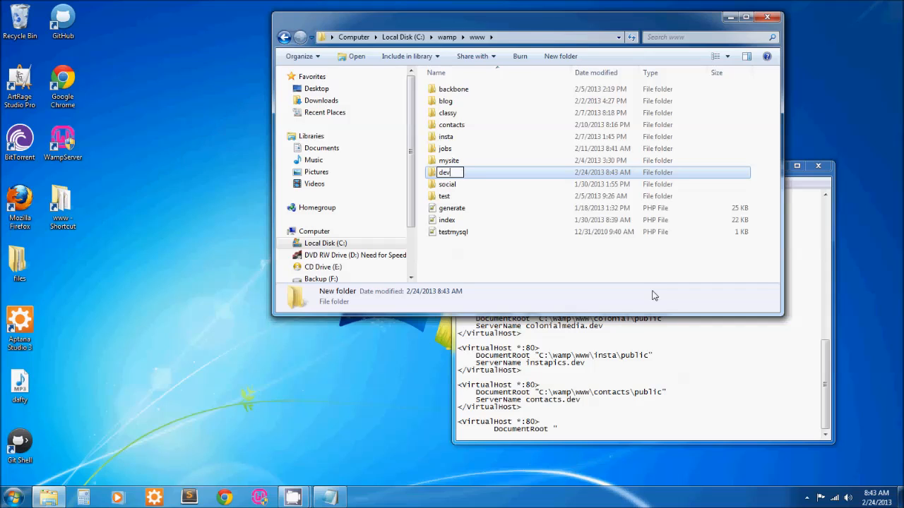
text(Tutorial)
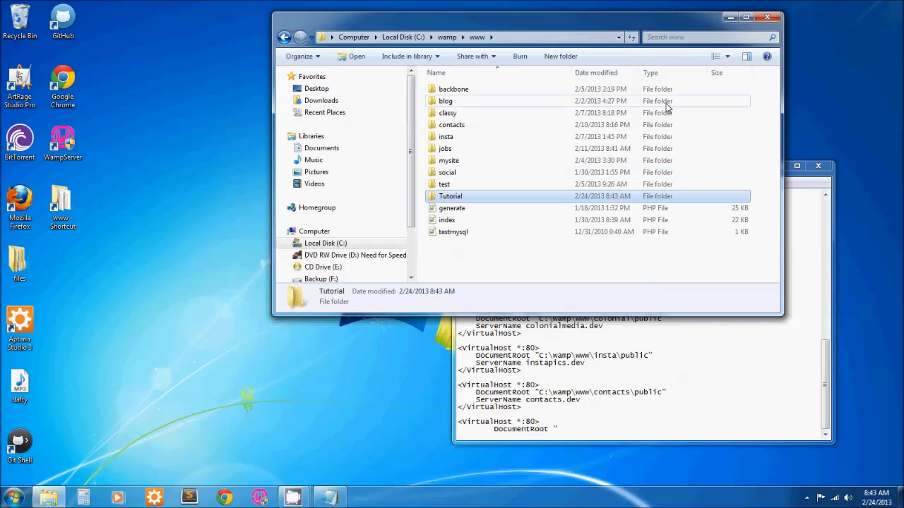
Step: Open the Tutorial folder and copy its path from the address bar
double_click(450, 195)
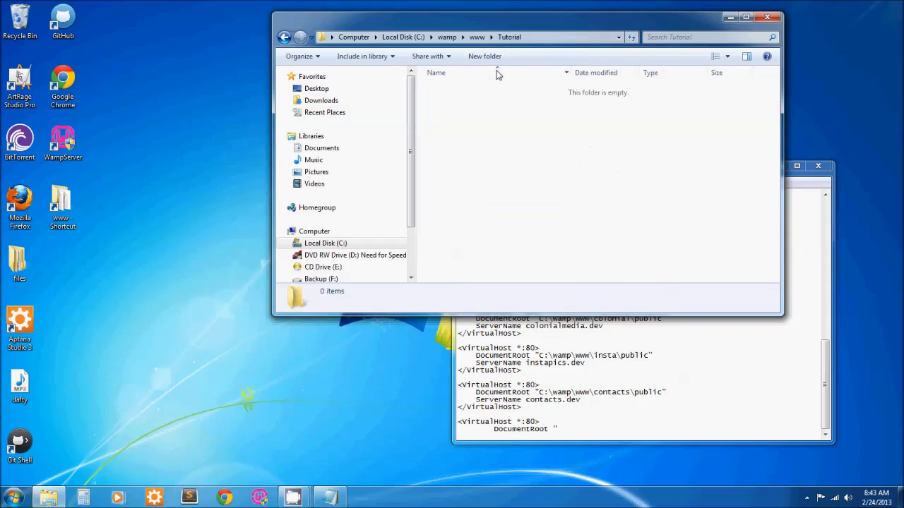
right_click(367, 37)
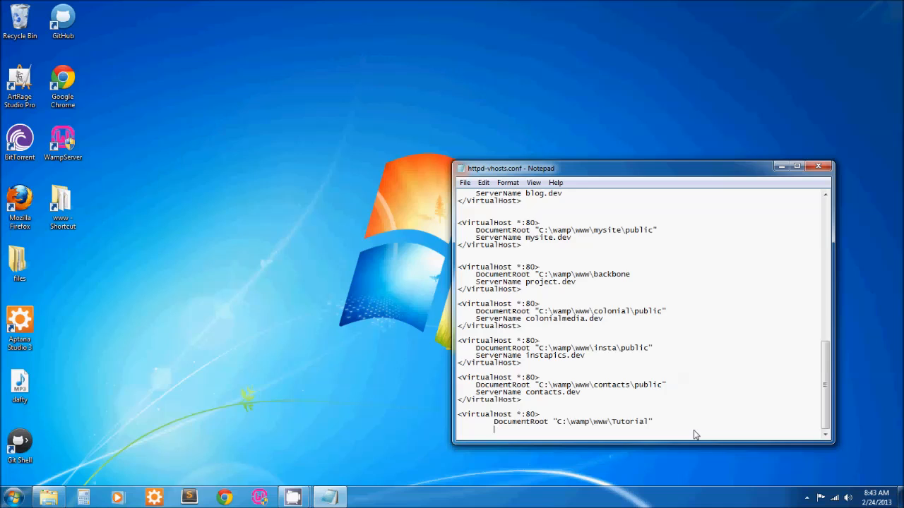
Step: Add 'ServerName tutorial.dev' under the DocumentRoot line
text(Server)
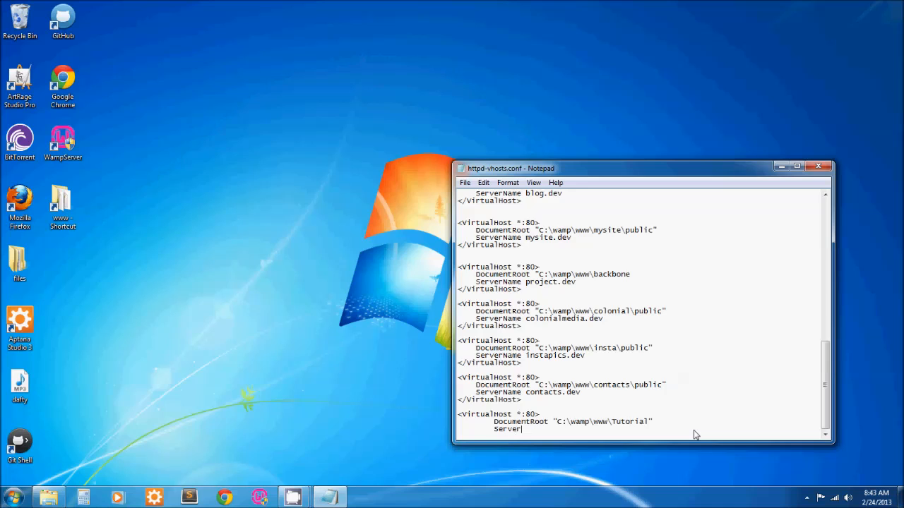
text(Name)
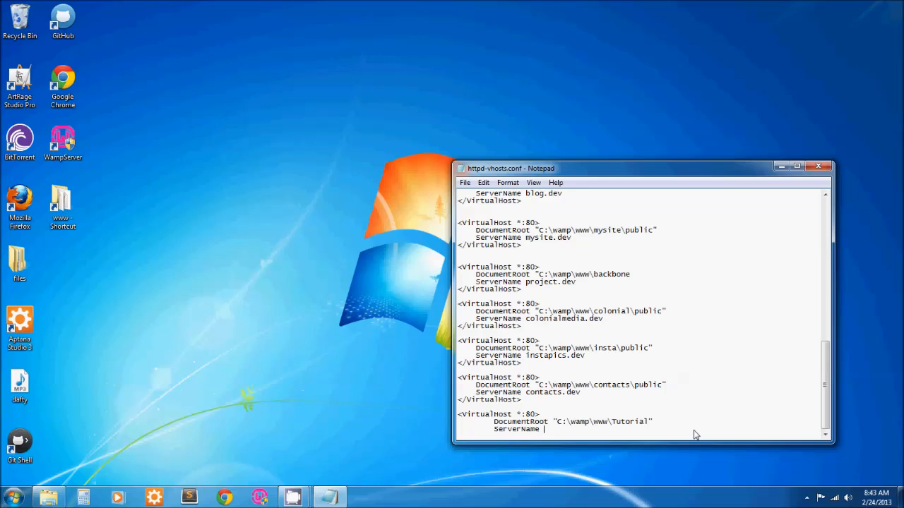
text(tutorial)
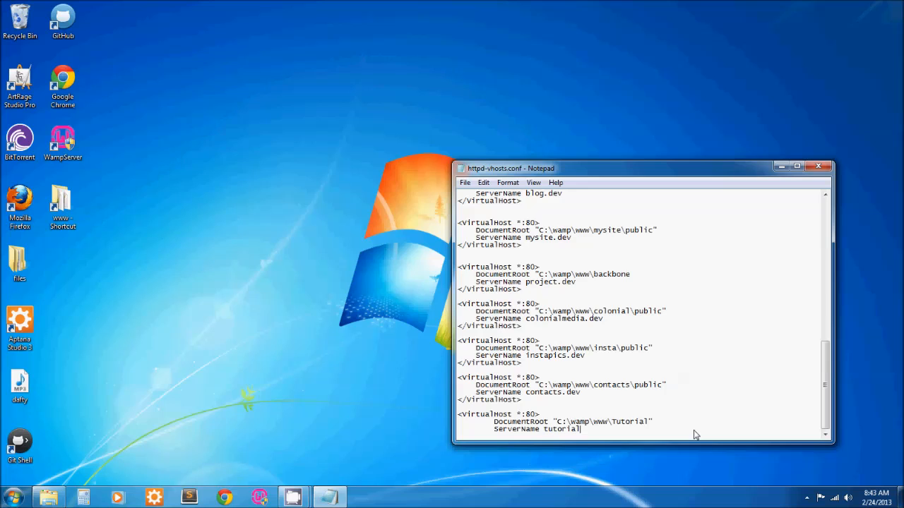
text(.dev)
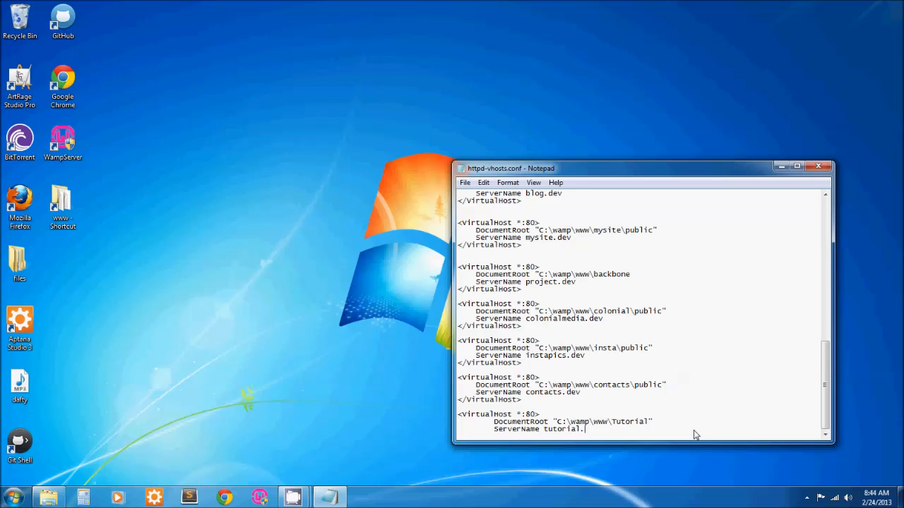
text(com)
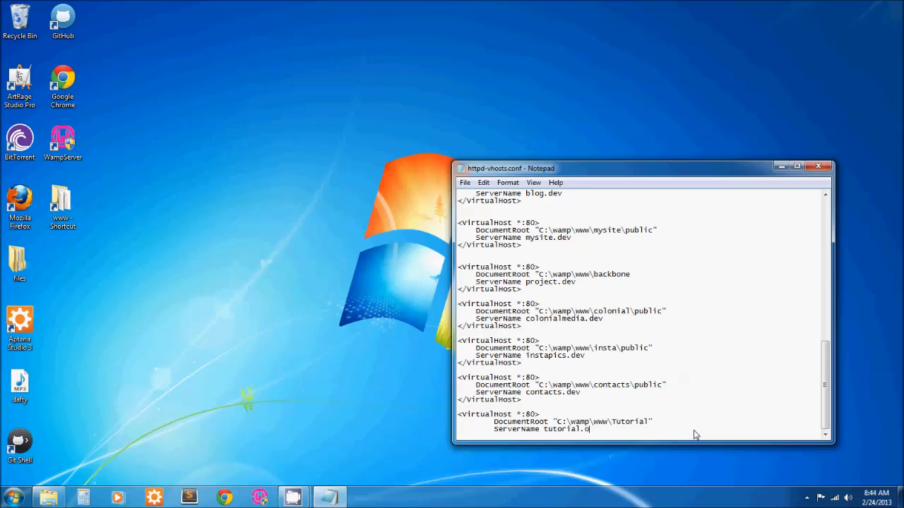
key(Backspace)
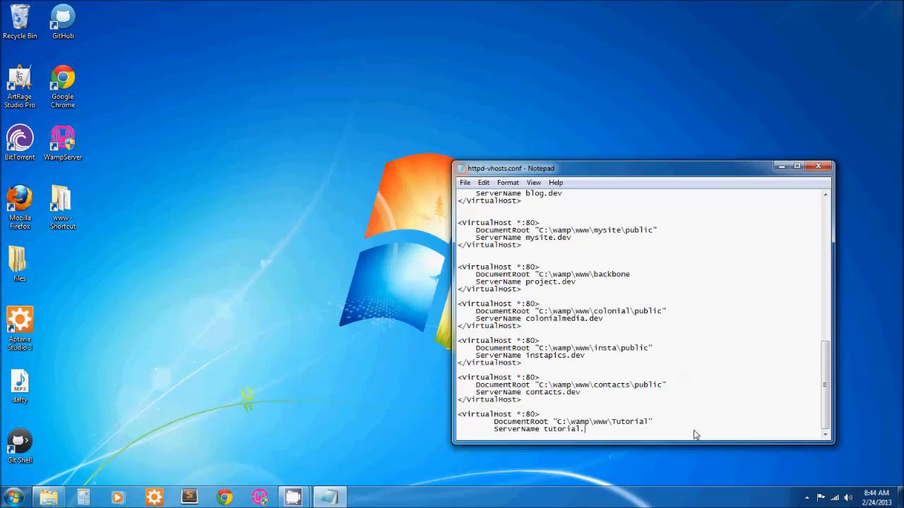
text(de)
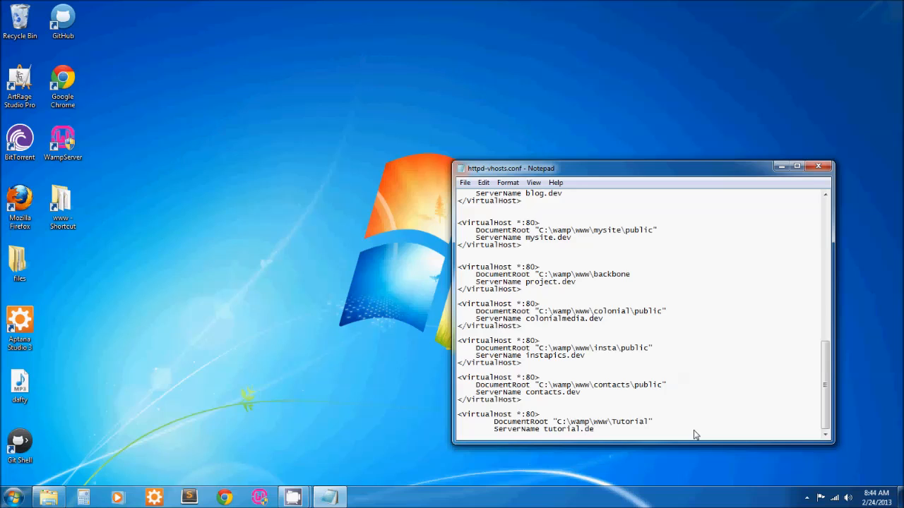
Step: Close the block with </VirtualHost> on a new line
click(595, 429)
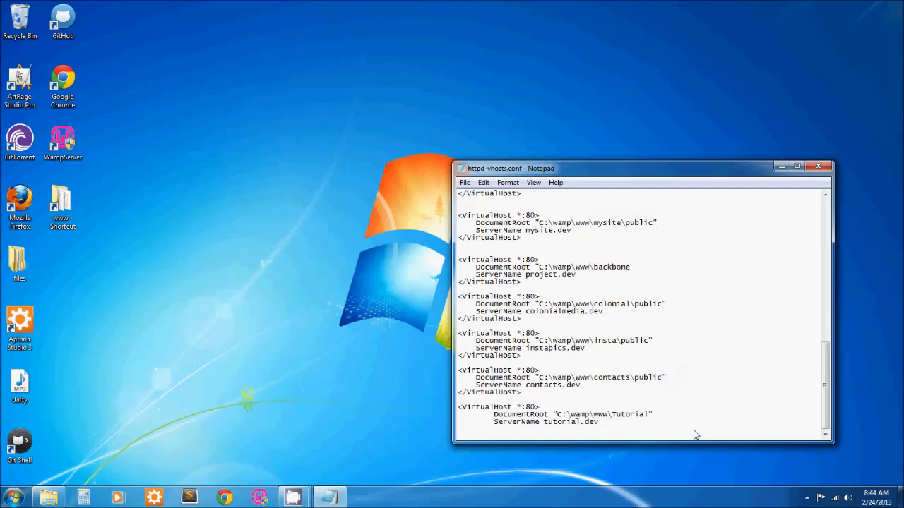
text(</V)
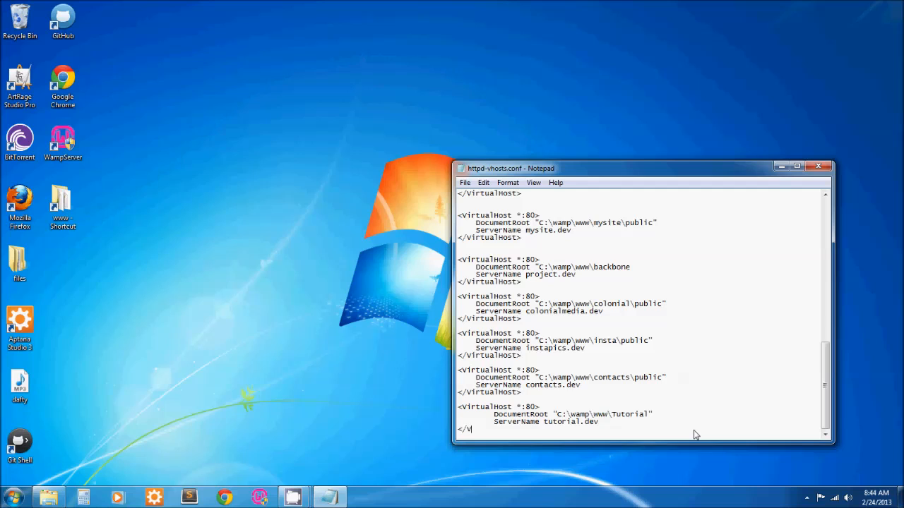
text(irtua;)
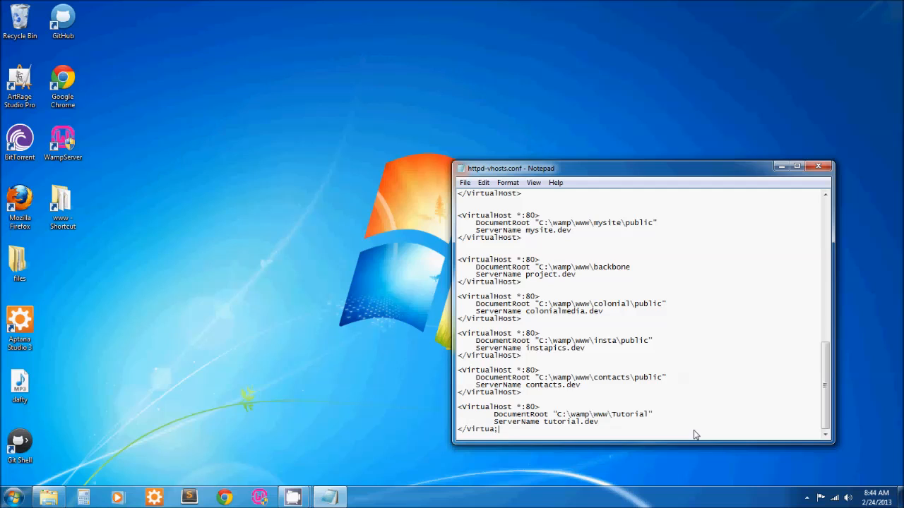
text(Hos)
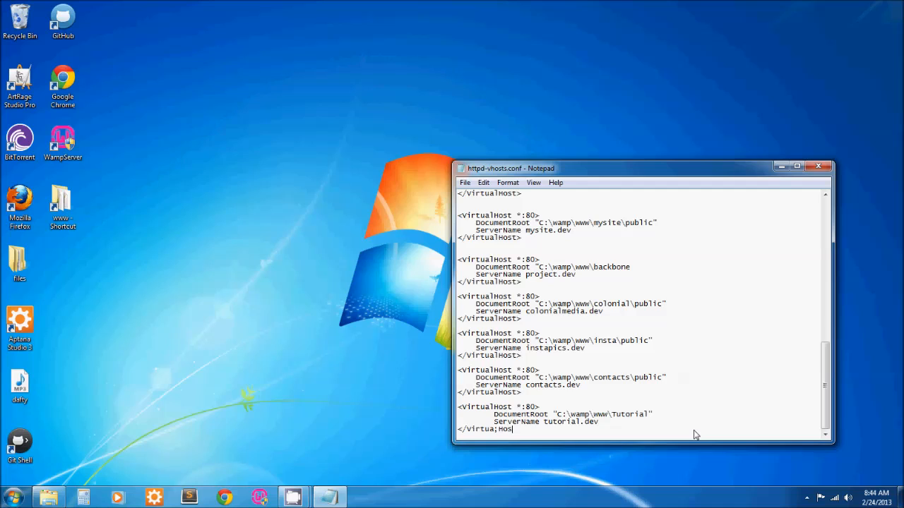
text(t>)
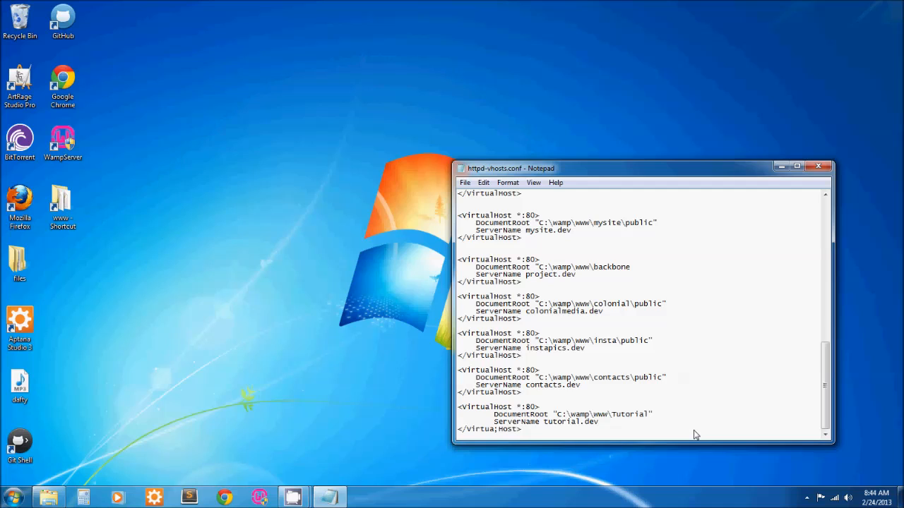
mouse_move(503, 431)
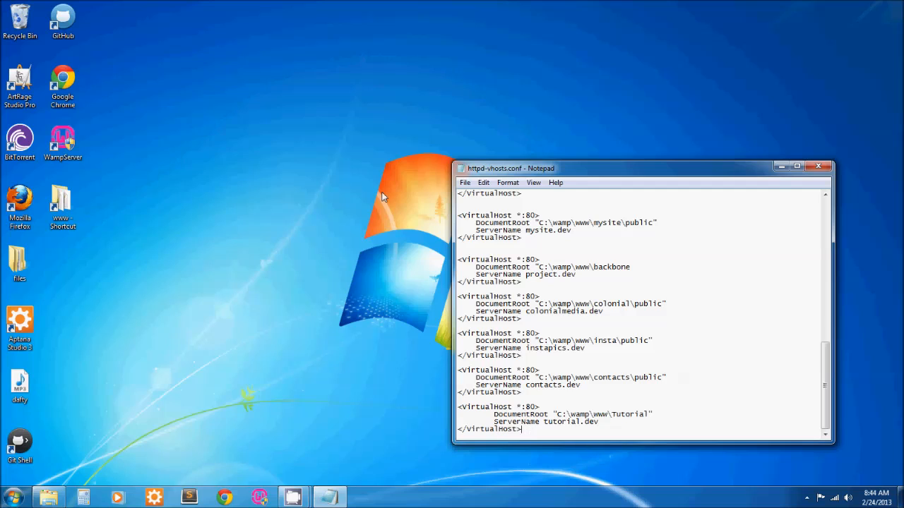
mouse_move(475, 231)
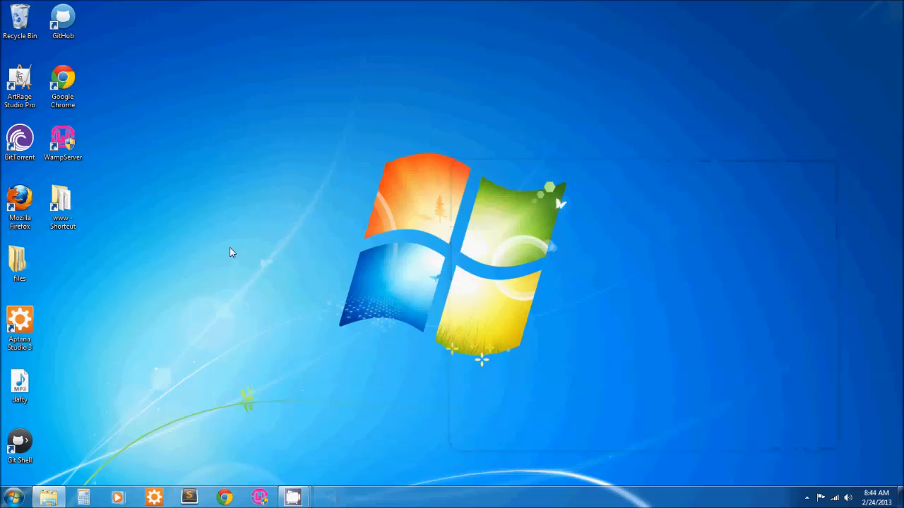
Step: Launch a fresh Notepad from the Start menu and bring up File > Open
click(12, 497)
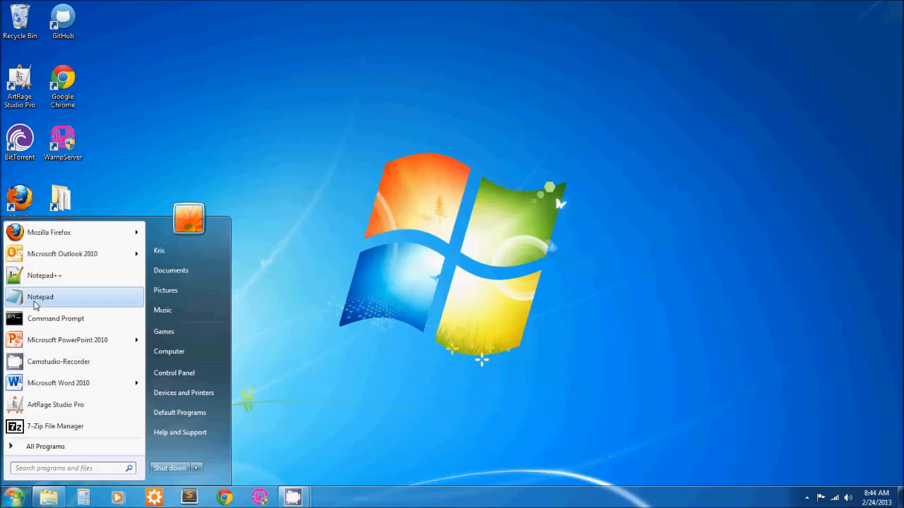
click(39, 297)
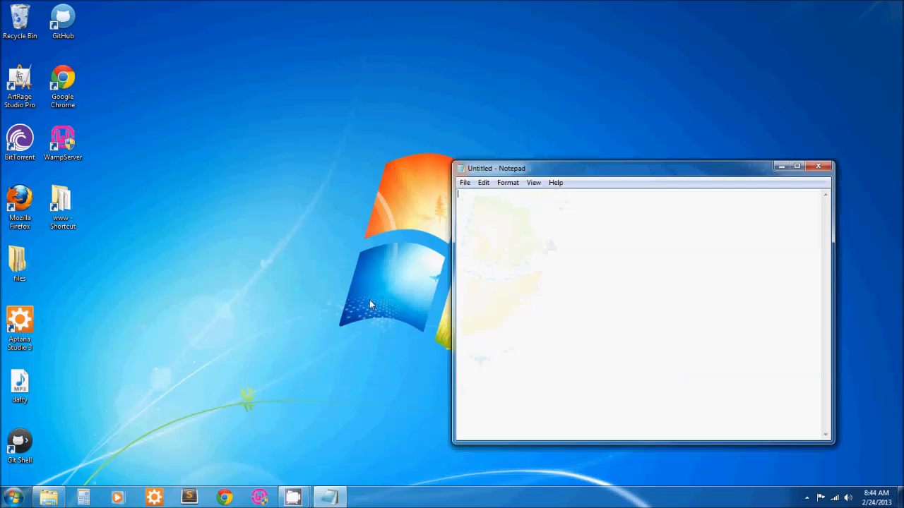
click(465, 182)
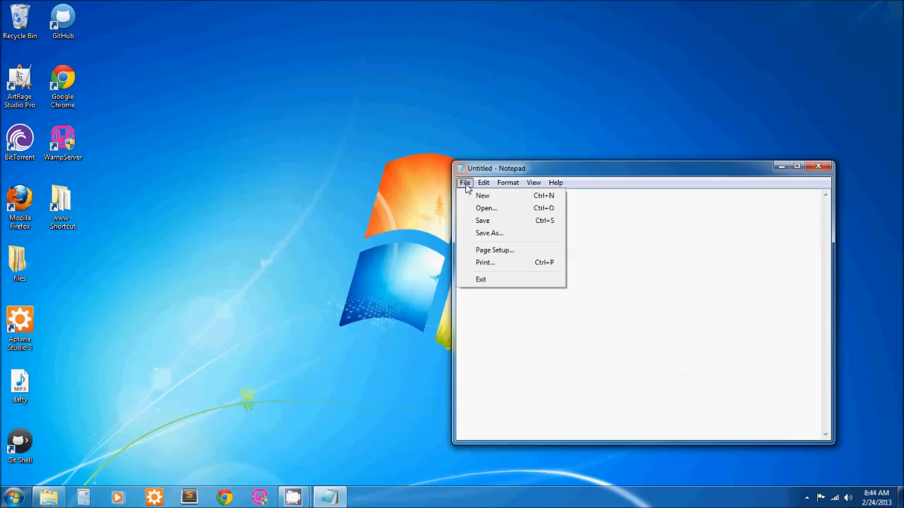
mouse_move(483, 195)
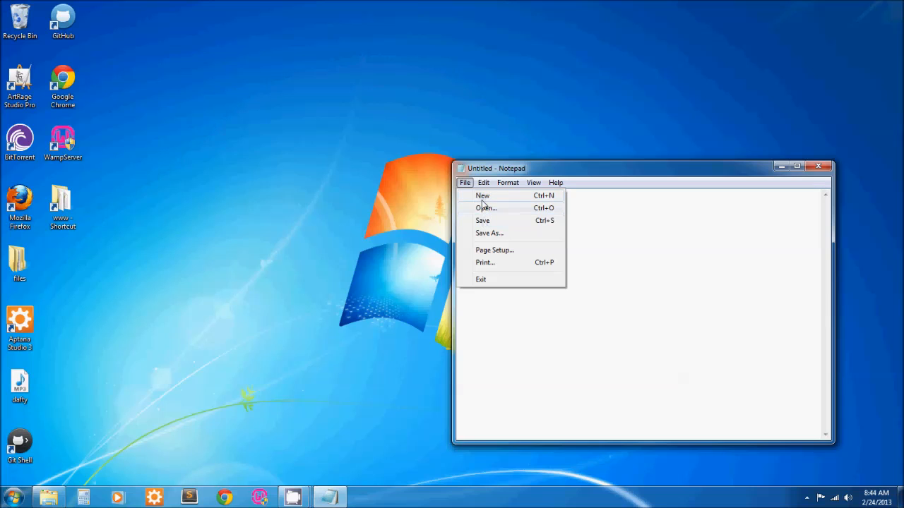
click(486, 208)
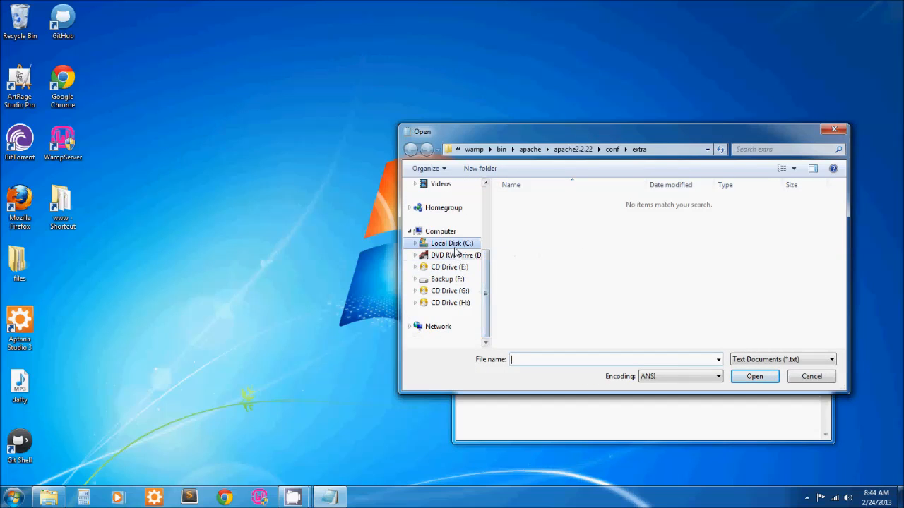
Step: Open the hosts file from C:\Windows\System32\drivers\etc
click(452, 243)
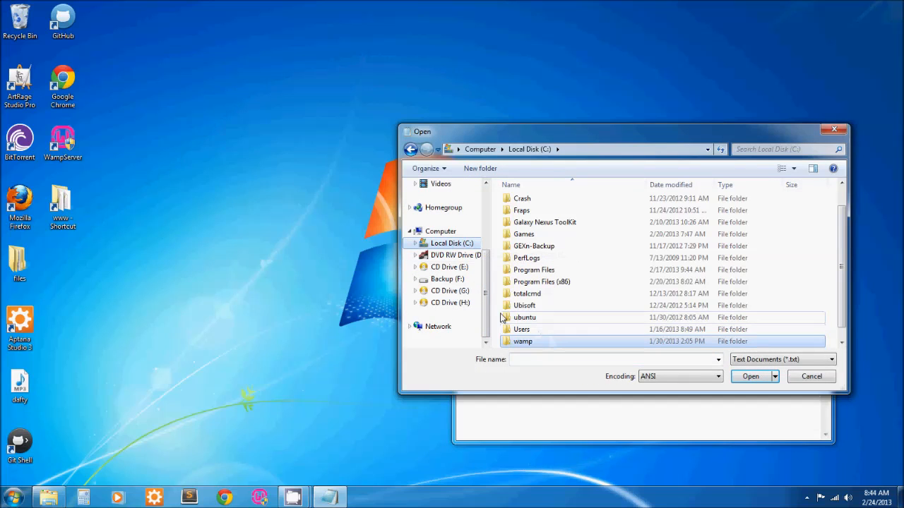
scroll(down, 3)
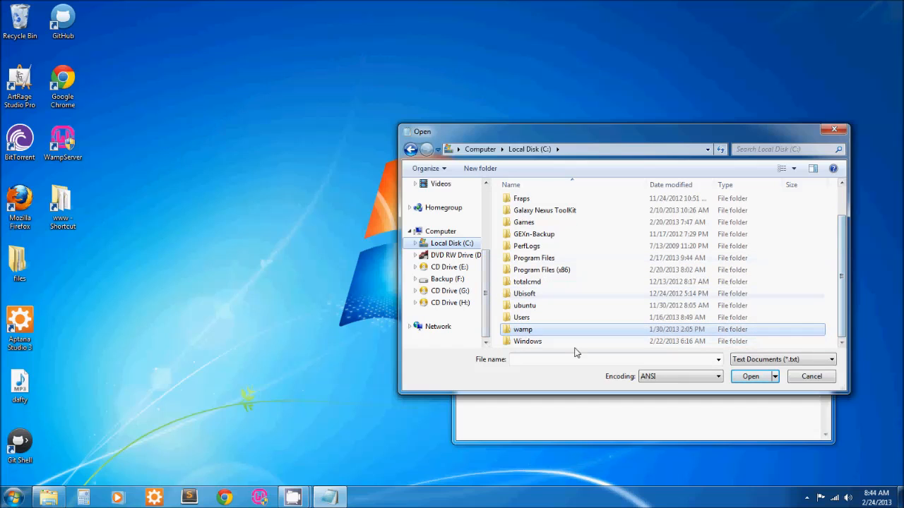
double_click(528, 341)
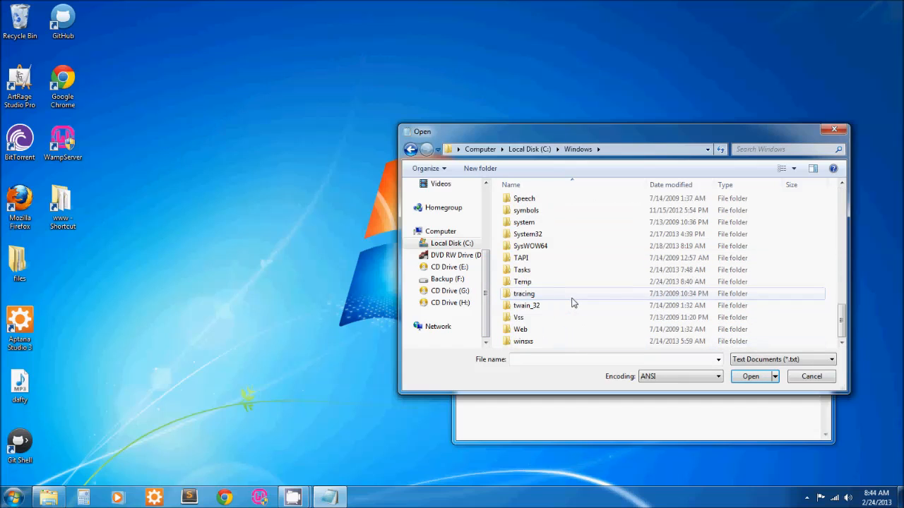
double_click(529, 234)
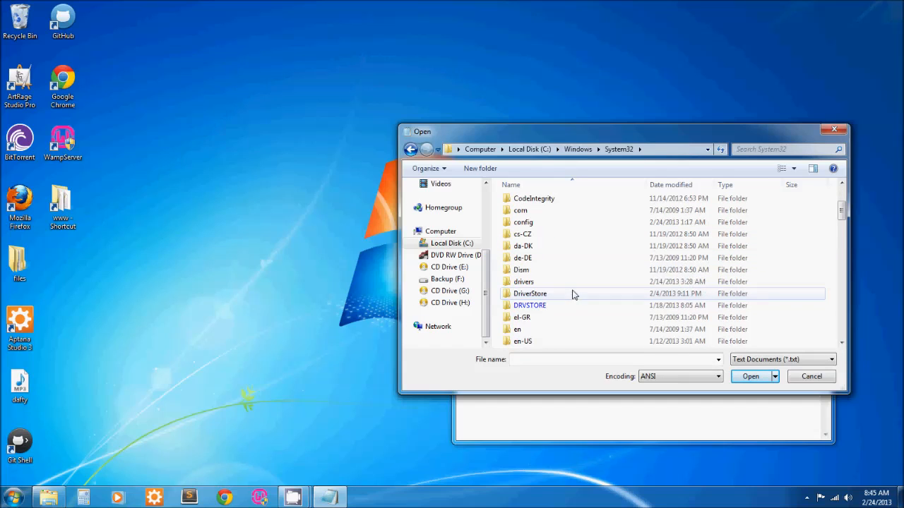
double_click(522, 281)
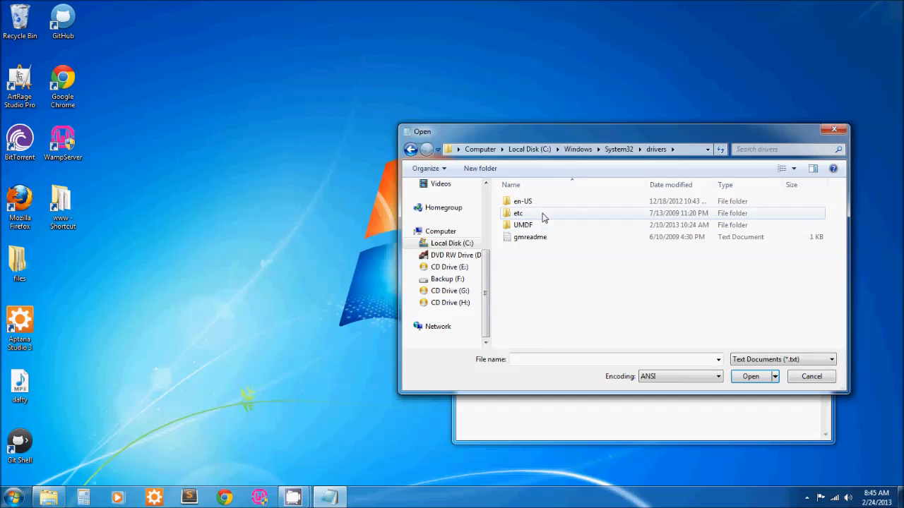
double_click(520, 212)
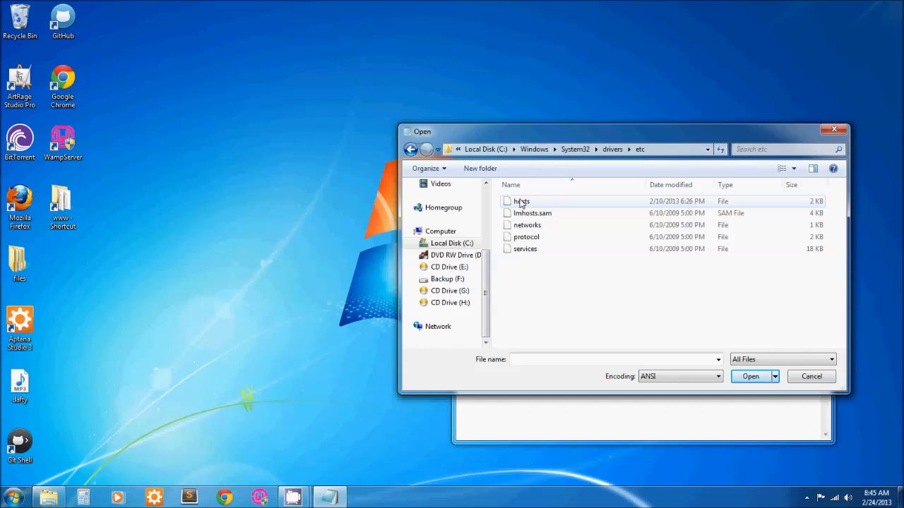
click(523, 202)
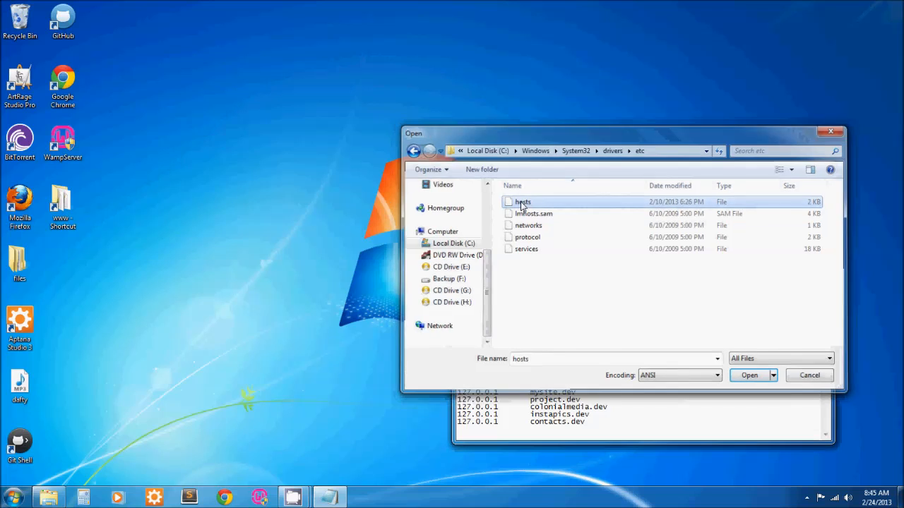
click(748, 376)
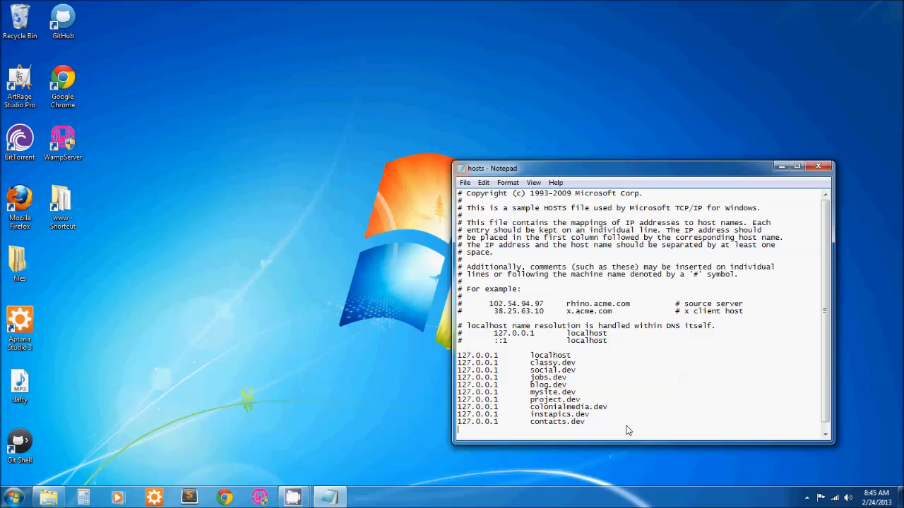
Step: Add '127.0.0.1 tutorial.dev' at the end of the hosts file, save and close Notepad
text(127.0)
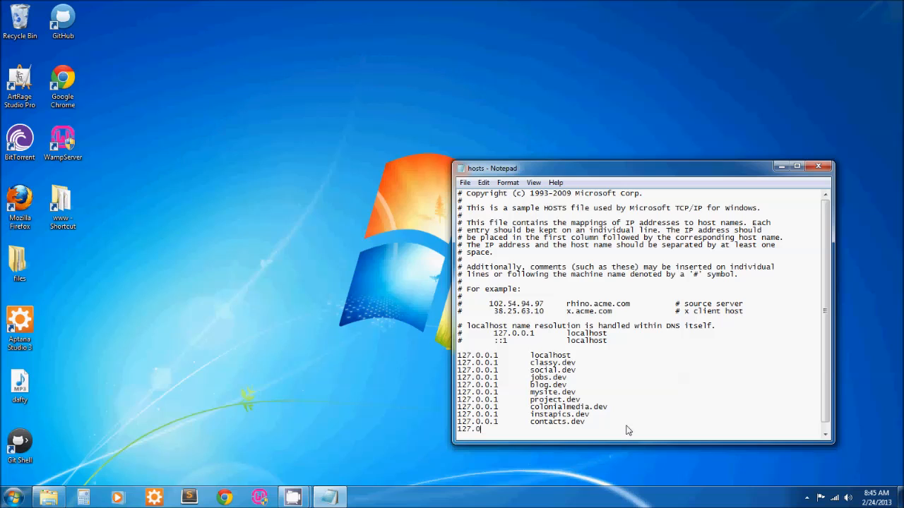
text(.0.1)
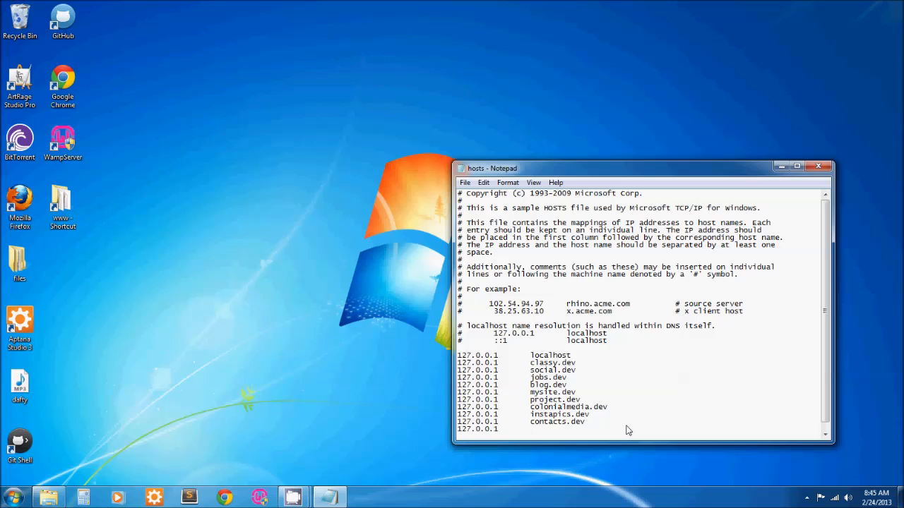
text(tut)
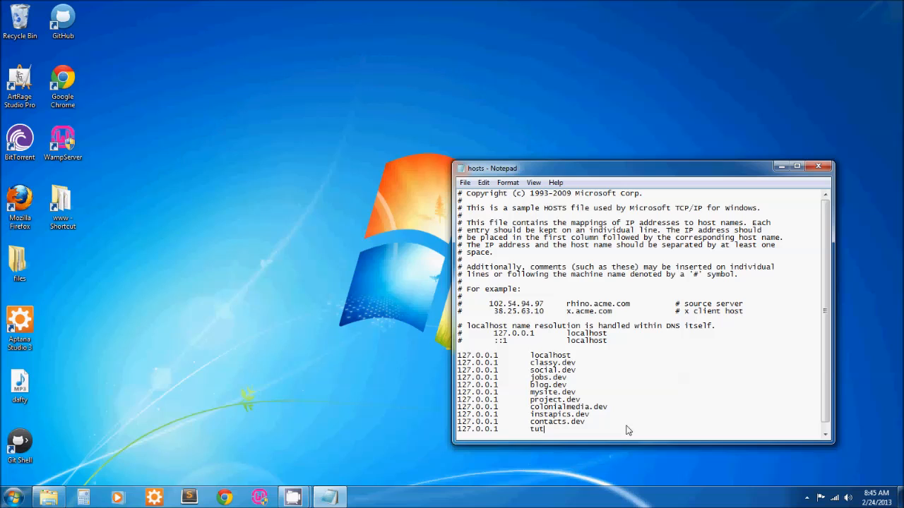
text(orial)
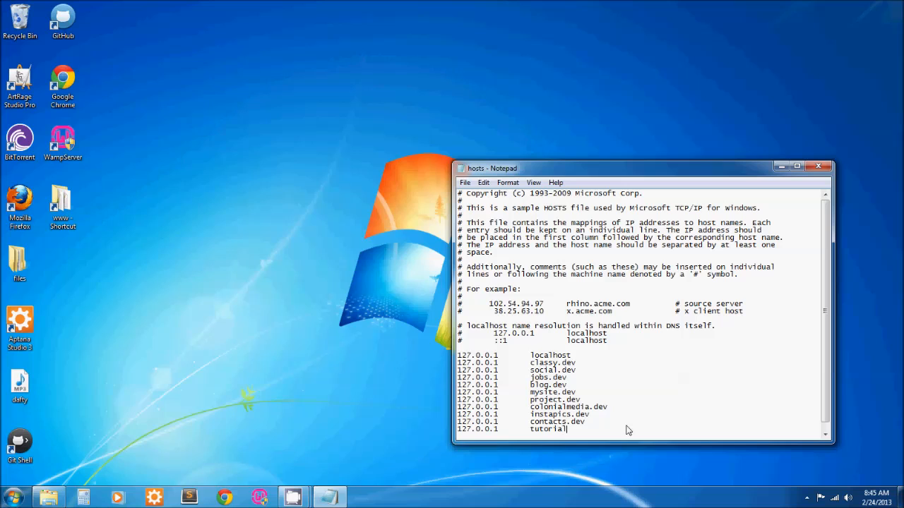
text(.dev)
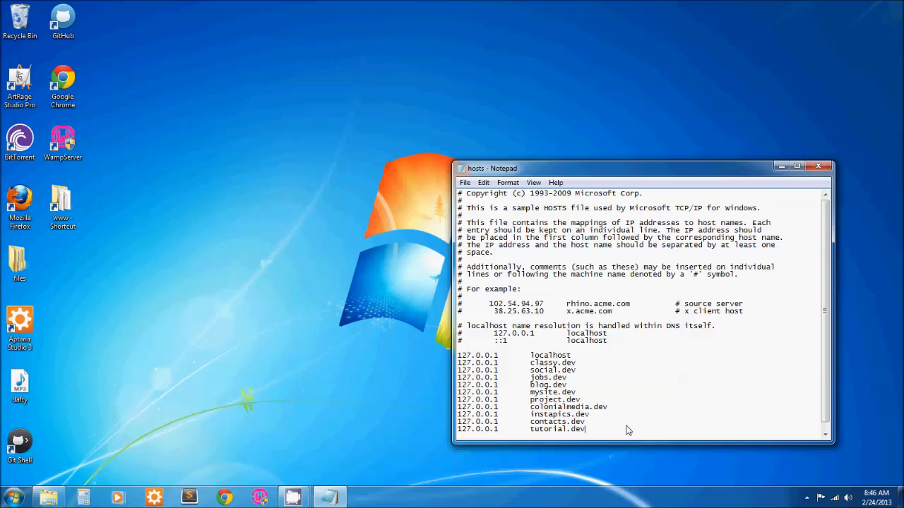
click(465, 182)
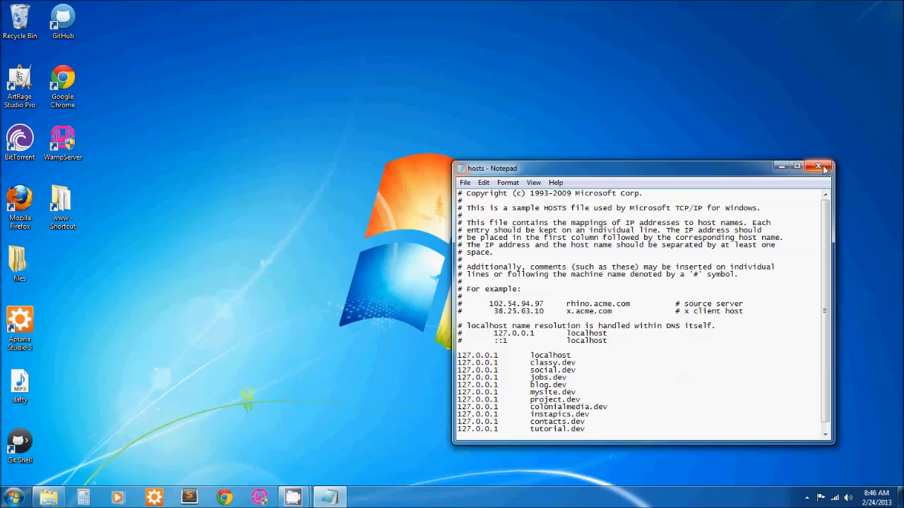
click(823, 169)
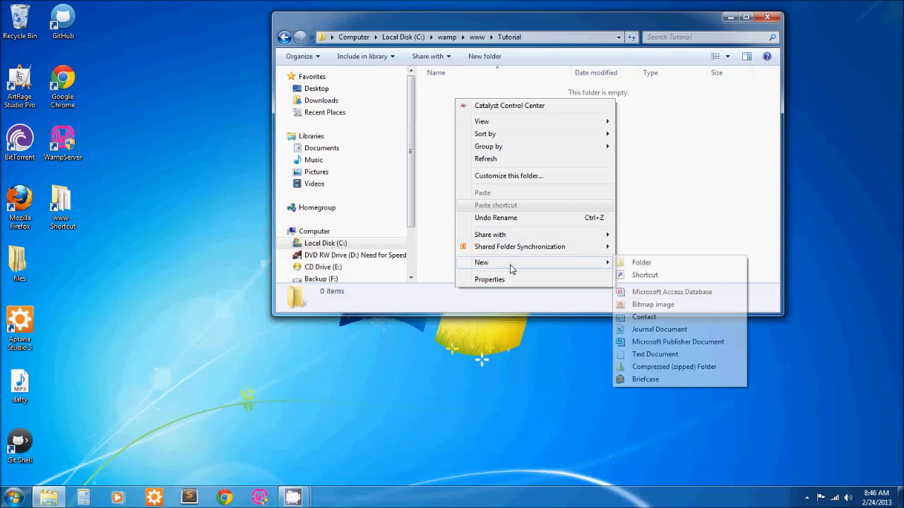
mouse_move(675, 368)
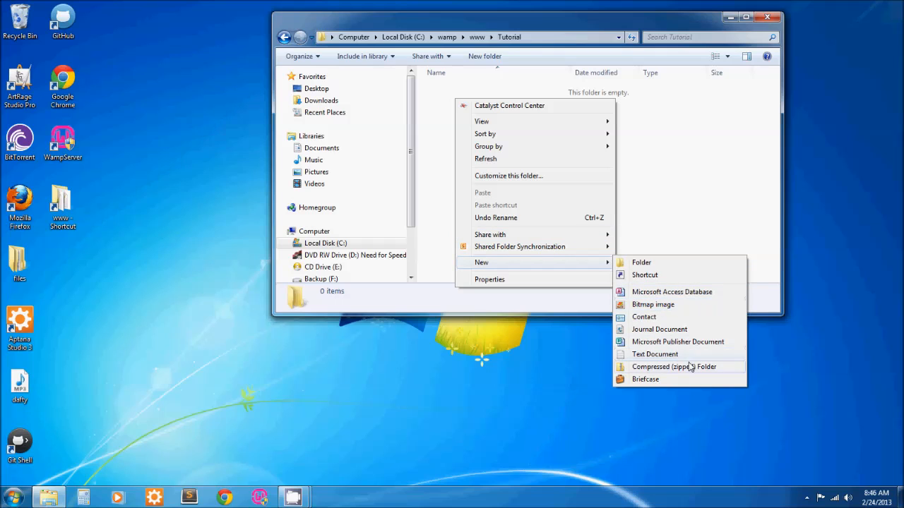
Step: Create a new empty text document in the Tutorial folder and name it index
click(656, 353)
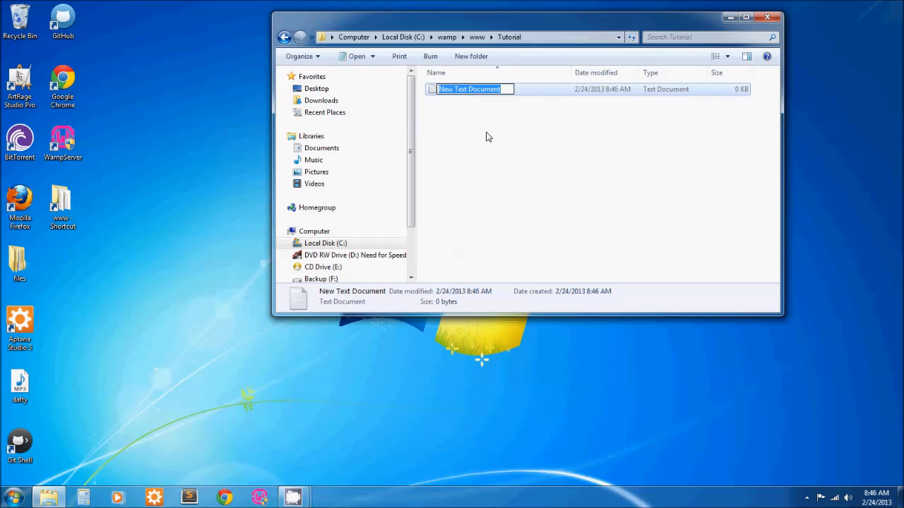
text(index)
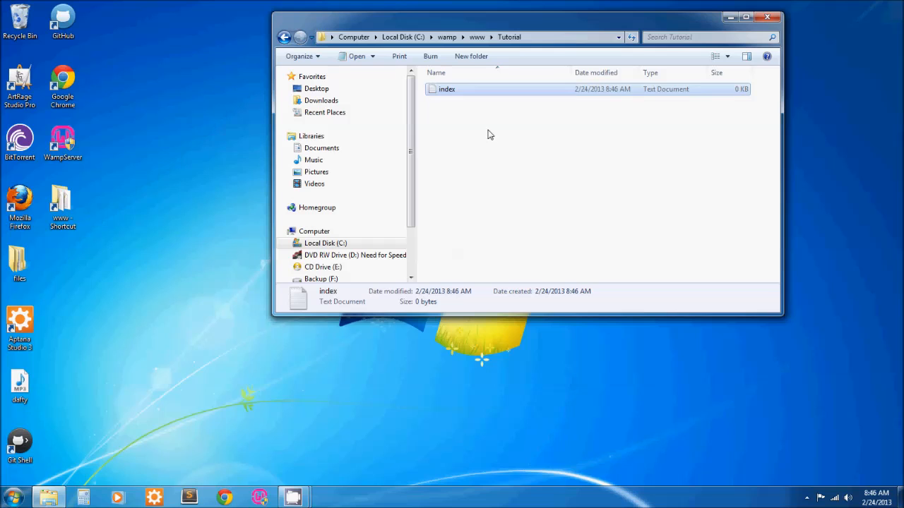
right_click(446, 89)
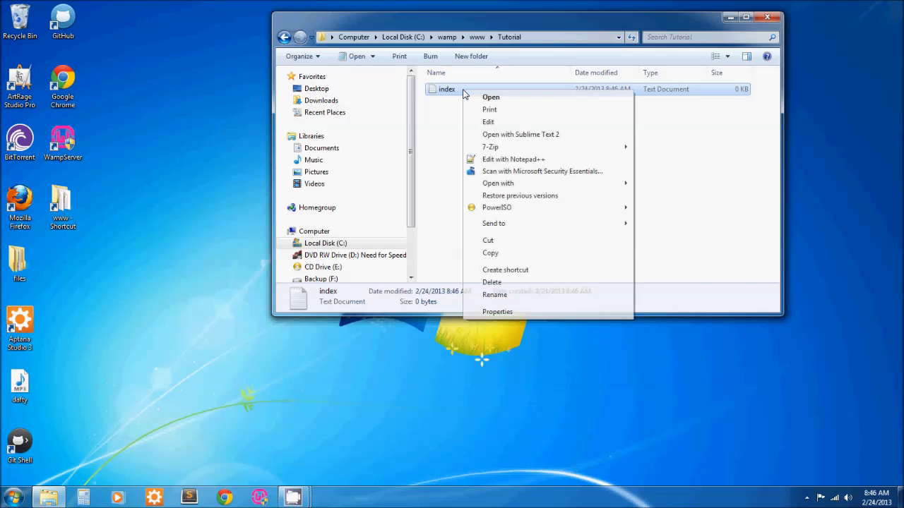
click(495, 295)
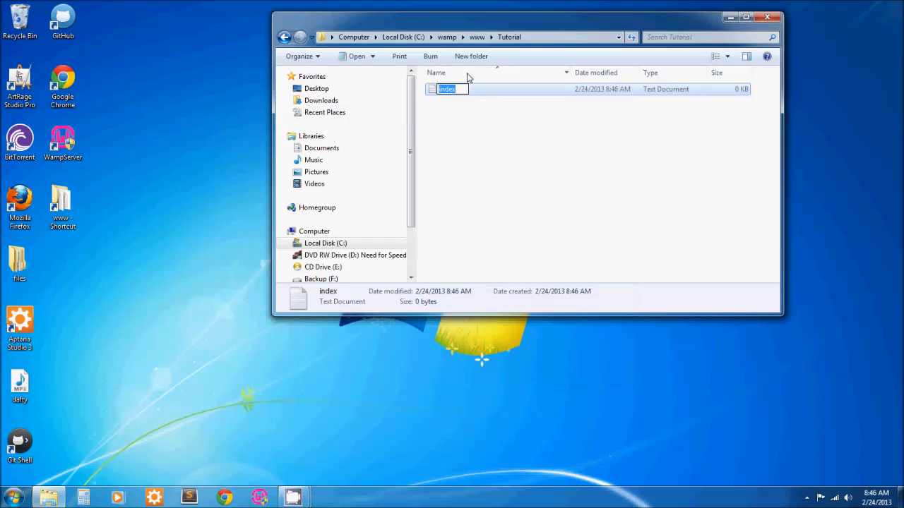
right_click(447, 89)
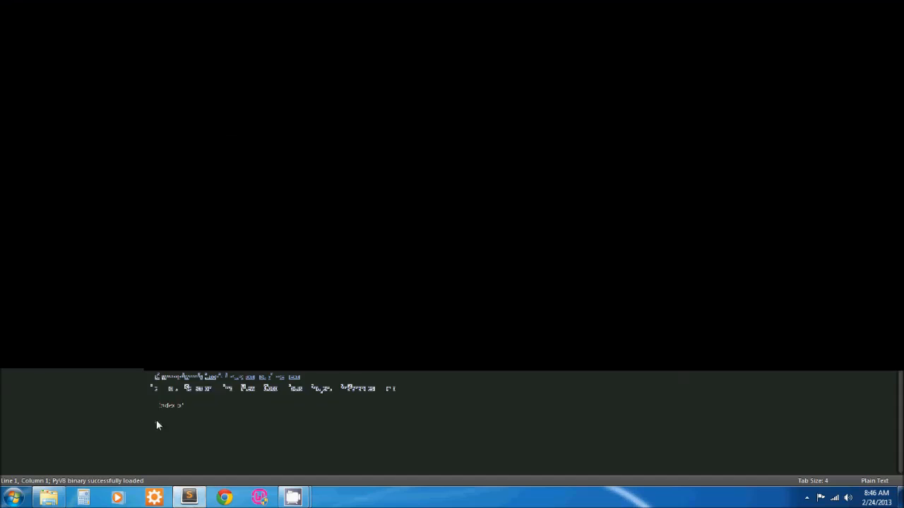
mouse_move(598, 385)
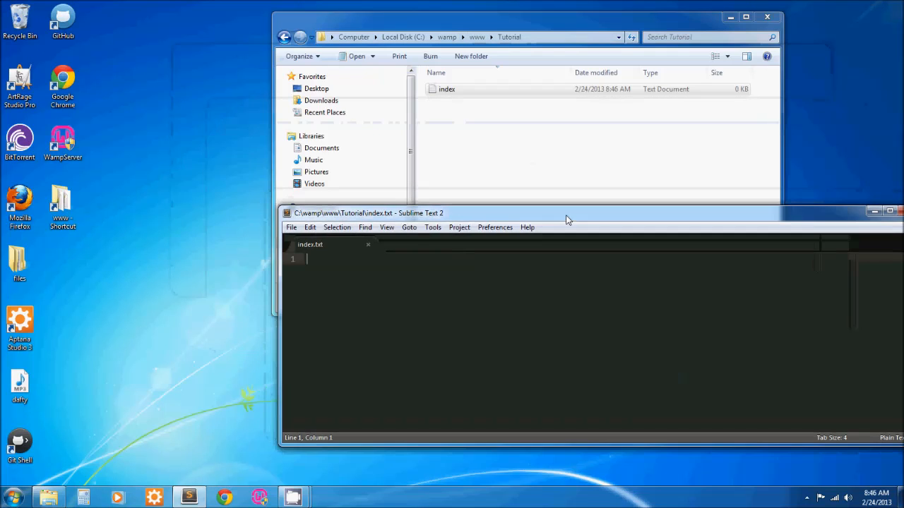
Step: Add the Tutorial folder to the sidebar and rename index.txt to index.php
click(478, 37)
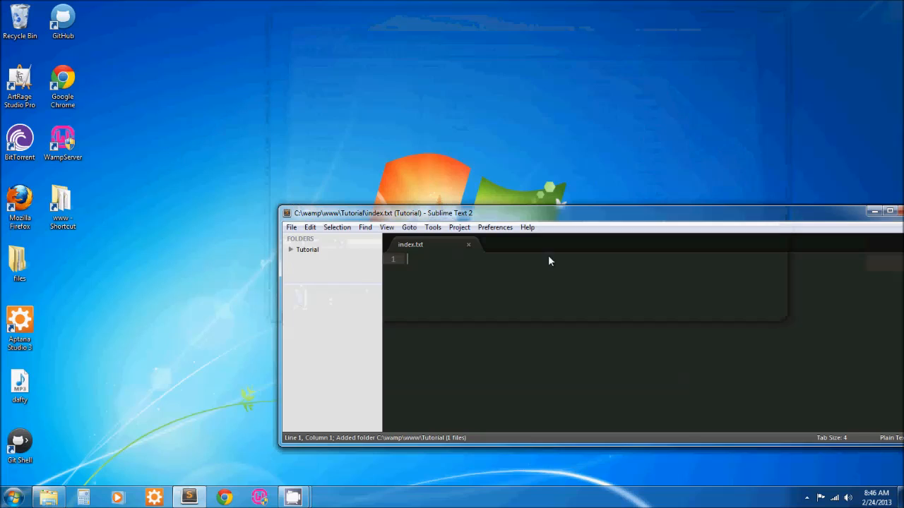
click(306, 250)
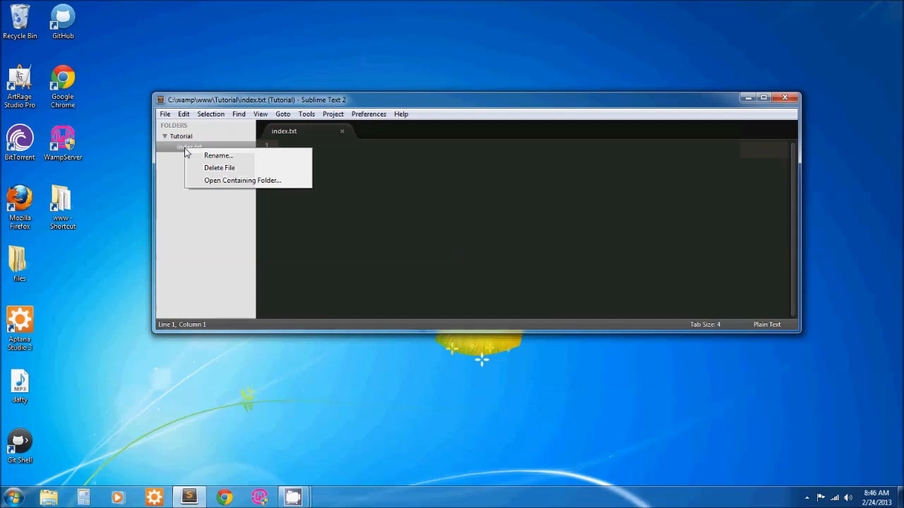
click(218, 156)
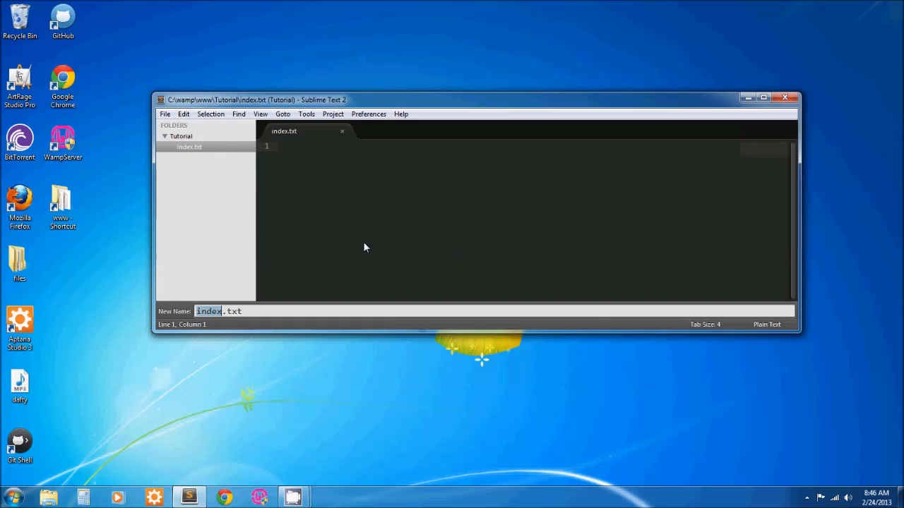
text(php.)
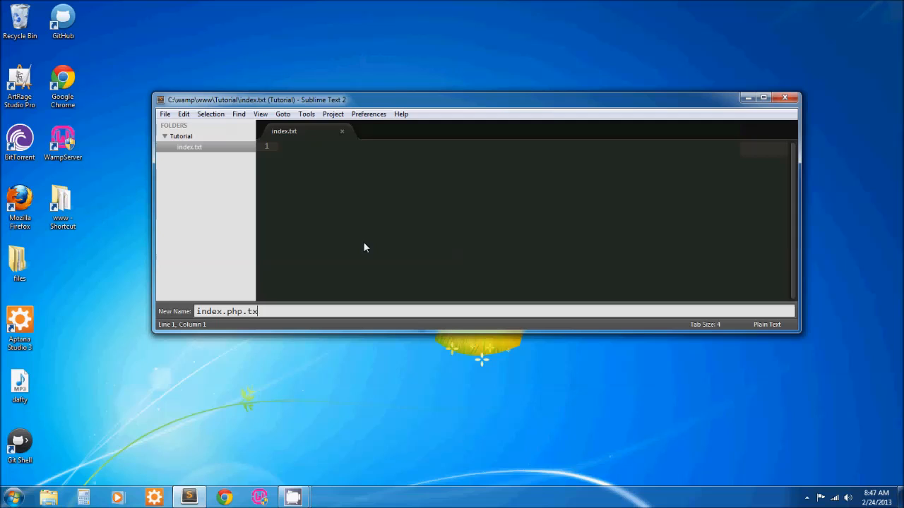
key(BackSpace)
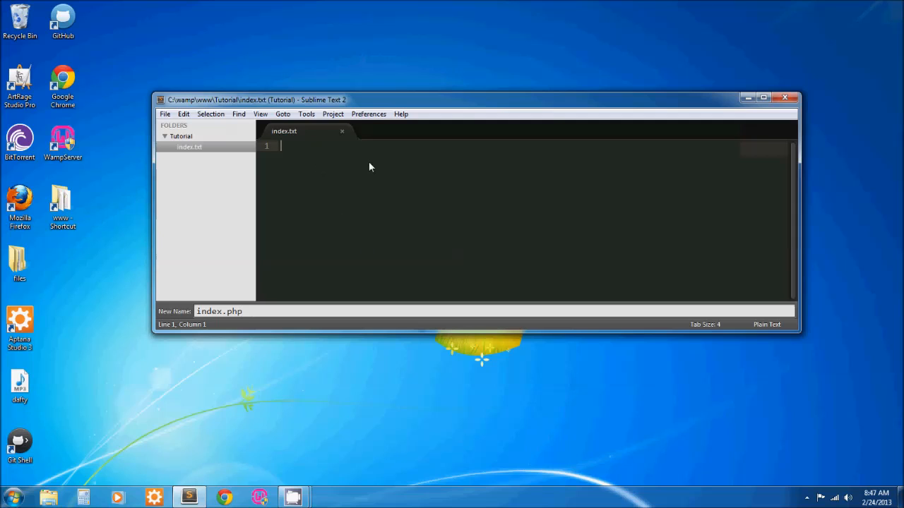
mouse_move(723, 71)
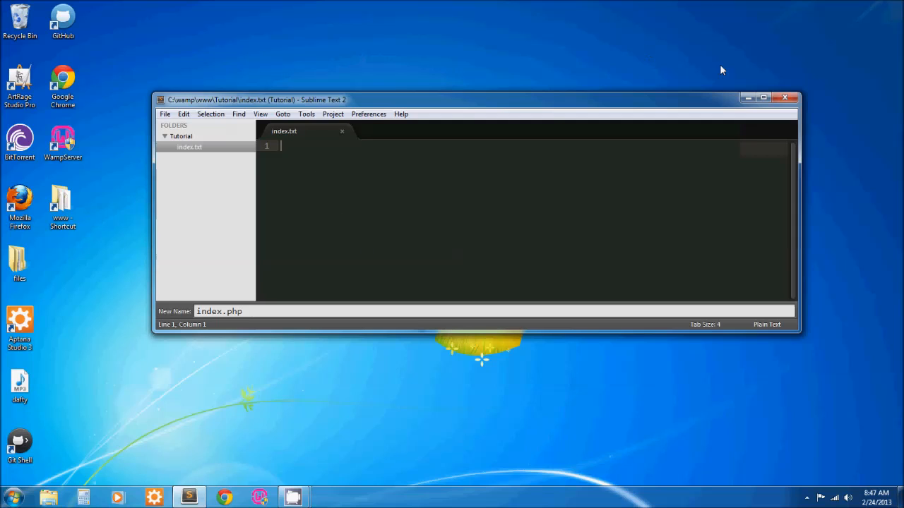
Step: Build HTML boilerplate titled Tutorial with heading 'Welcome to the tutorial' and save index.php
click(763, 98)
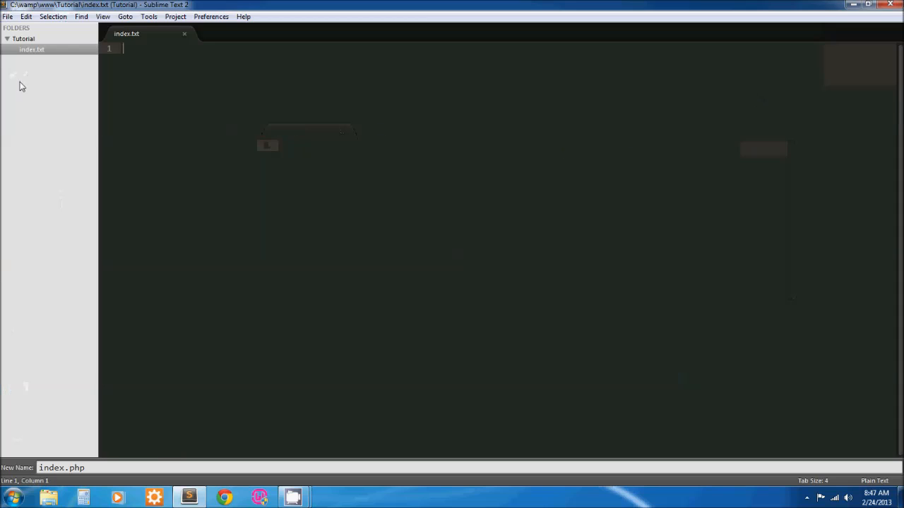
text(html>)
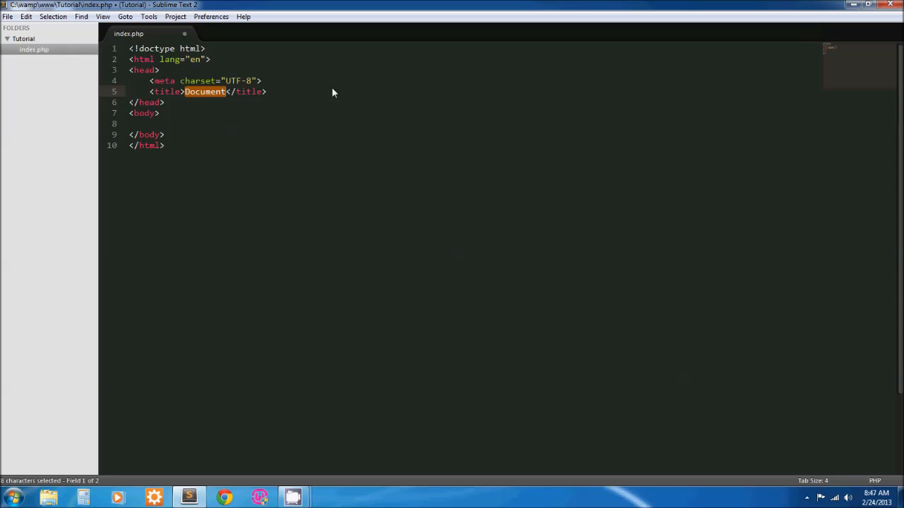
mouse_move(317, 90)
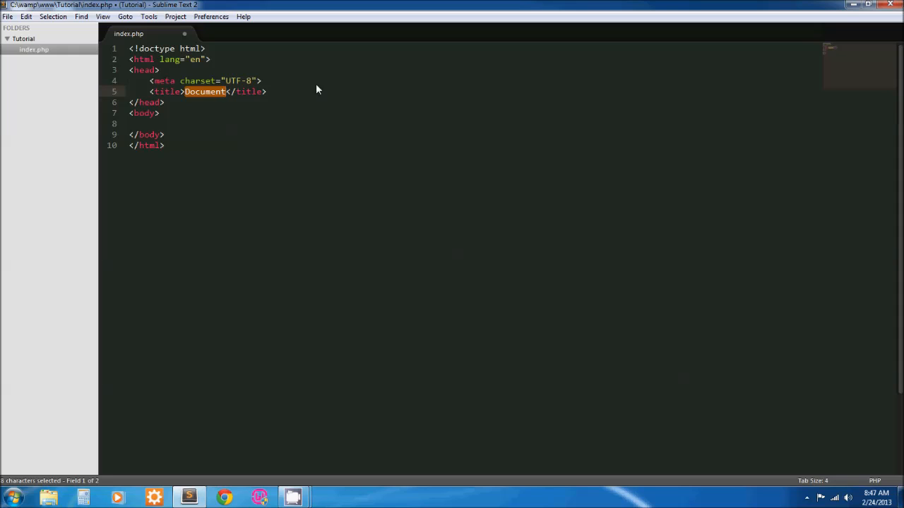
text(Tutorial)
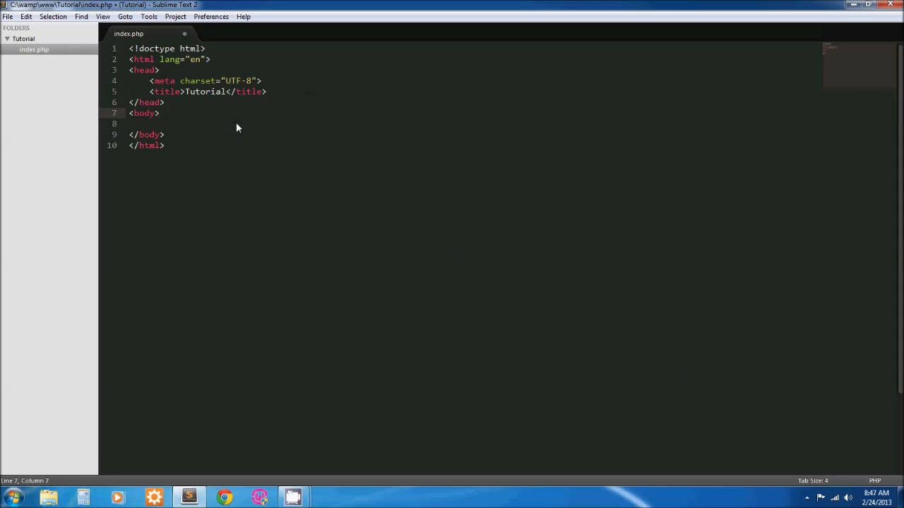
key(Return)
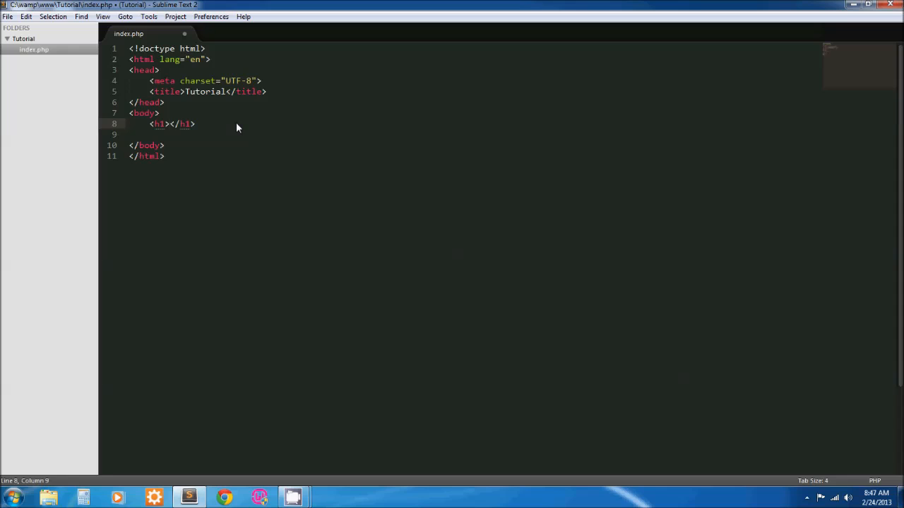
text(Welcome to t)
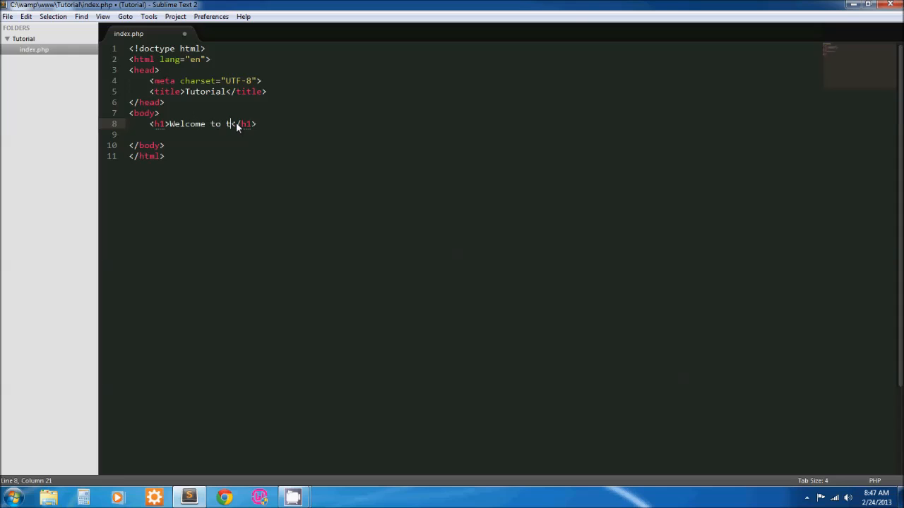
text(he tutor)
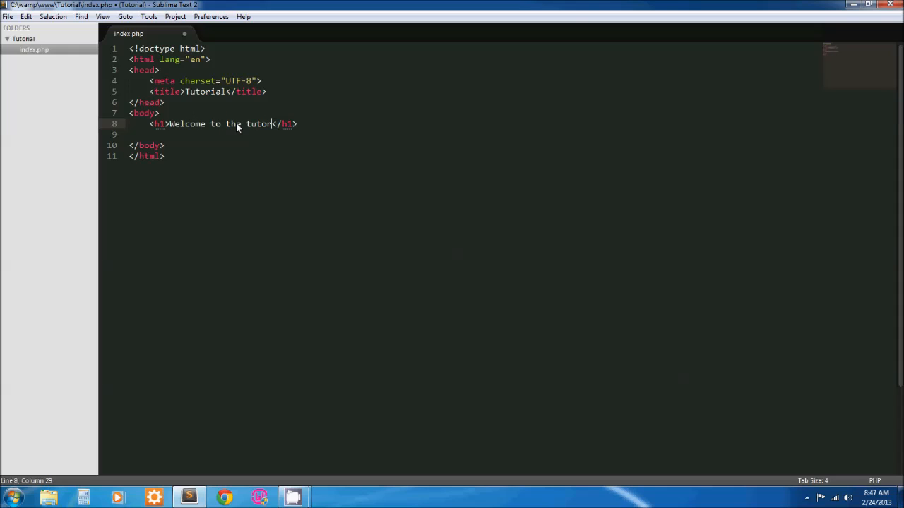
text(ial)
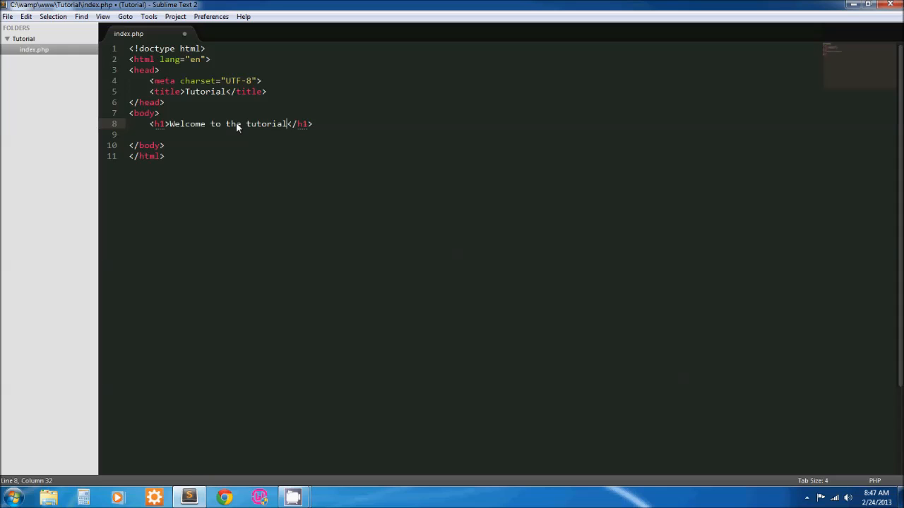
key(ctrl+s)
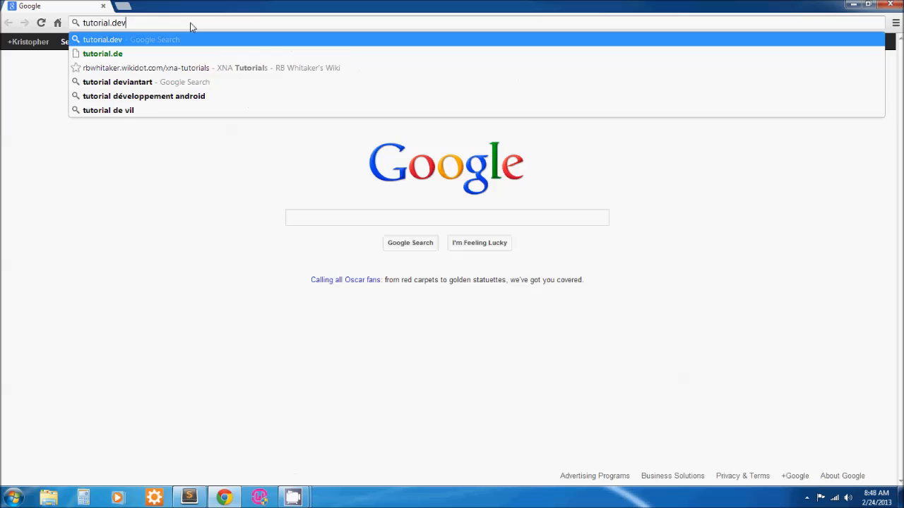
click(117, 82)
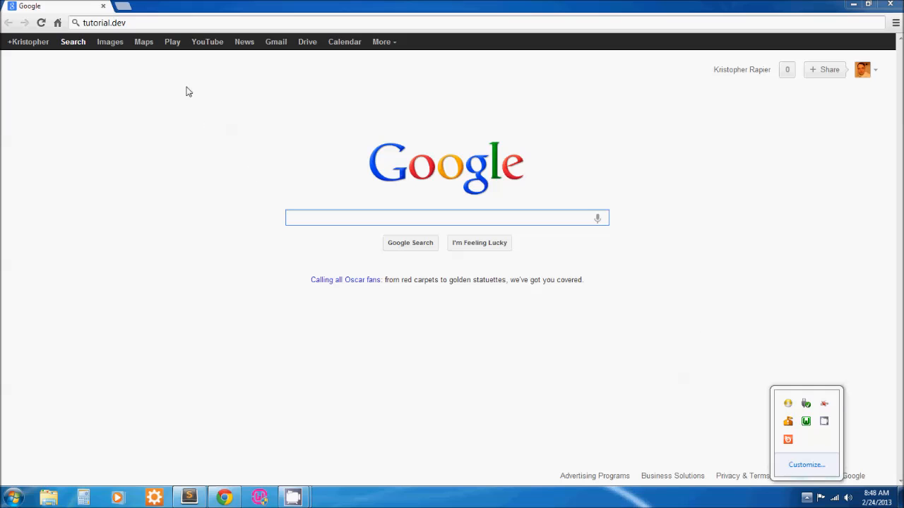
key(Return)
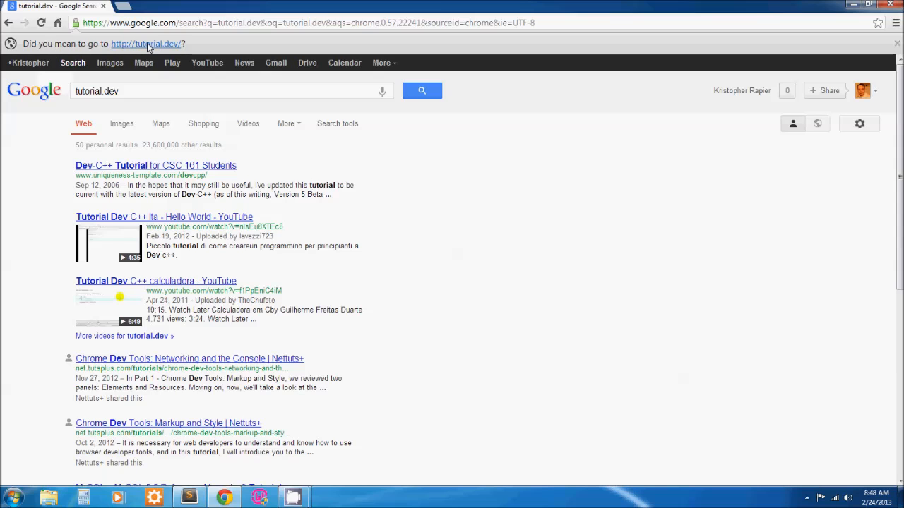
click(144, 44)
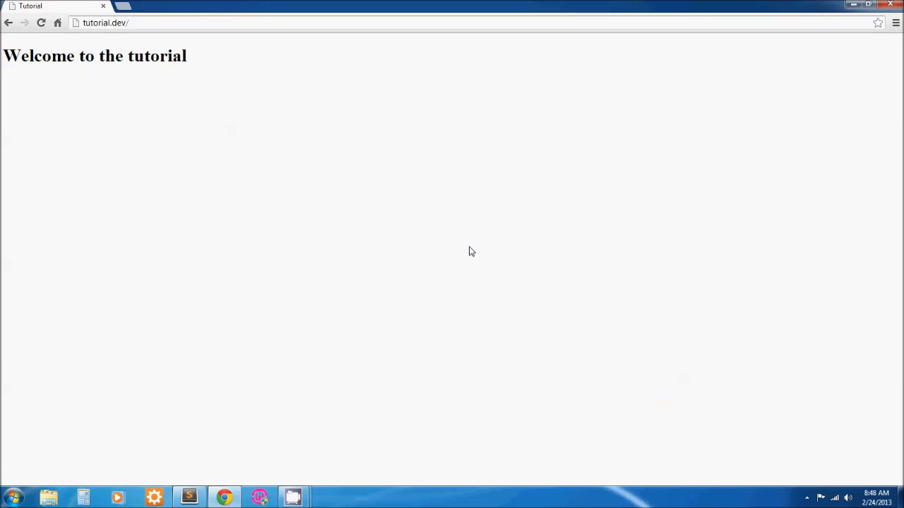
mouse_move(48, 489)
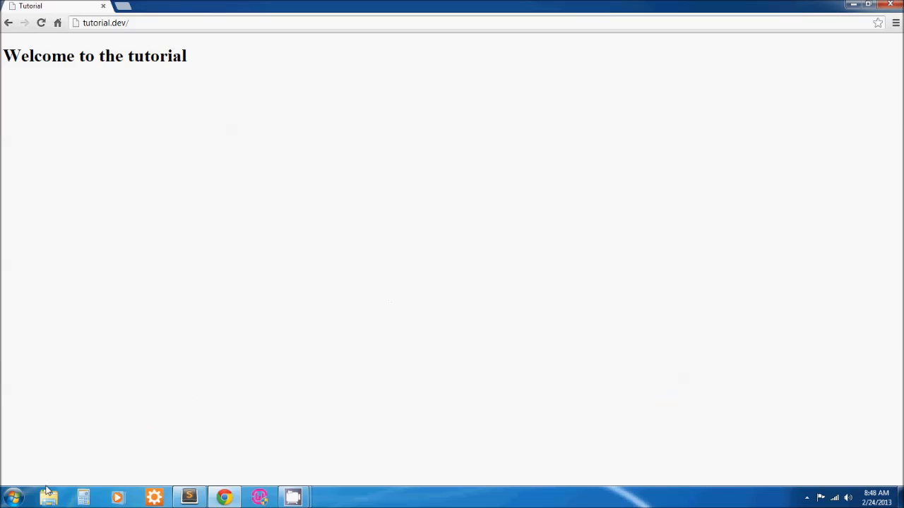
click(48, 497)
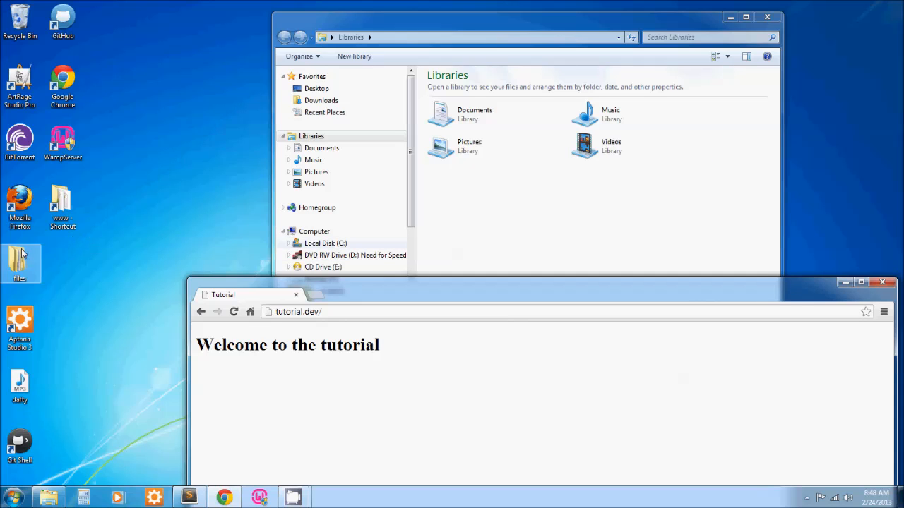
Step: Copy all the files from the files > Laravel-Goodies folder
double_click(20, 264)
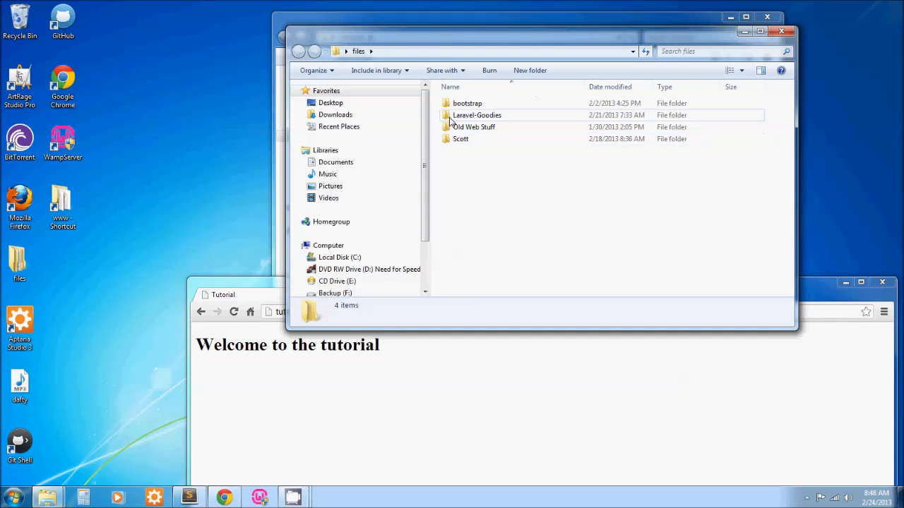
double_click(477, 115)
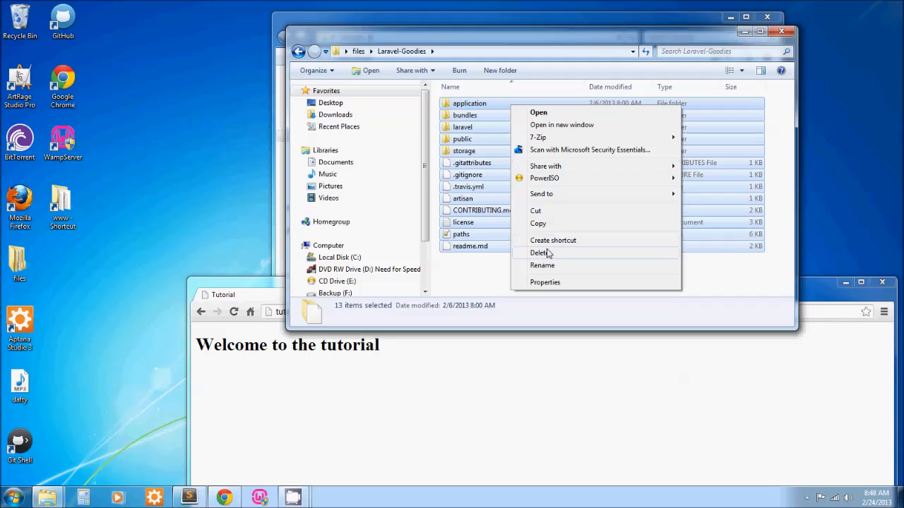
mouse_move(554, 232)
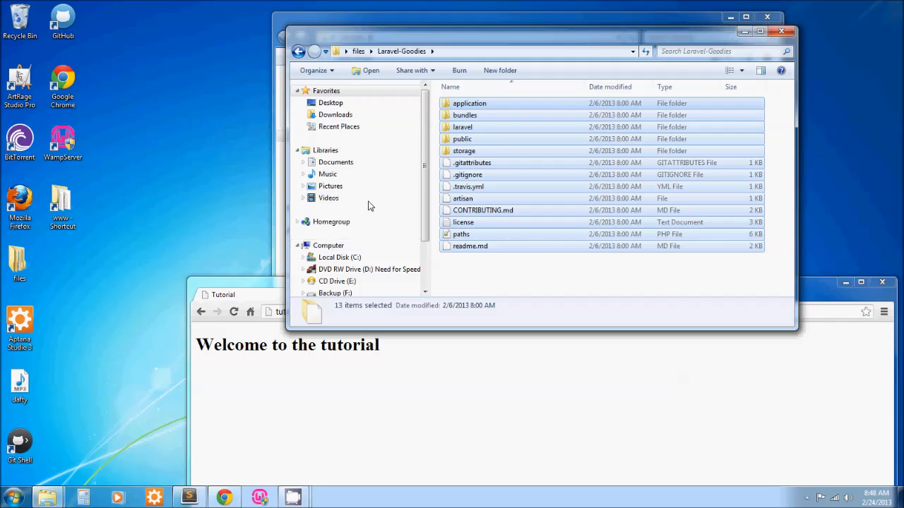
scroll(down, 3)
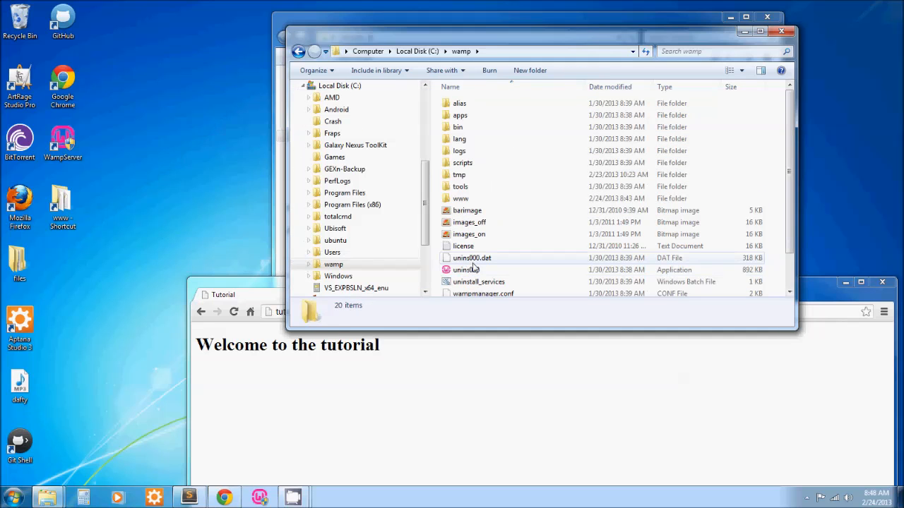
Step: Delete index.php from C:\wamp\www\Tutorial and paste the Laravel files there
double_click(461, 197)
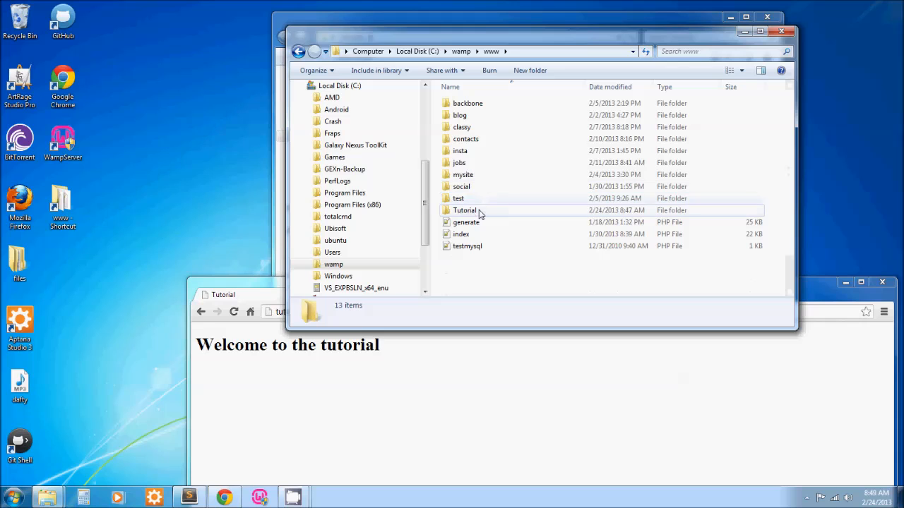
double_click(464, 209)
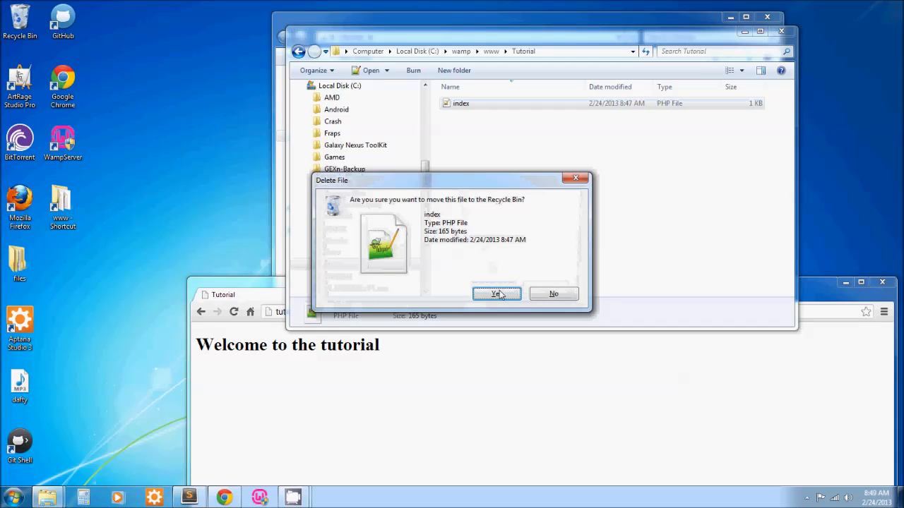
click(497, 294)
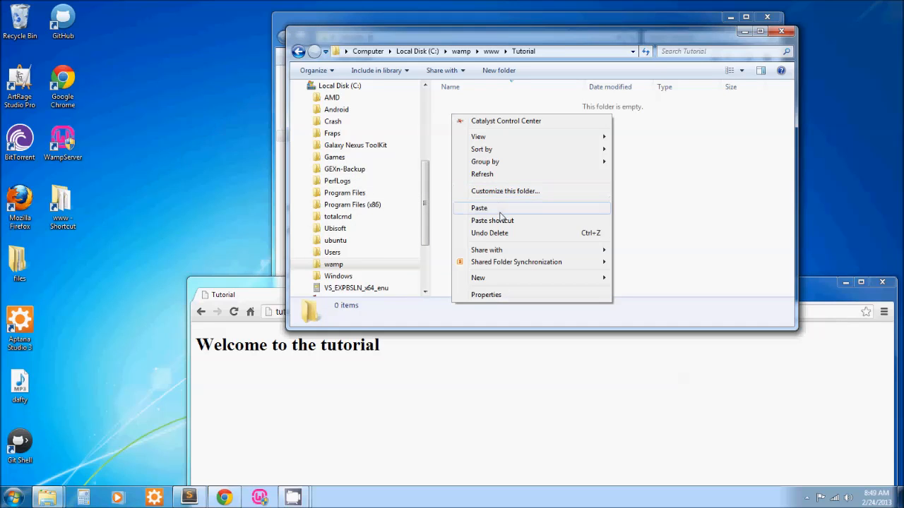
click(479, 208)
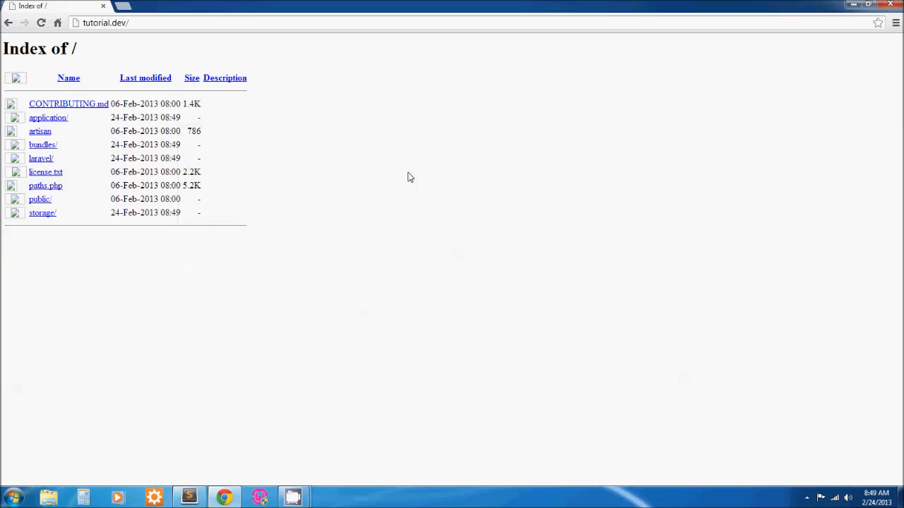
Step: Refresh tutorial.dev to see the Index of / listing of the Laravel files
click(106, 23)
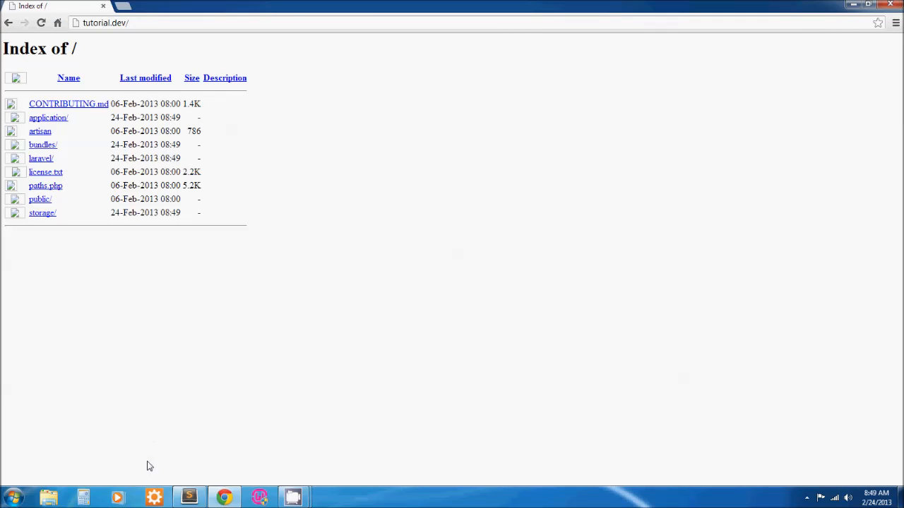
mouse_move(837, 466)
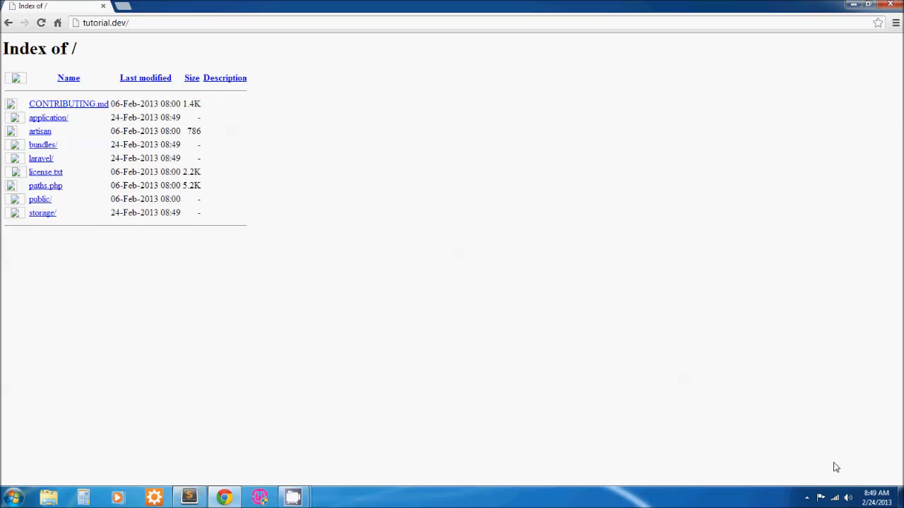
click(806, 497)
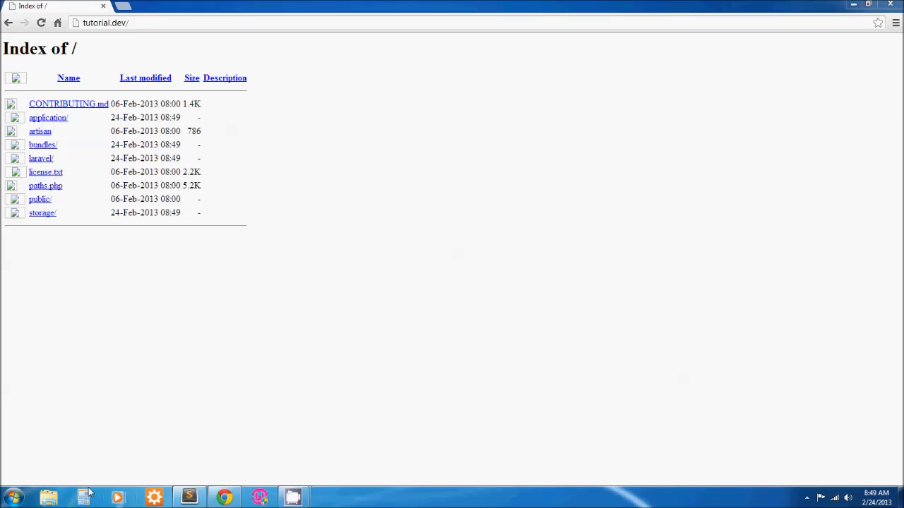
Step: Navigate to C:\wamp\bin\apache\apache2.2.22\conf\extra and bring up httpd-vhosts.conf's actions
click(48, 497)
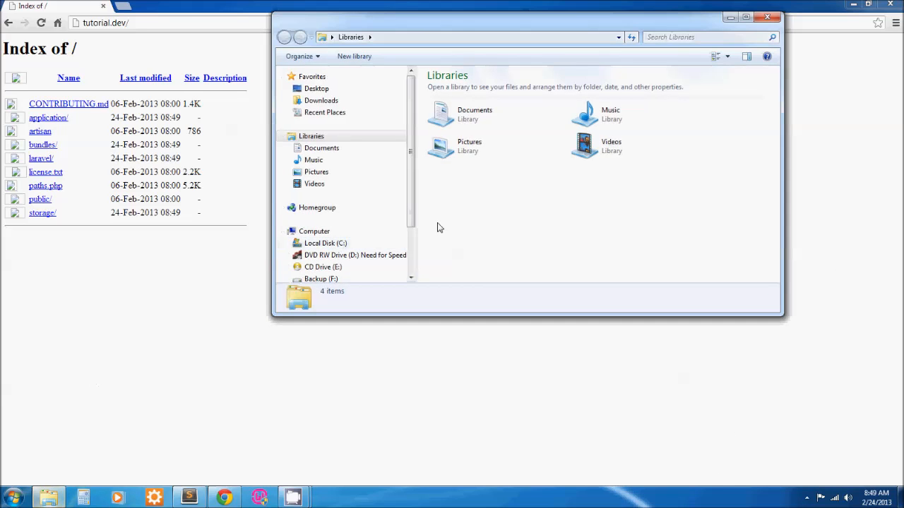
click(325, 243)
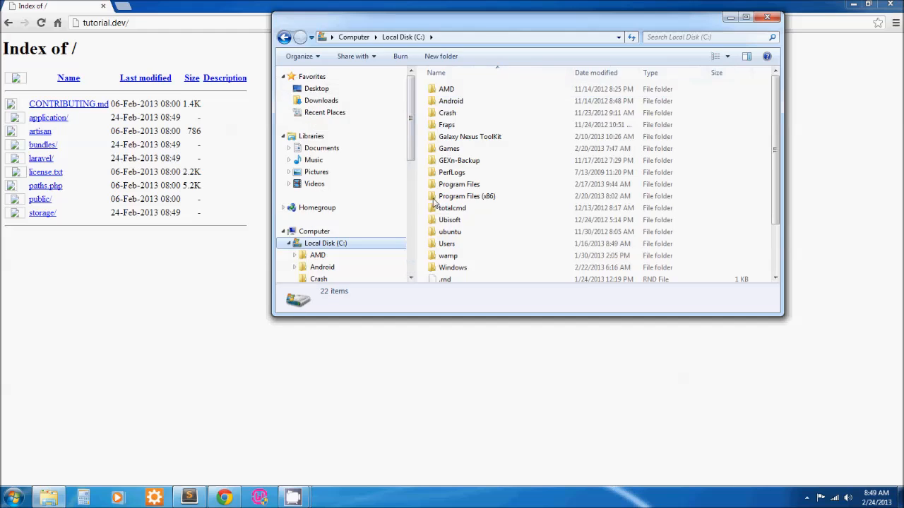
double_click(448, 255)
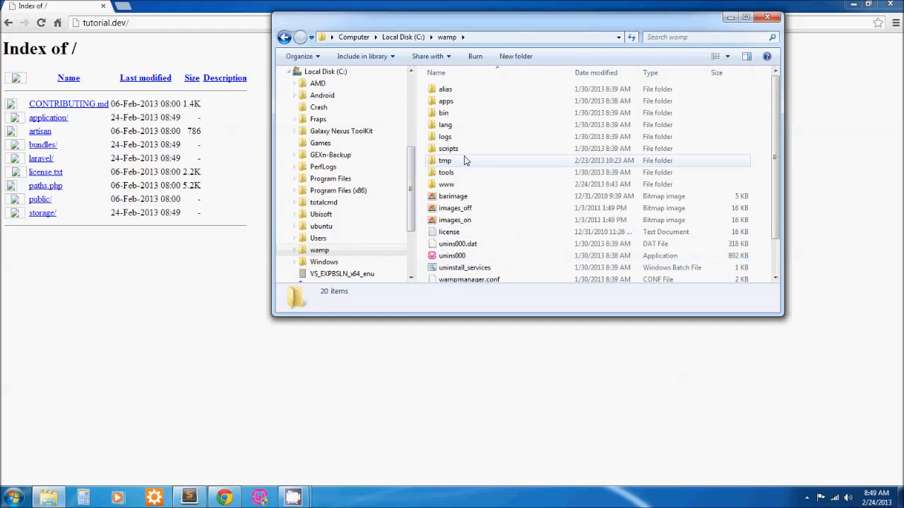
double_click(444, 113)
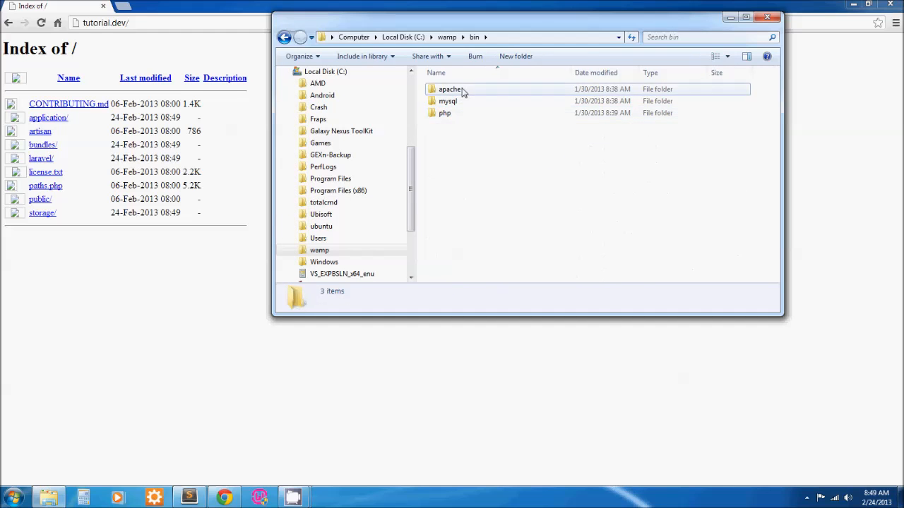
double_click(451, 89)
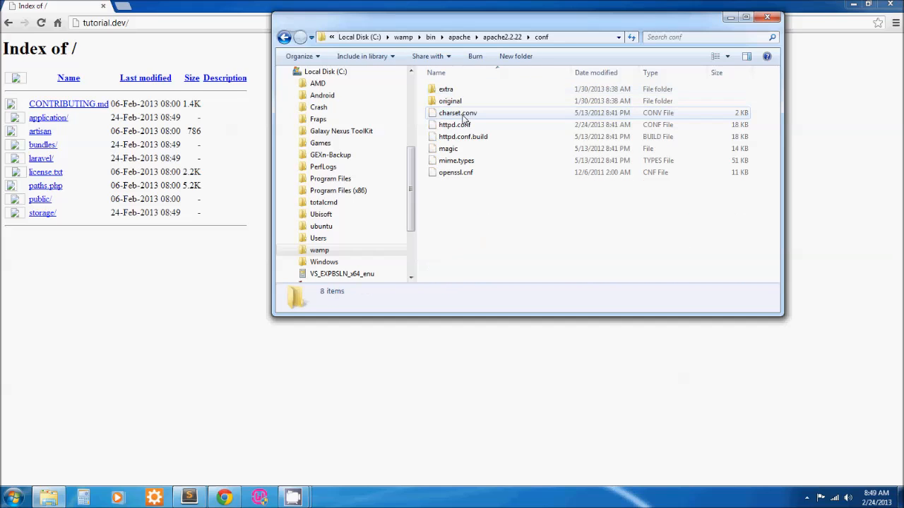
click(446, 89)
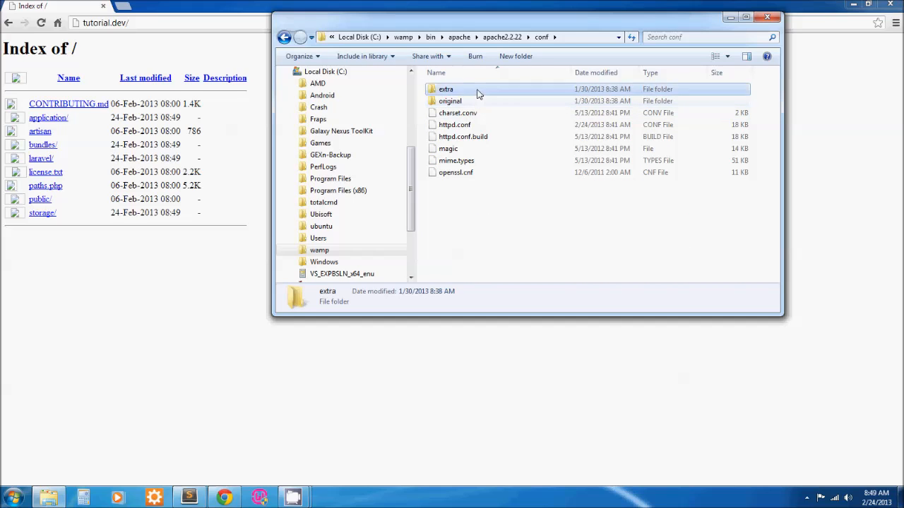
right_click(464, 208)
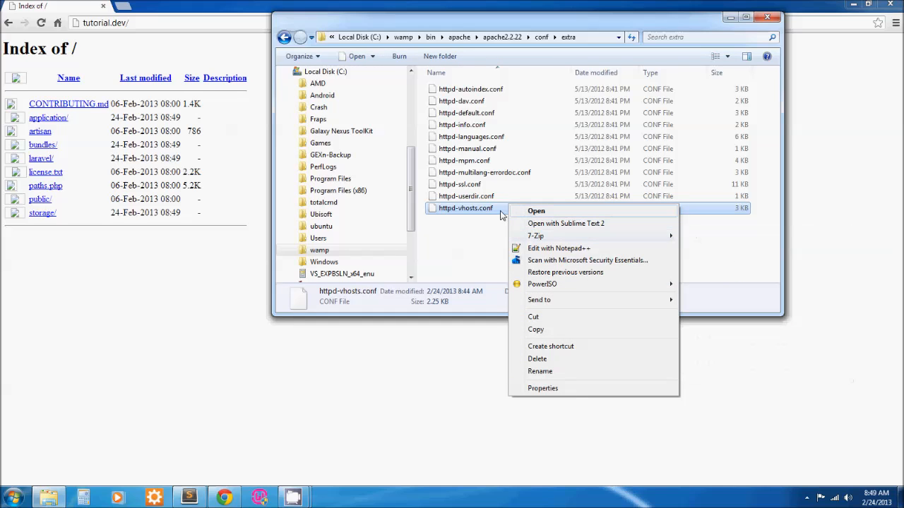
mouse_move(563, 284)
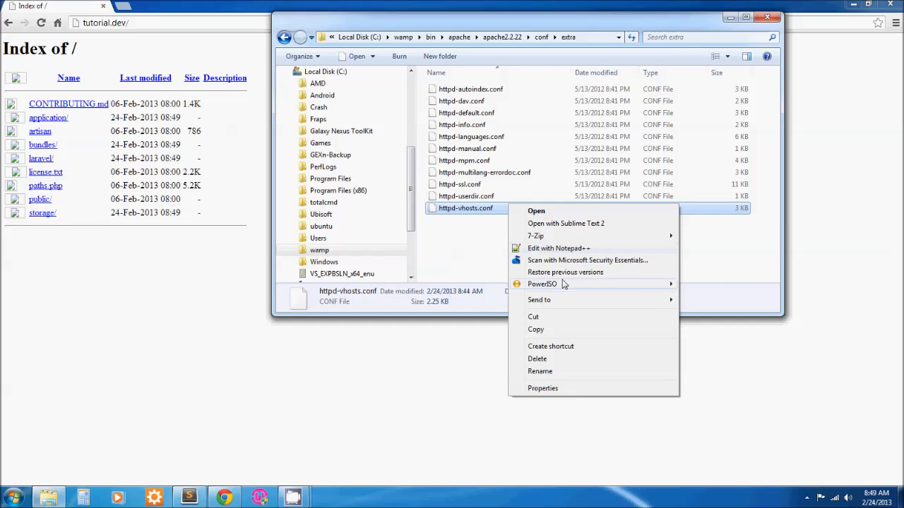
mouse_move(559, 249)
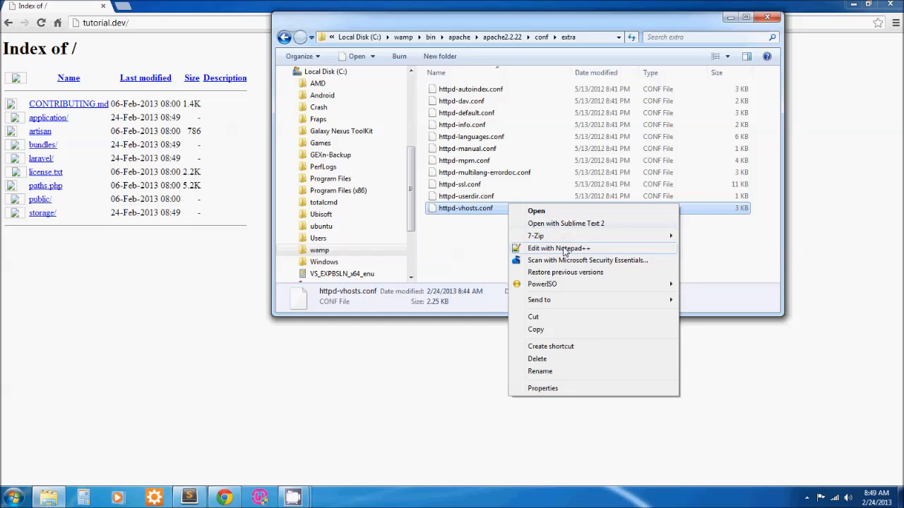
Step: Edit httpd-vhosts.conf so tutorial.dev's DocumentRoot is "C:\wamp\www\Tutorial\public"
click(558, 249)
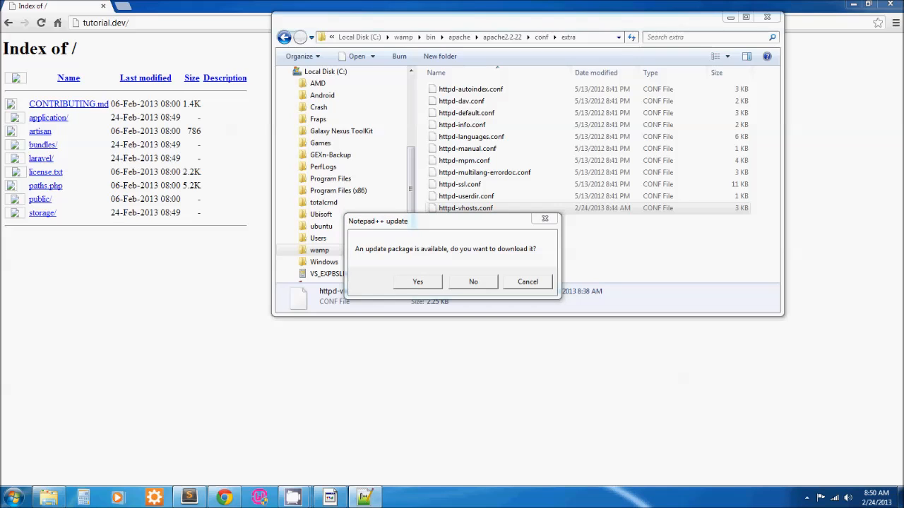
click(472, 283)
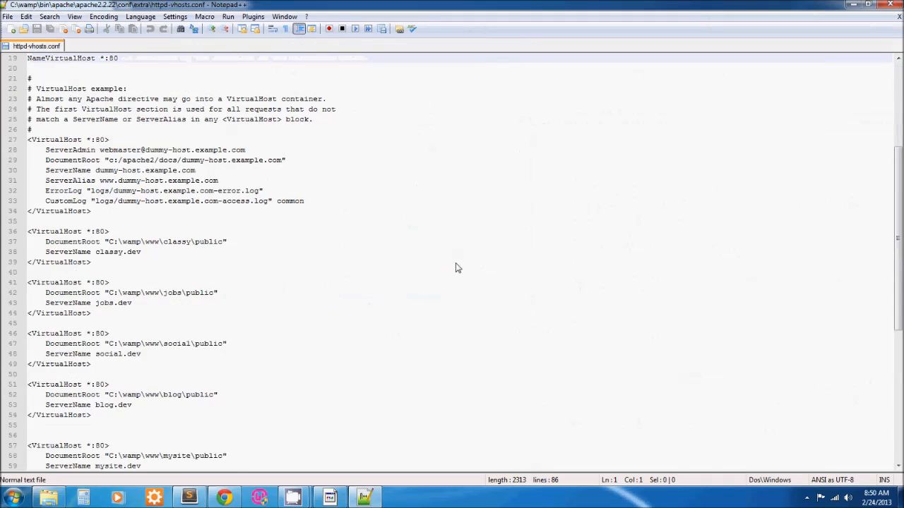
scroll(down, 3)
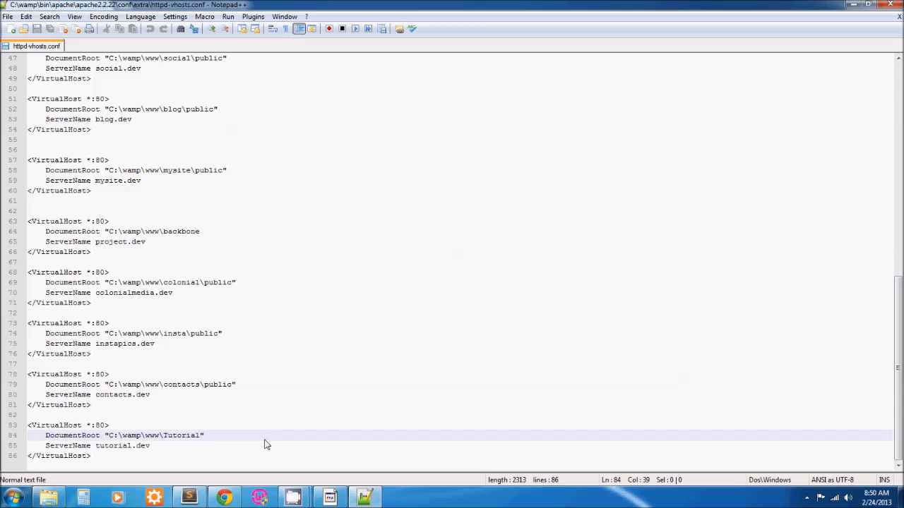
text(\pu)
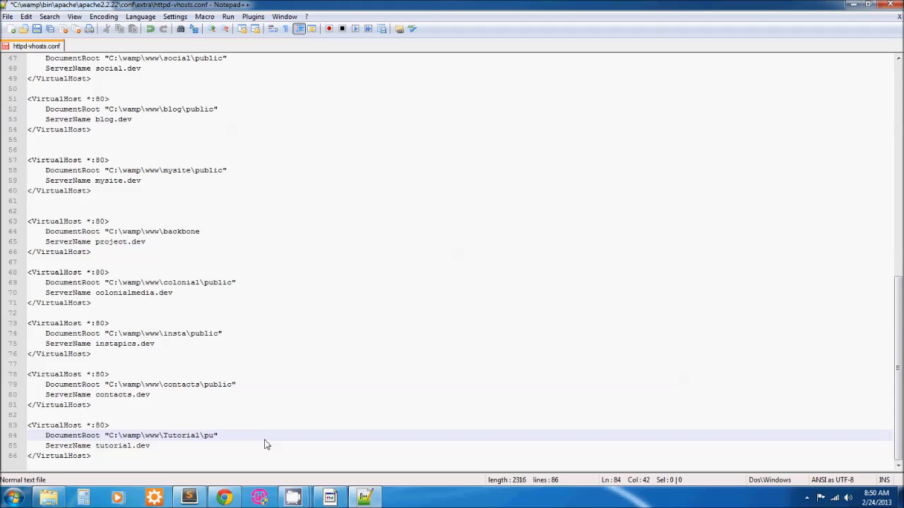
text(blic")
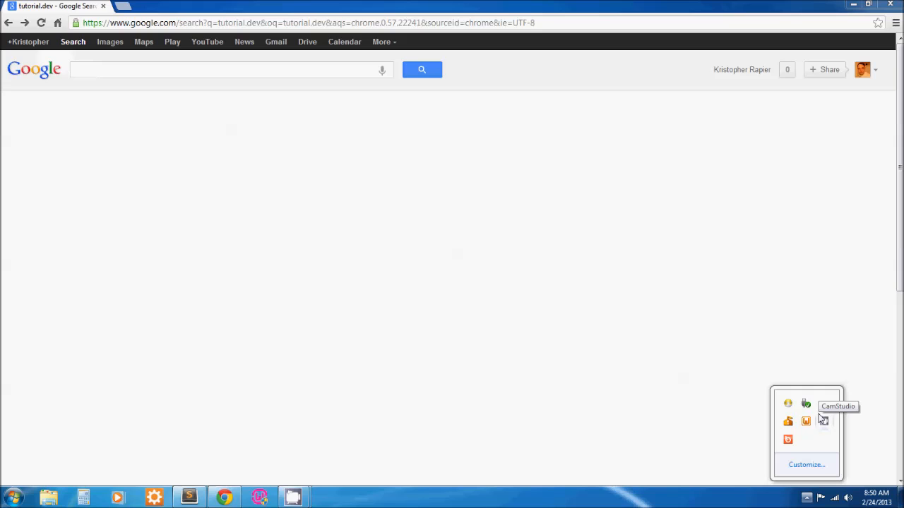
mouse_move(806, 421)
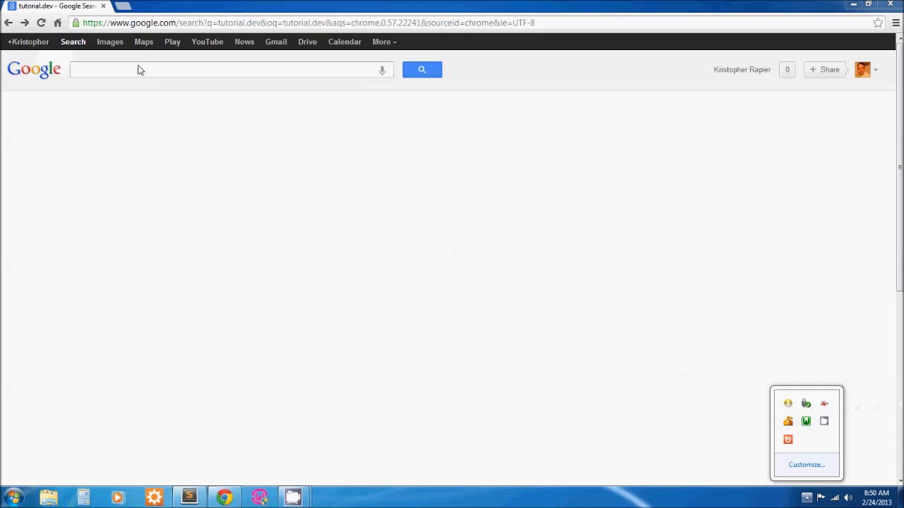
Step: Reload tutorial.dev to show the Laravel default welcome page
click(110, 22)
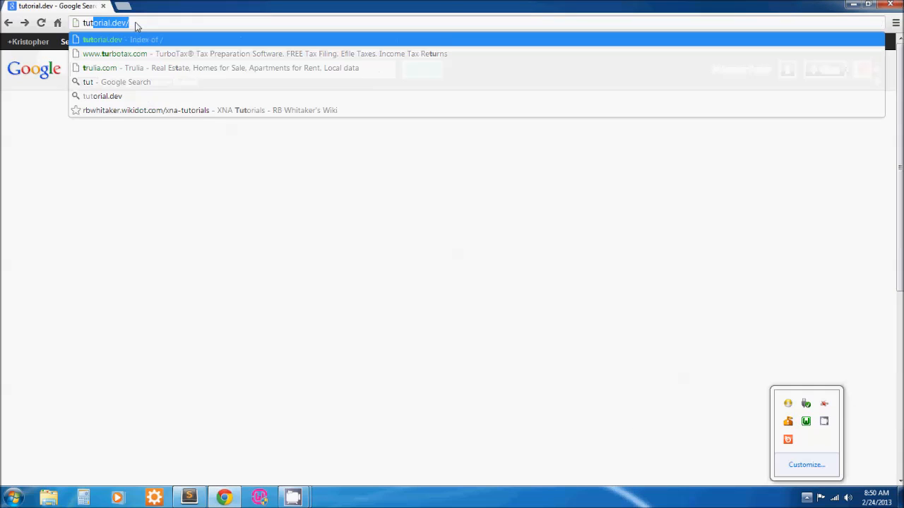
key(Return)
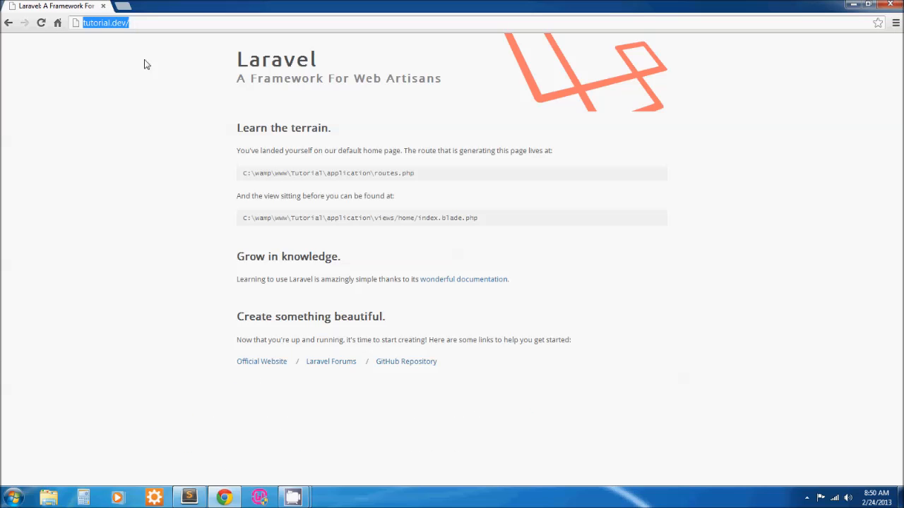
mouse_move(657, 260)
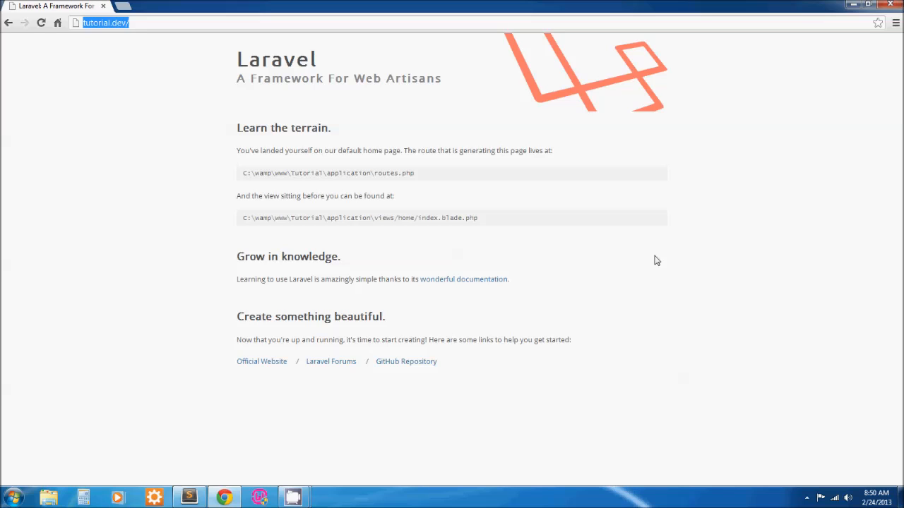
mouse_move(525, 317)
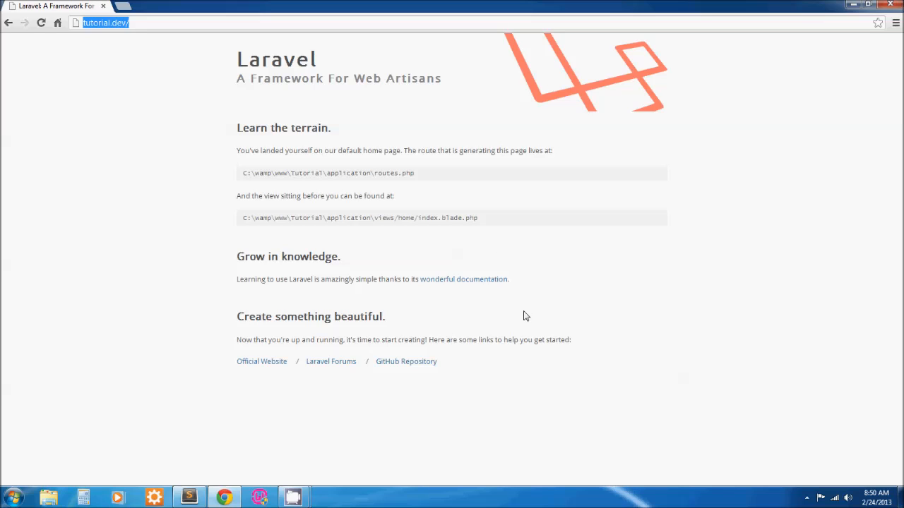
mouse_move(236, 280)
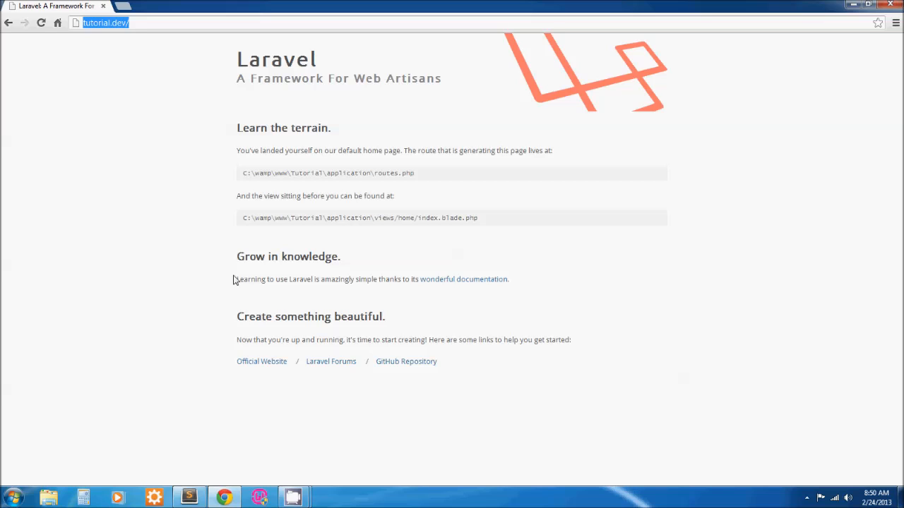
mouse_move(390, 413)
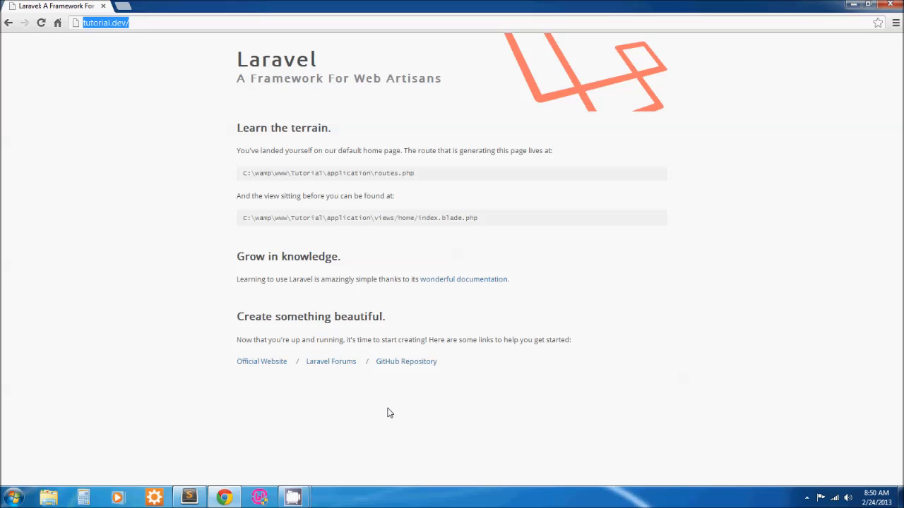
mouse_move(31, 234)
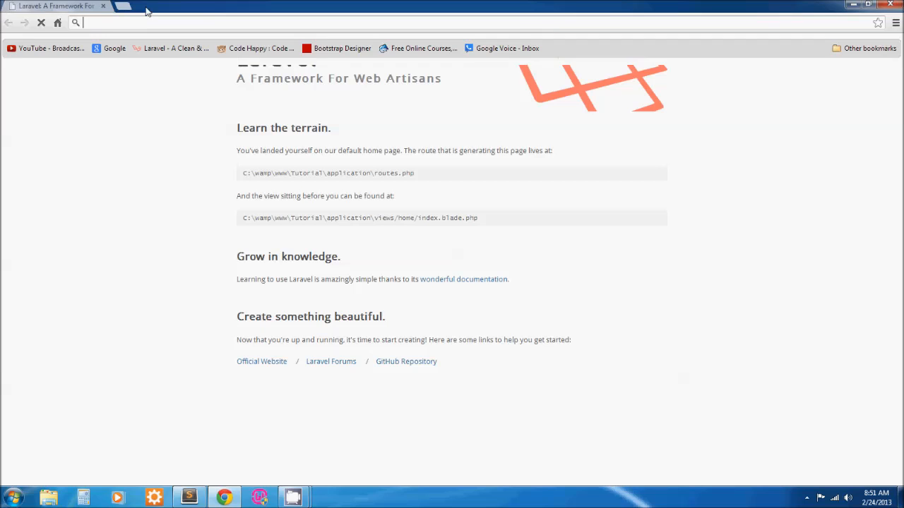
Step: Search Google for wordpress and open the wordpress.org result
text(wordpress)
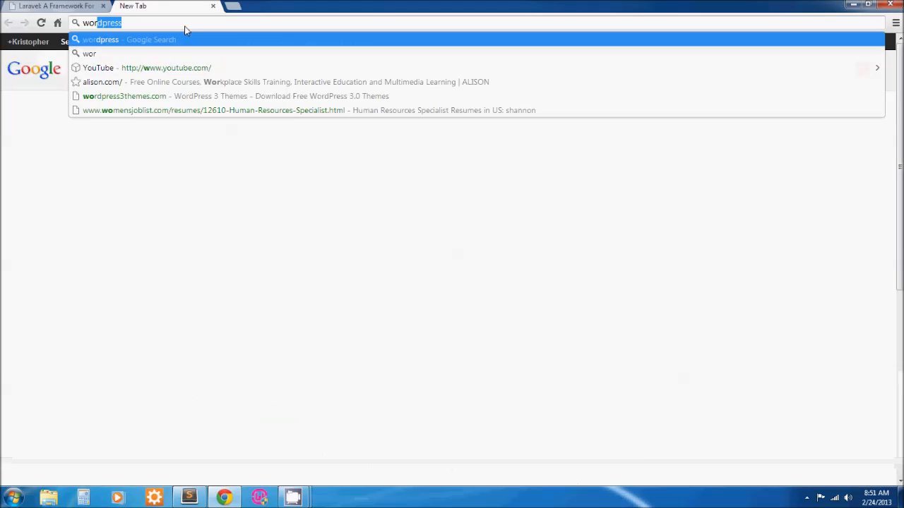
key(Return)
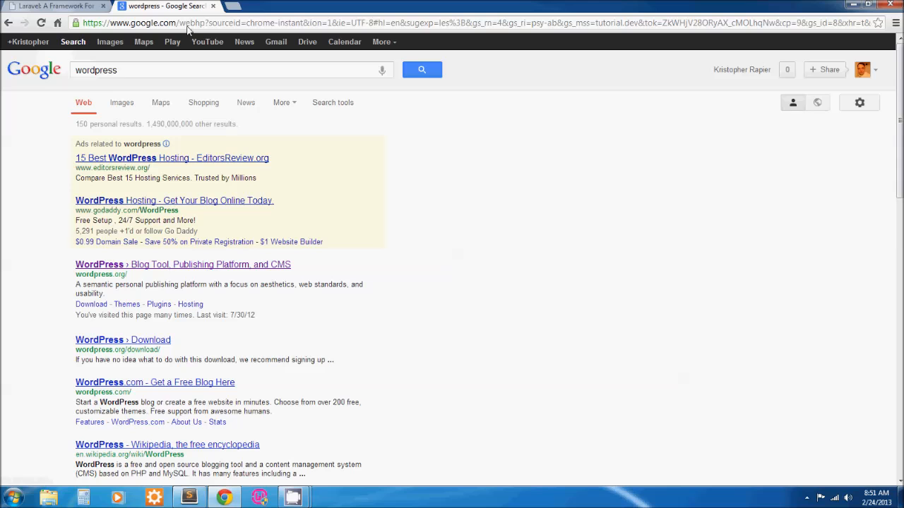
click(182, 264)
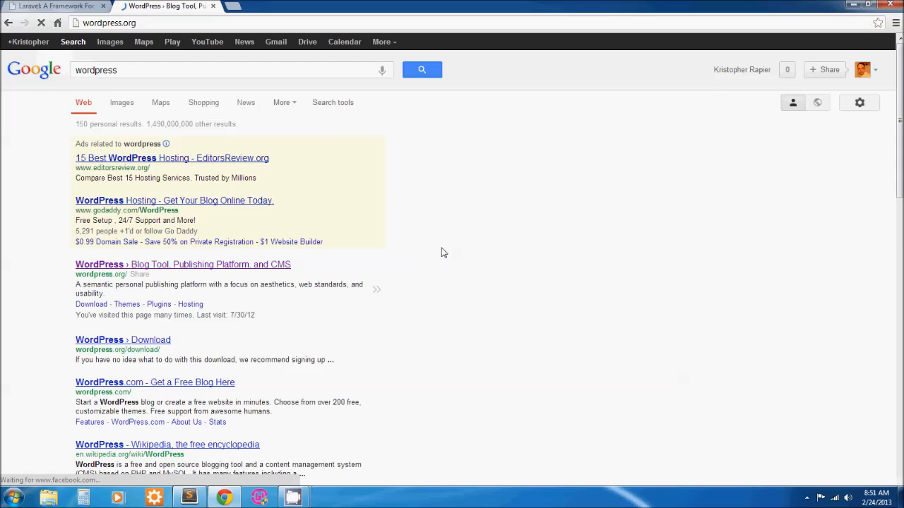
click(184, 264)
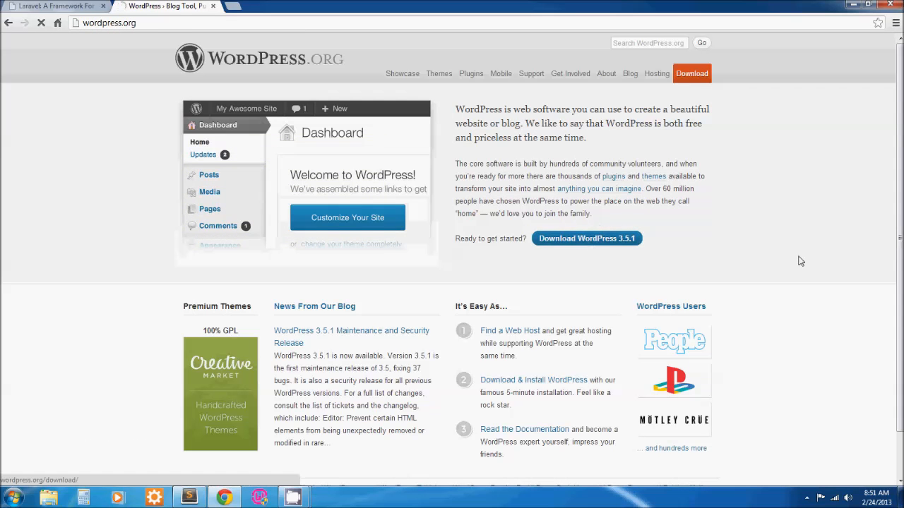
Step: Download wordpress-3.5.1.zip from the Download page and bring up its options
click(692, 73)
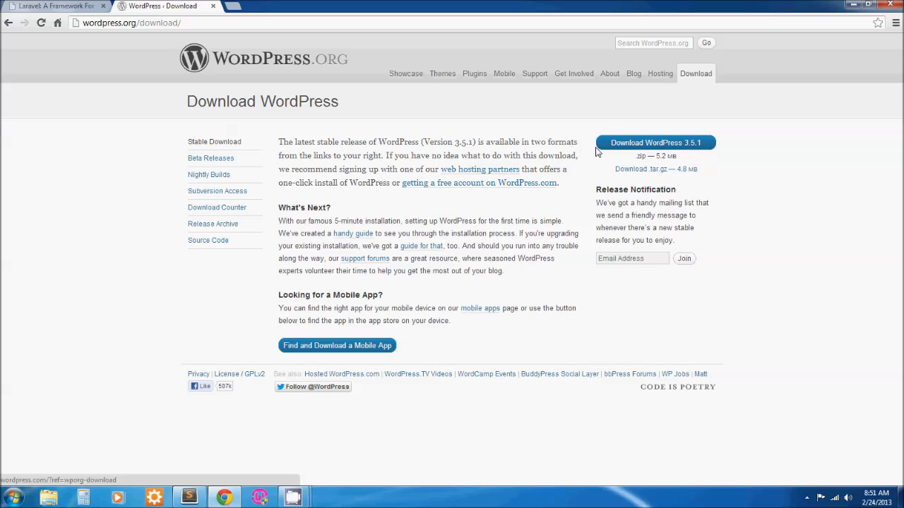
click(656, 143)
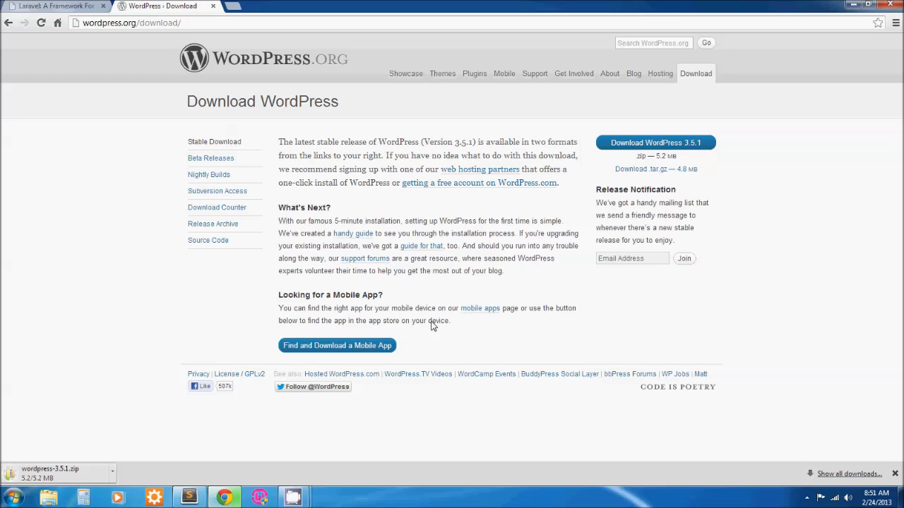
mouse_move(169, 249)
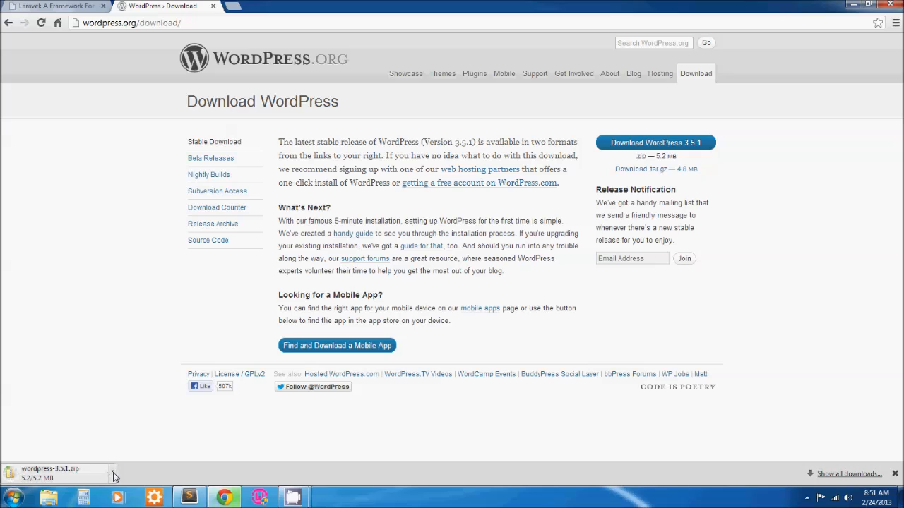
mouse_move(101, 479)
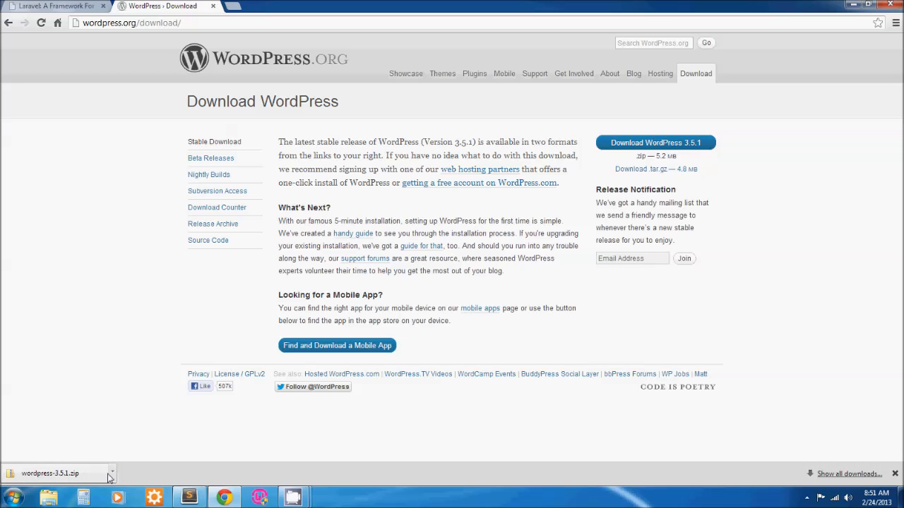
click(111, 473)
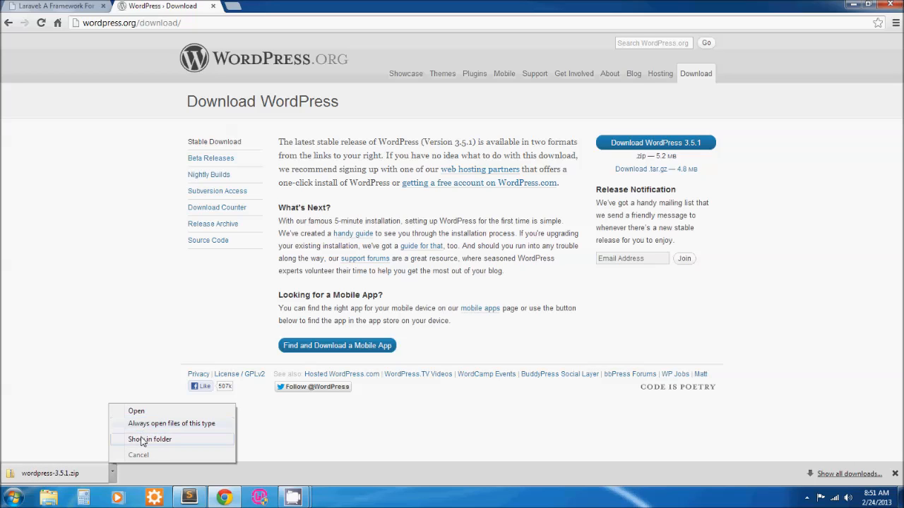
Step: Show the downloaded WordPress 3.5.1 zip on the desktop and browse into its wordpress folder with all 19 items selected
click(149, 439)
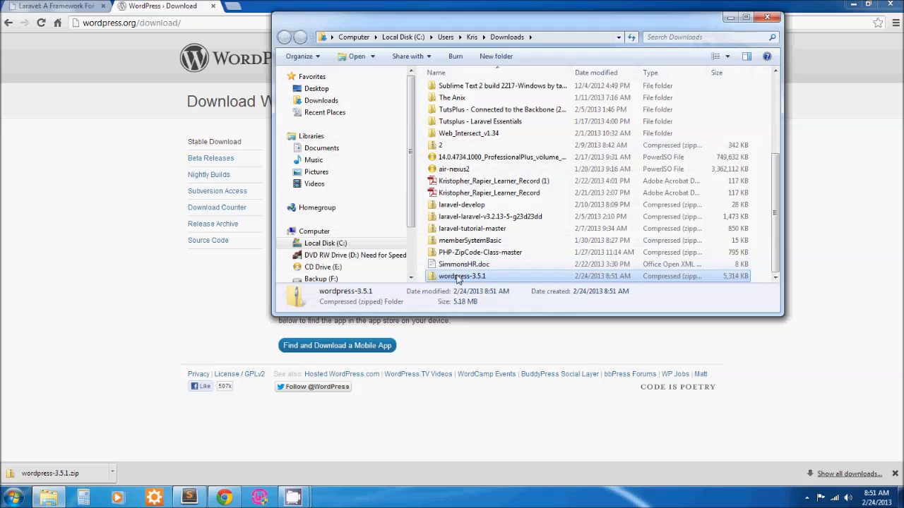
right_click(462, 276)
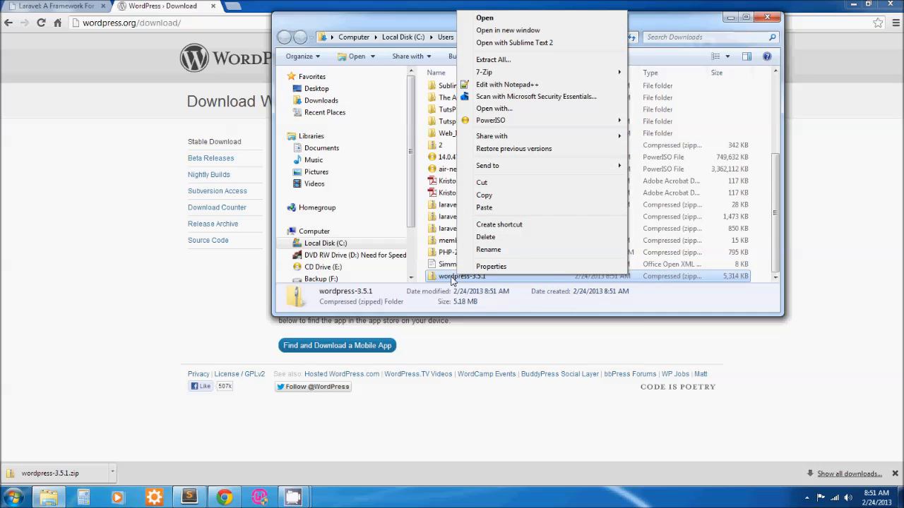
click(488, 250)
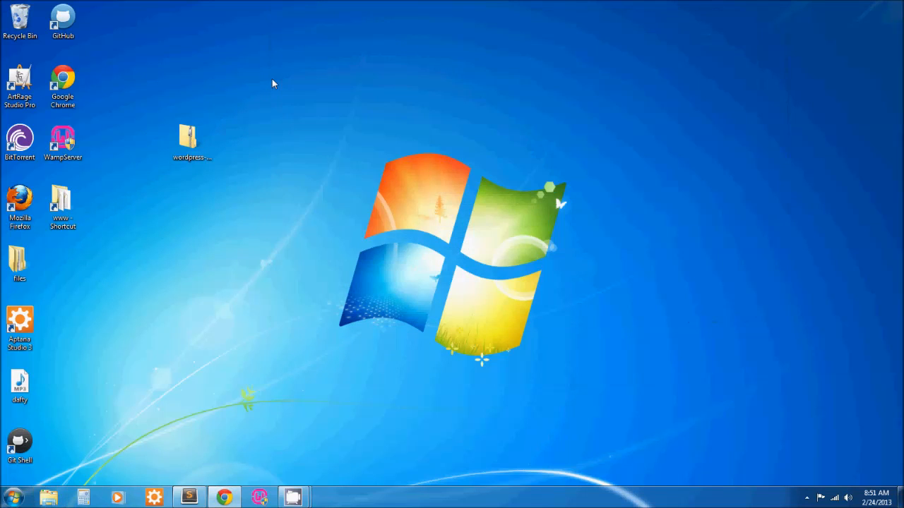
double_click(191, 138)
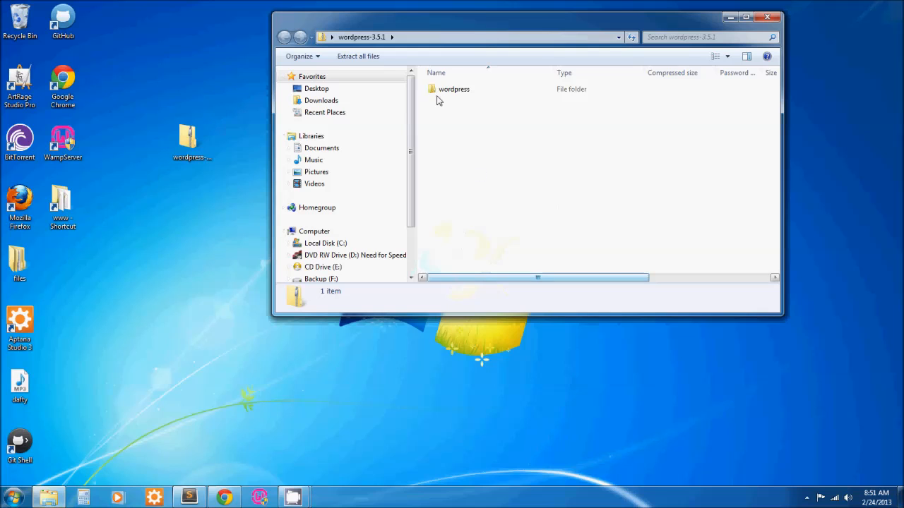
double_click(453, 89)
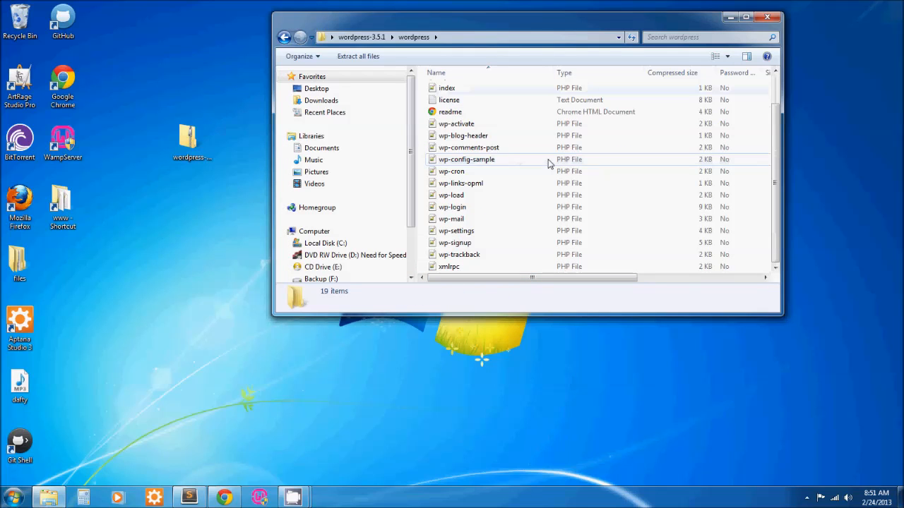
scroll(up, 3)
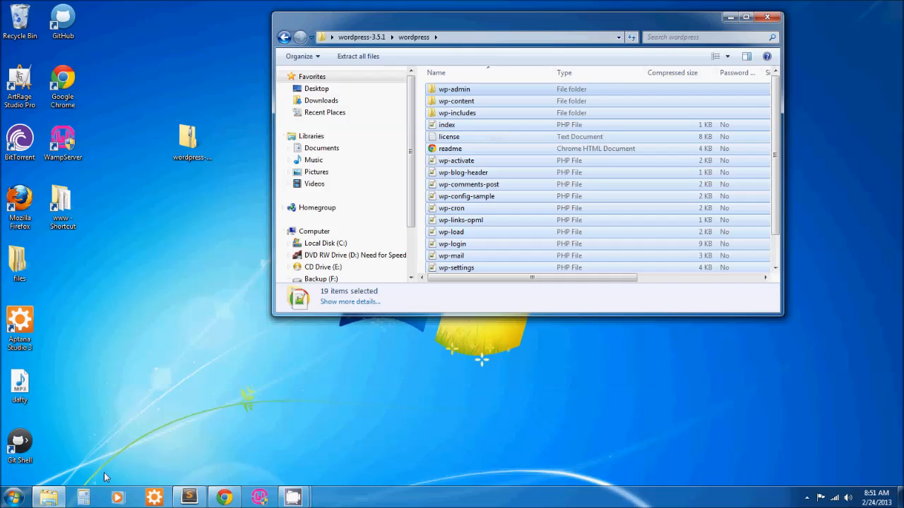
Step: Browse from C: through wamp\www into the Tutorial project folder
click(325, 243)
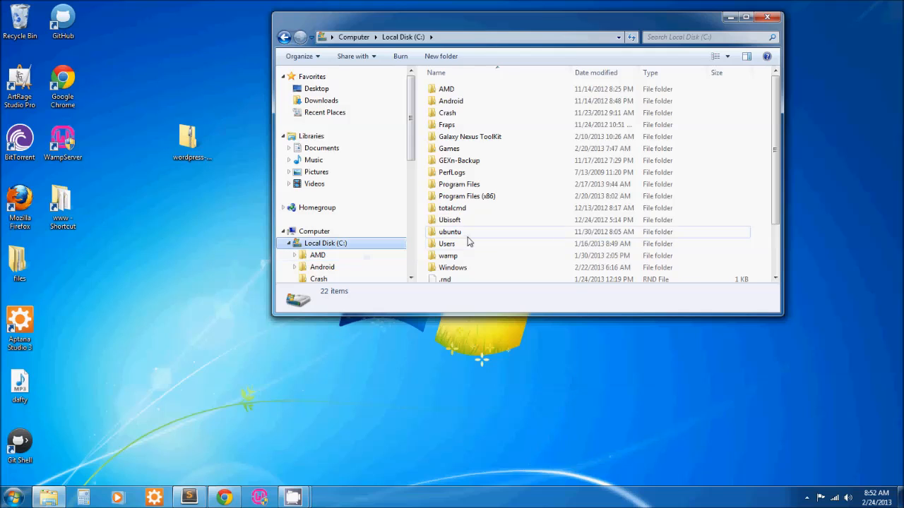
double_click(447, 255)
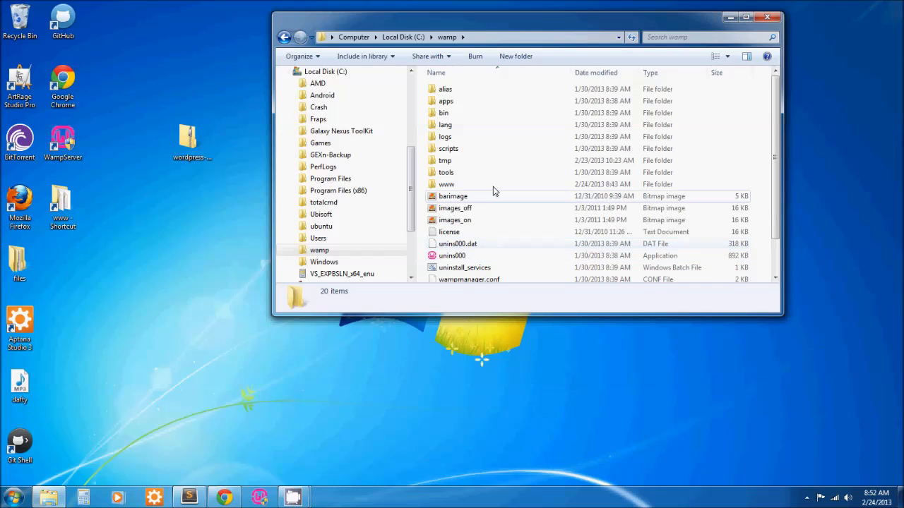
click(447, 172)
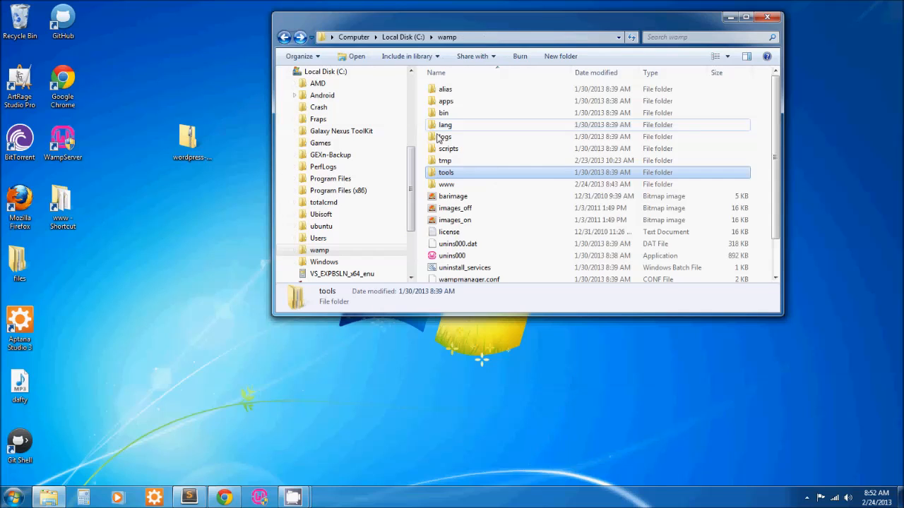
double_click(446, 184)
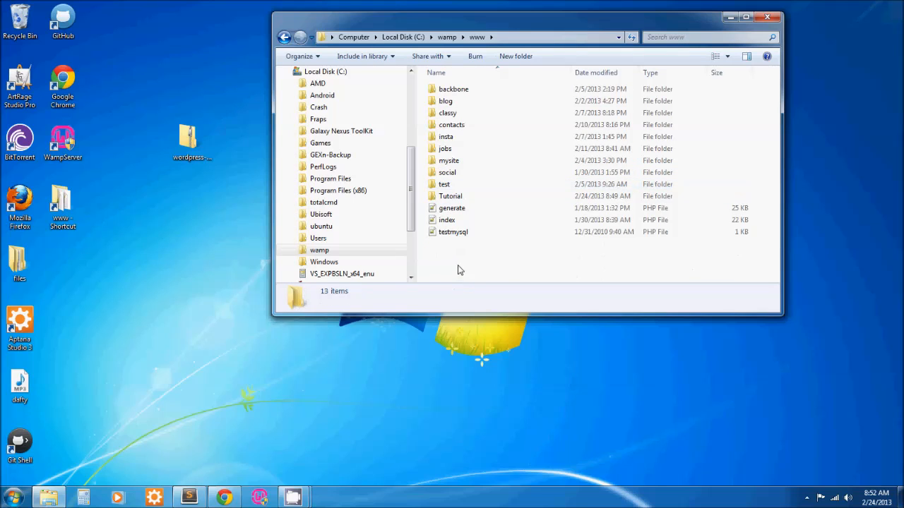
click(449, 195)
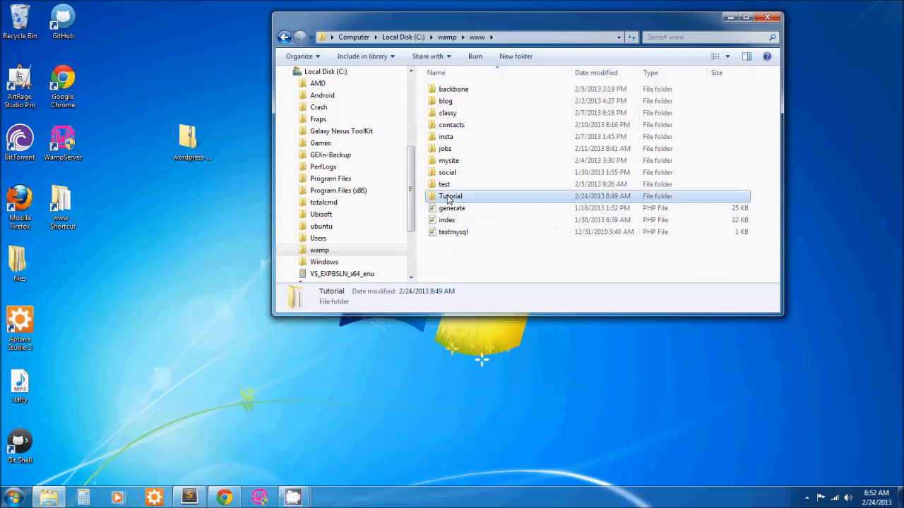
double_click(449, 195)
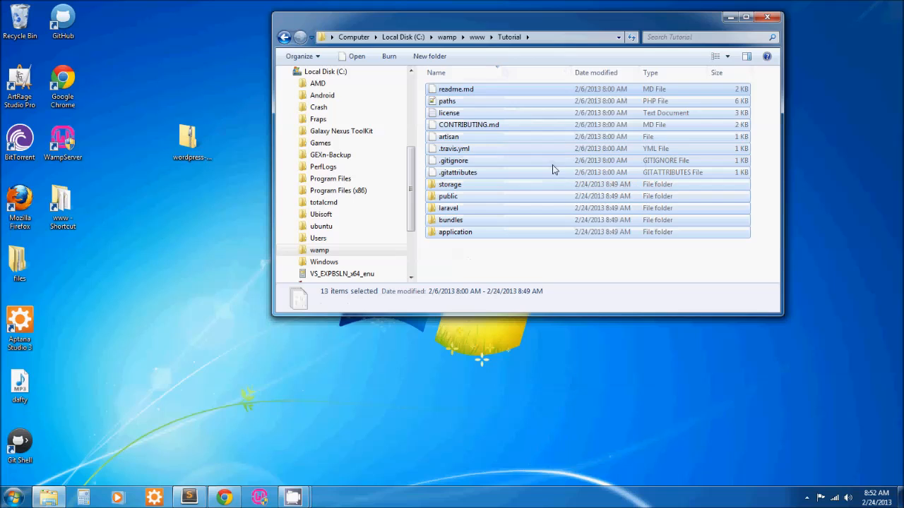
Step: Delete all the Laravel files from Tutorial and paste the copied WordPress files into the empty folder
key(Delete)
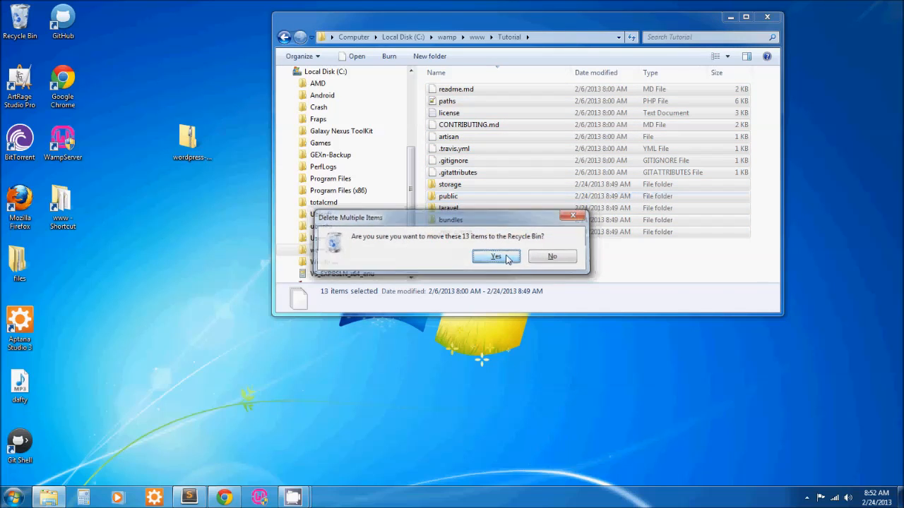
click(496, 257)
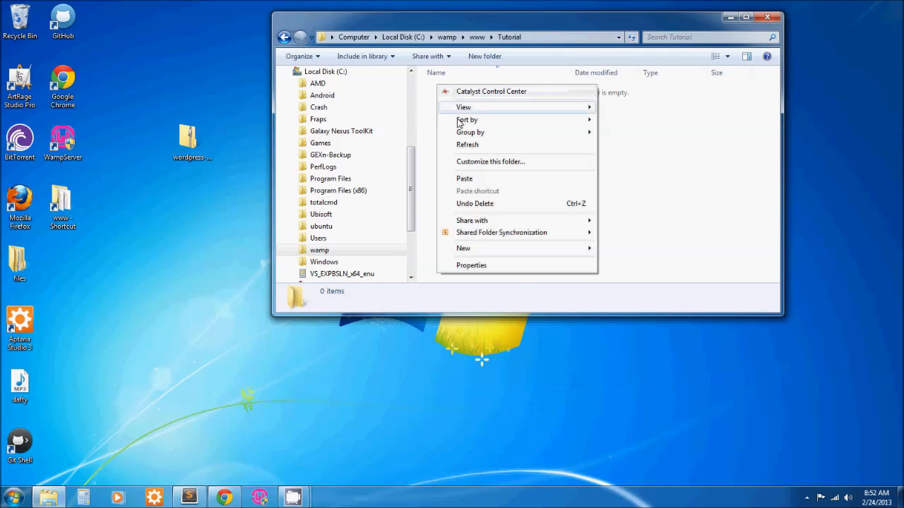
click(544, 175)
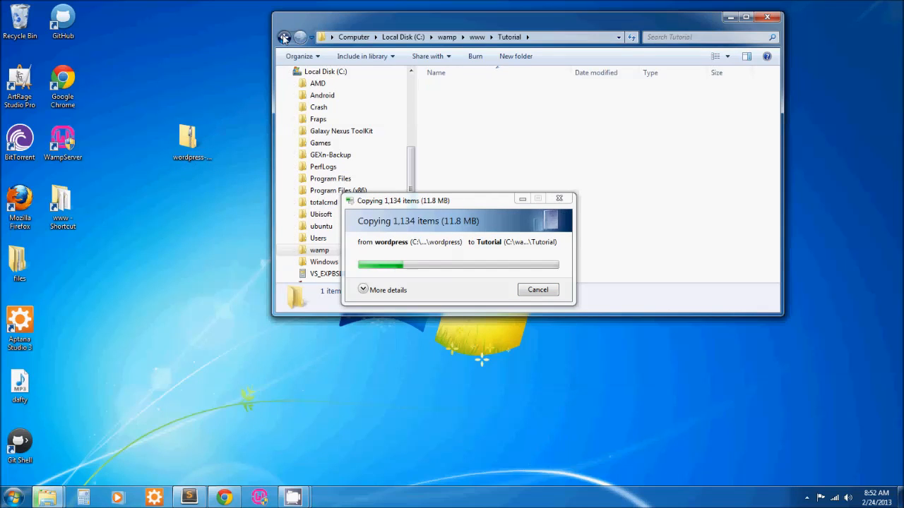
click(285, 37)
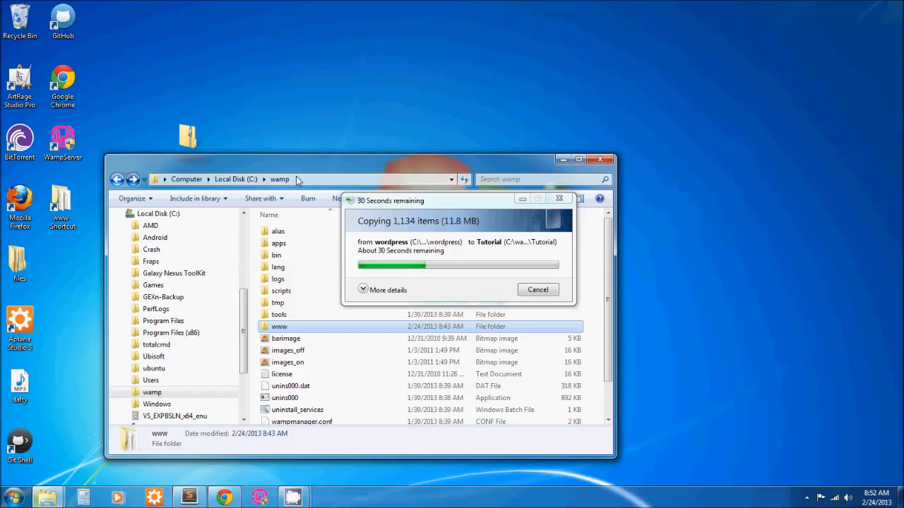
Step: Browse into C:\wamp\bin\apache\apache2.2.22\conf\extra where httpd-vhosts.conf lives
click(277, 255)
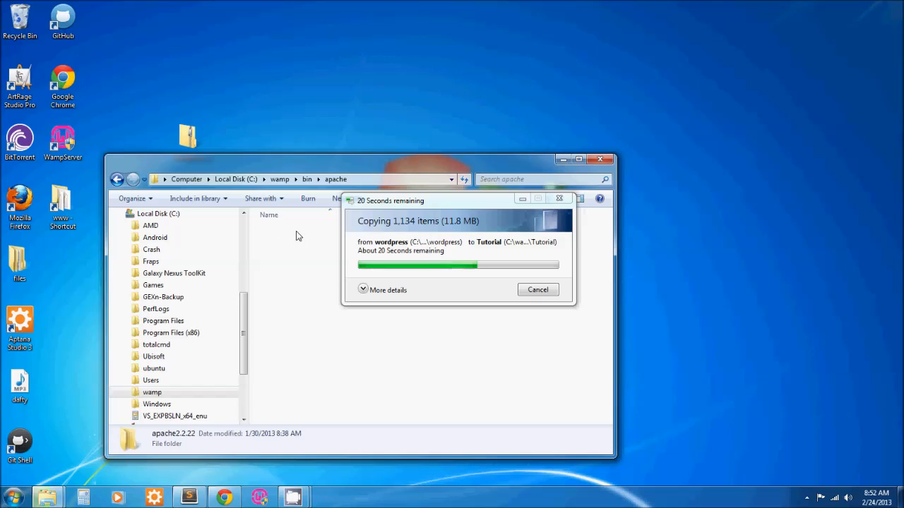
double_click(172, 433)
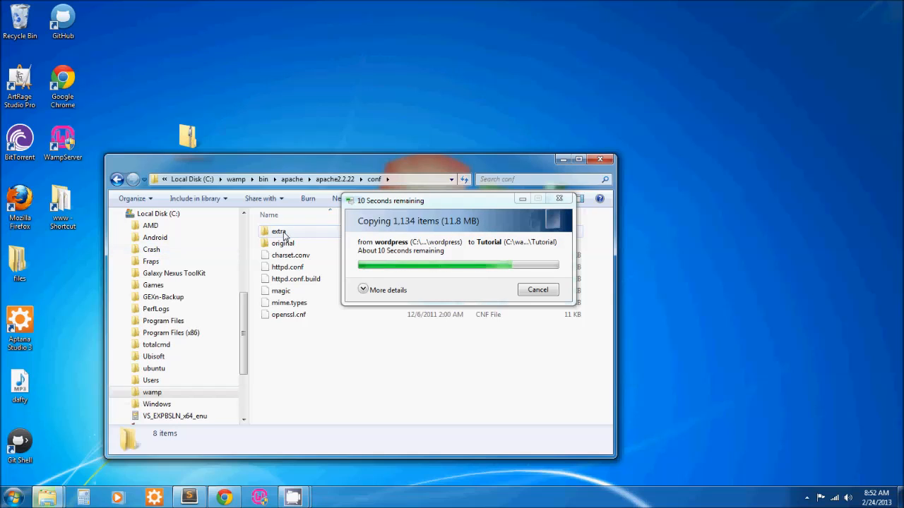
click(280, 231)
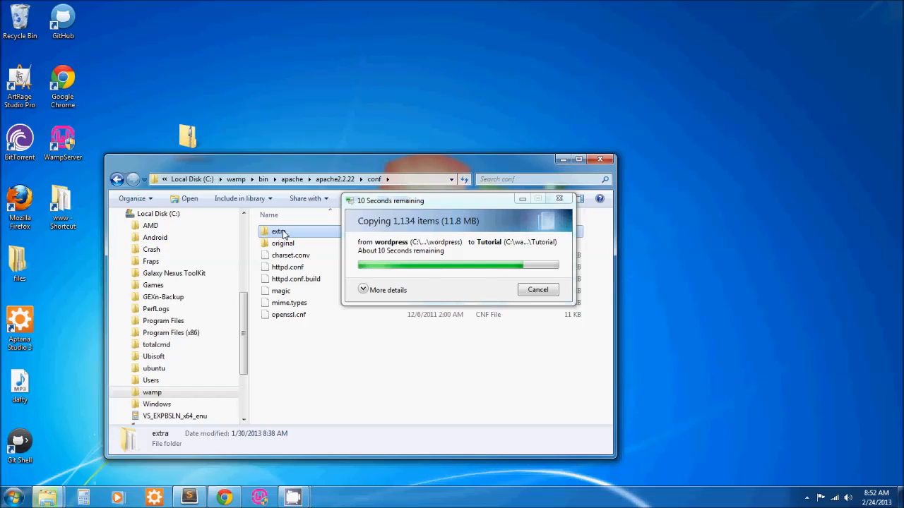
double_click(279, 232)
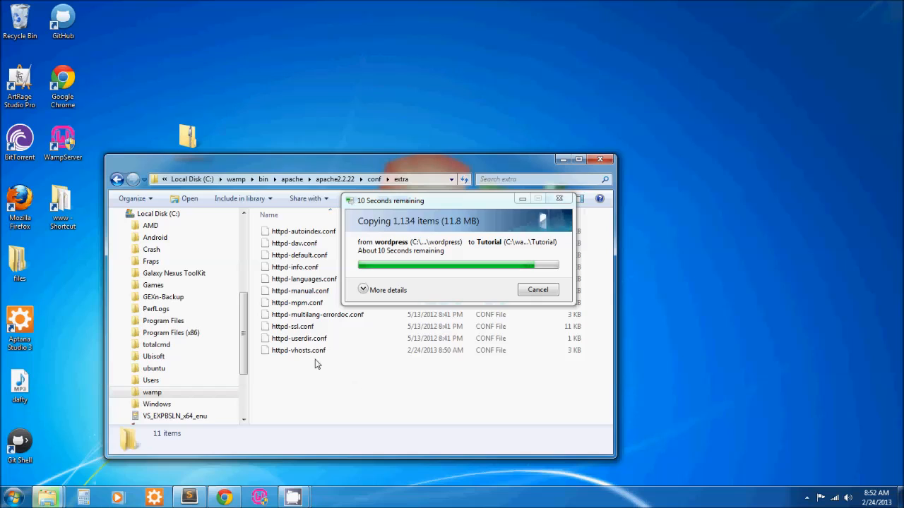
Step: Edit httpd-vhosts.conf in Notepad++ and trim tutorial.dev's DocumentRoot from Tutorial\public to C:\wamp\www\Tutorial\
right_click(296, 351)
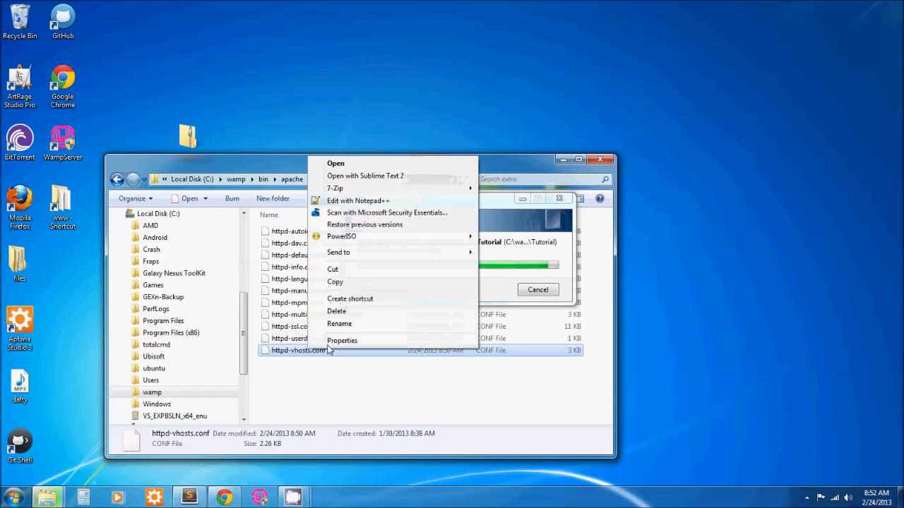
mouse_move(370, 212)
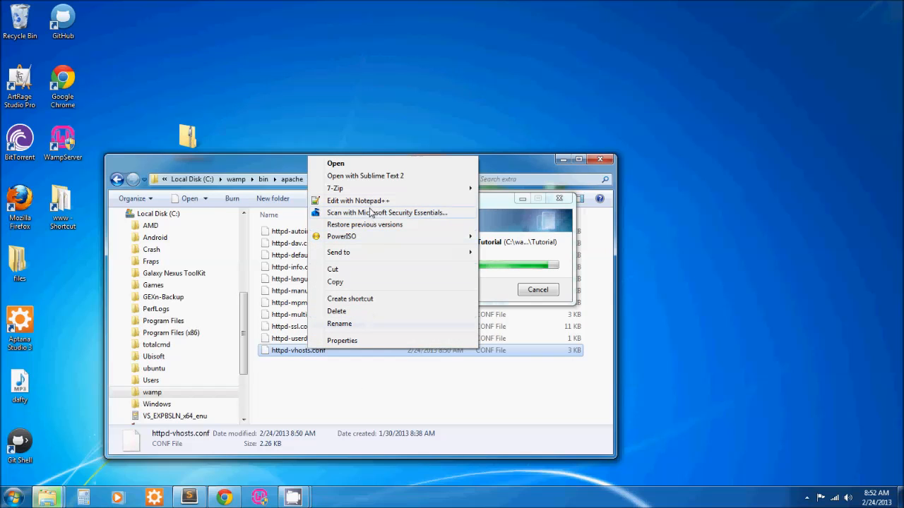
click(359, 201)
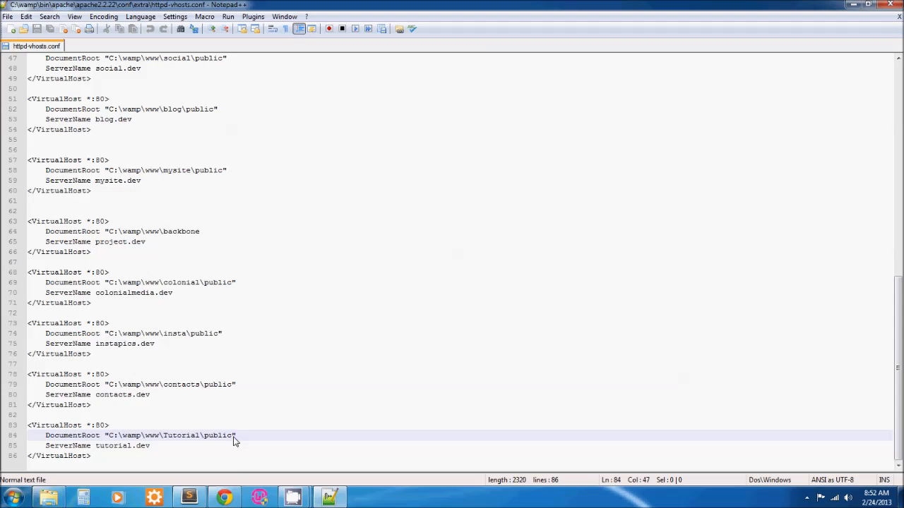
key(BackSpace)
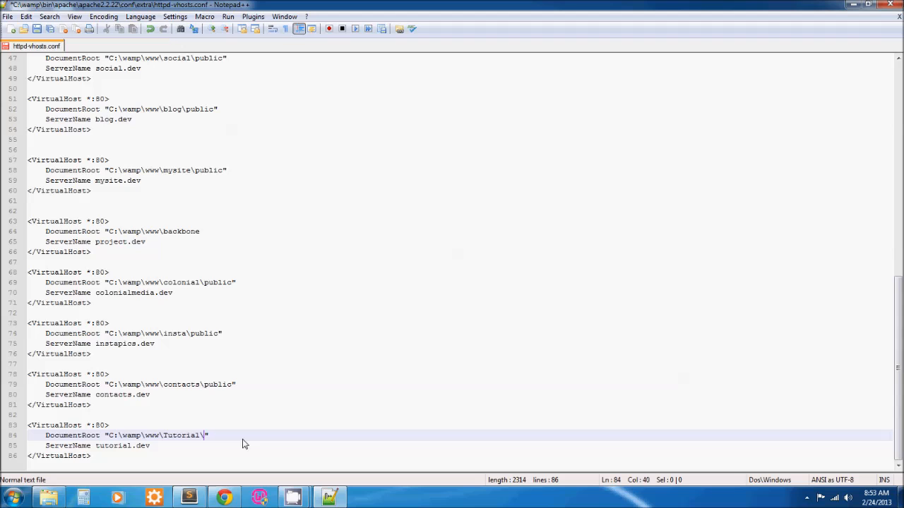
mouse_move(581, 153)
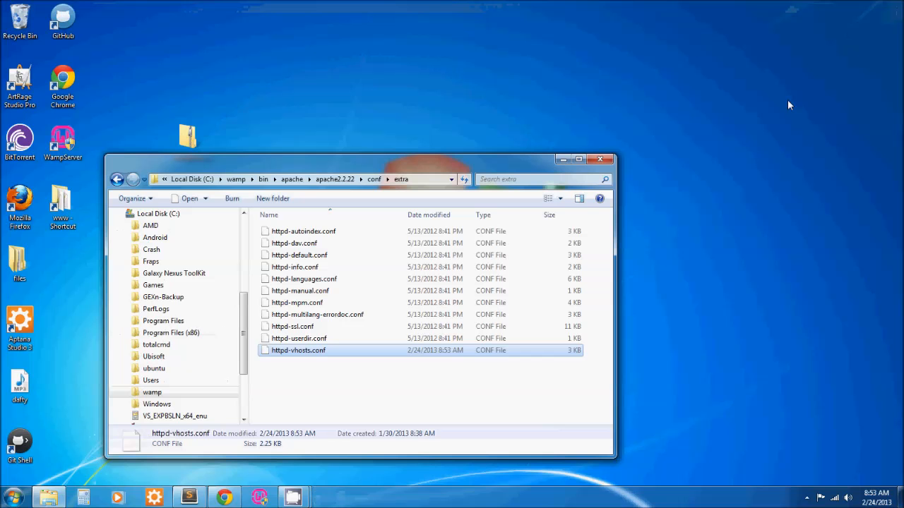
mouse_move(774, 476)
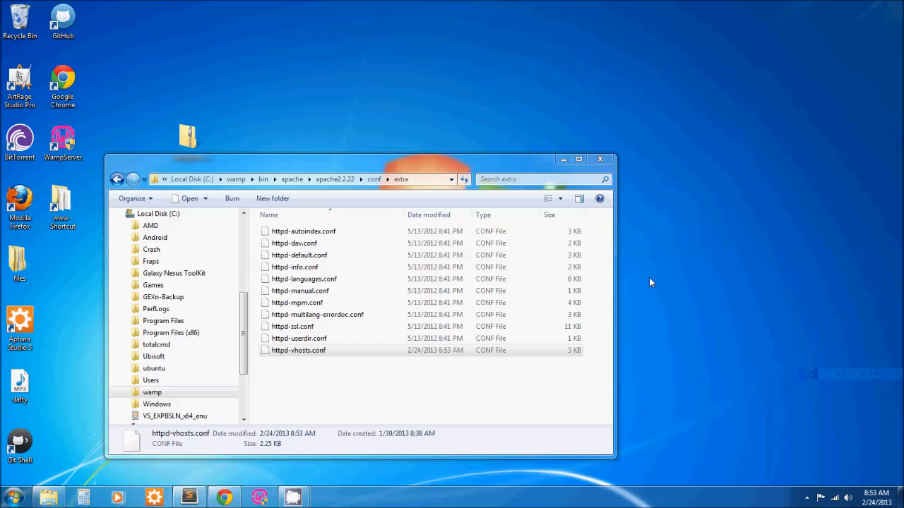
Step: Bring Google Chrome back to the front from the taskbar
click(599, 159)
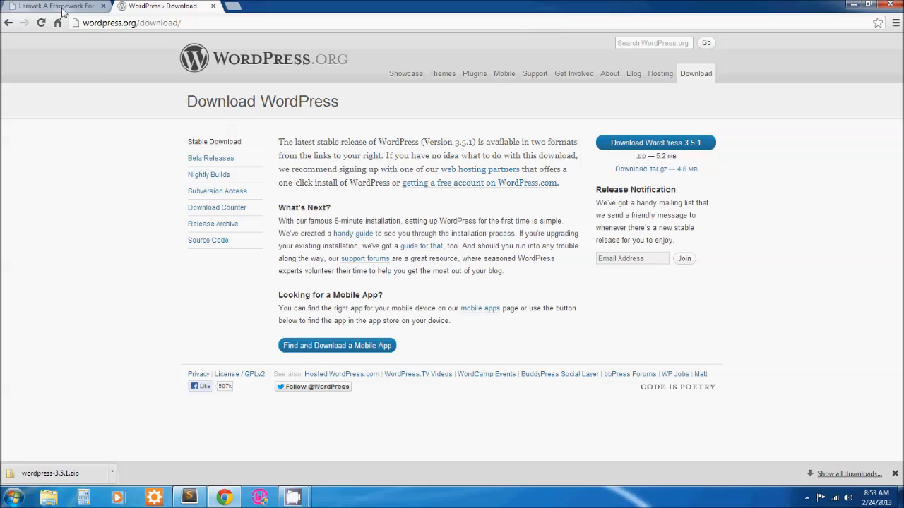
Step: Return to the tutorial.dev tab and reveal the hidden system tray icons
click(54, 6)
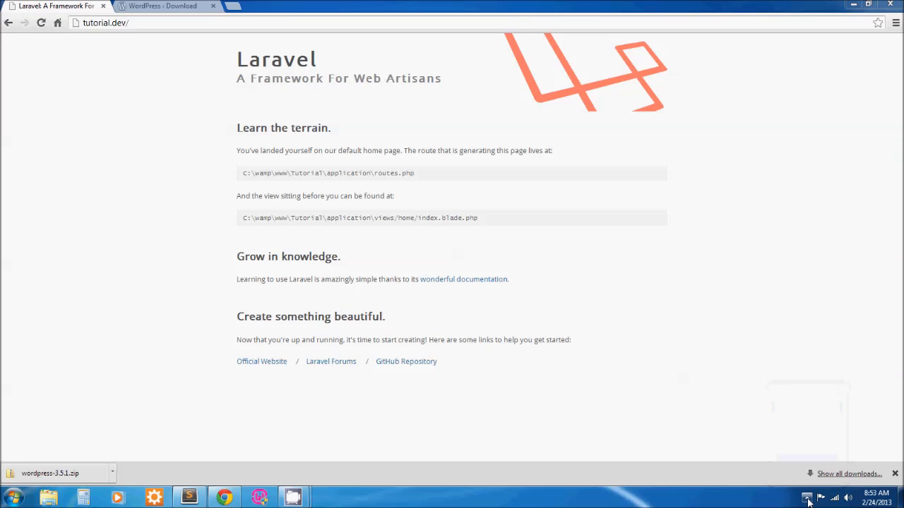
click(808, 497)
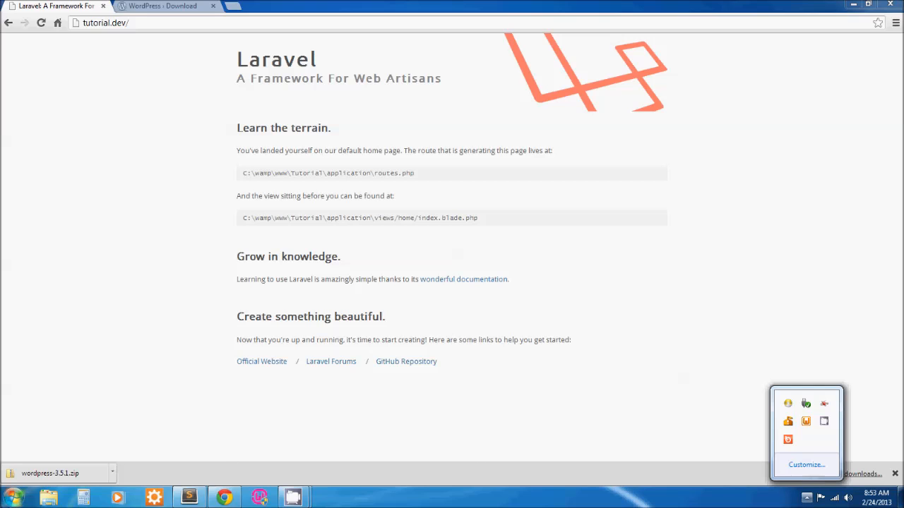
Step: Launch Notepad from the Start menu and bring up its Open dialog
click(13, 498)
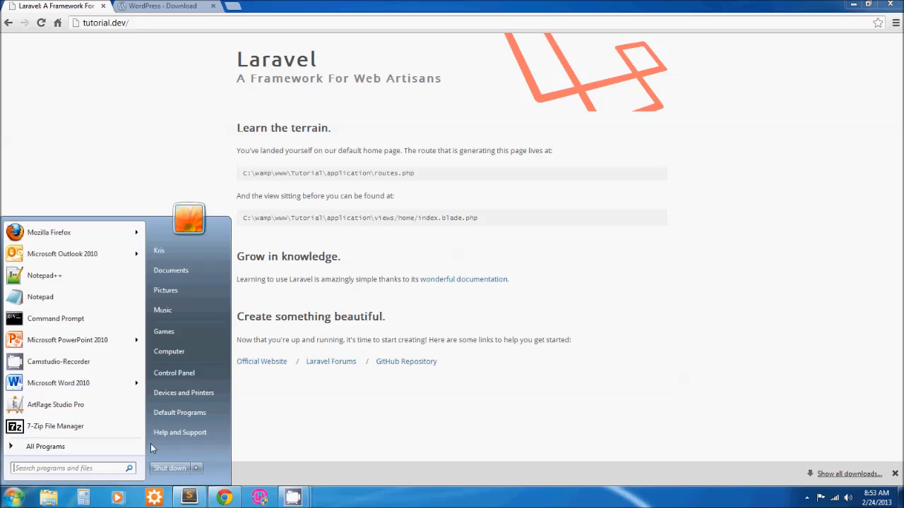
mouse_move(77, 371)
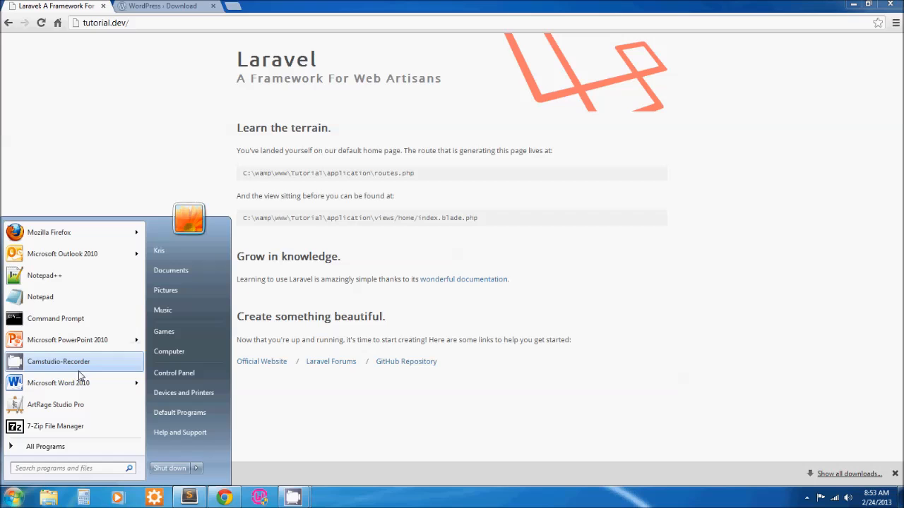
click(40, 297)
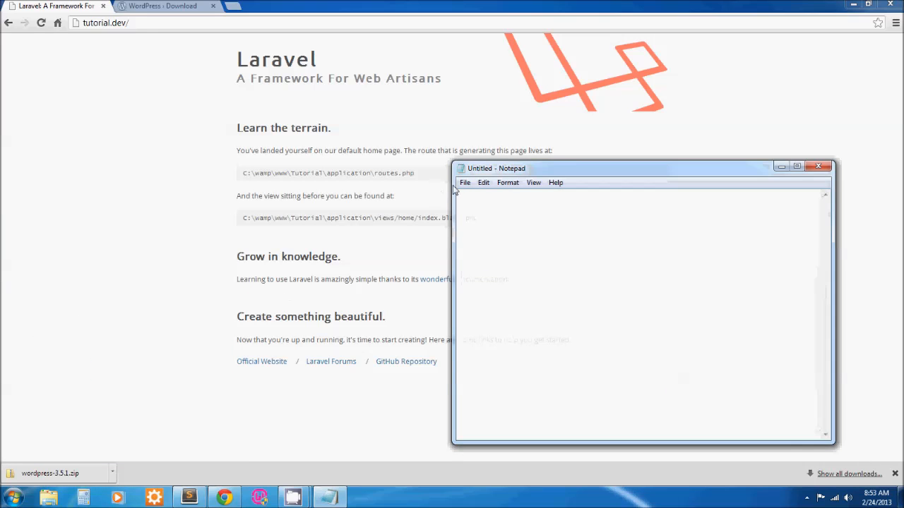
click(465, 183)
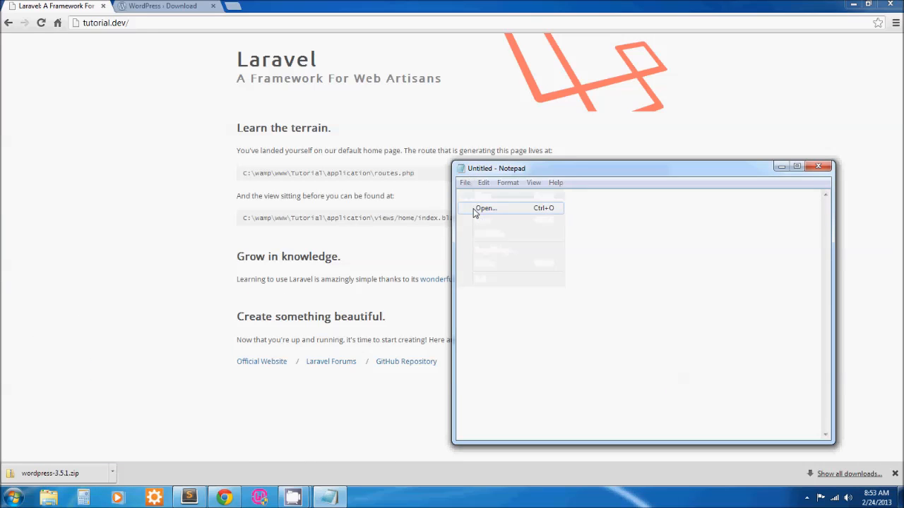
click(486, 208)
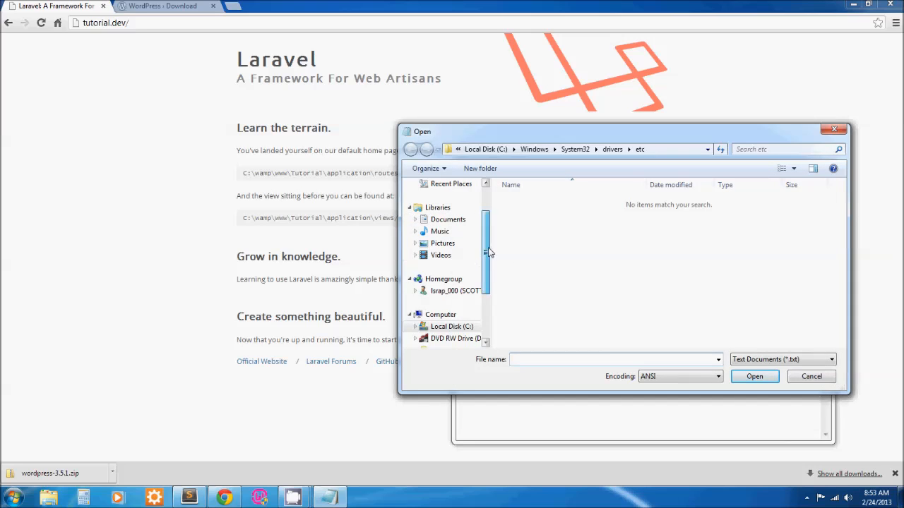
Step: Browse to C:\wamp\bin\apache\apache2.2.22\conf\extra and load httpd-vhosts.conf
click(452, 327)
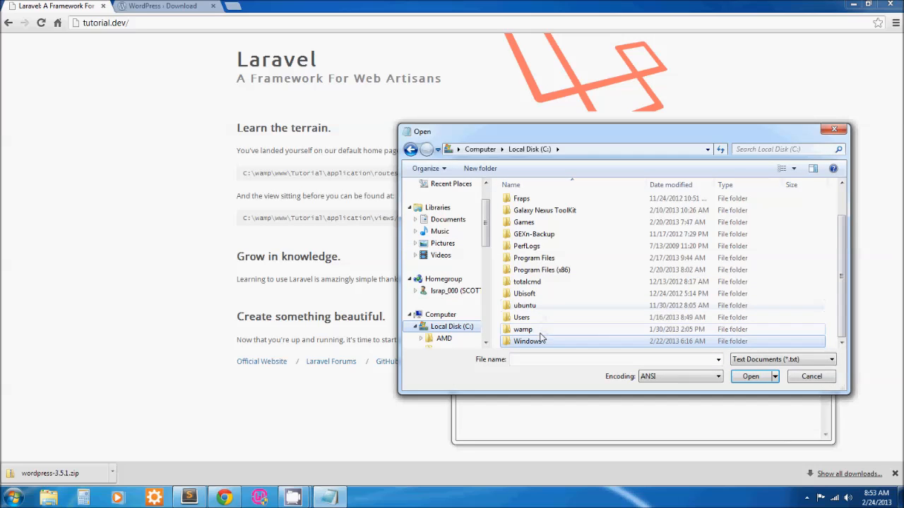
double_click(522, 329)
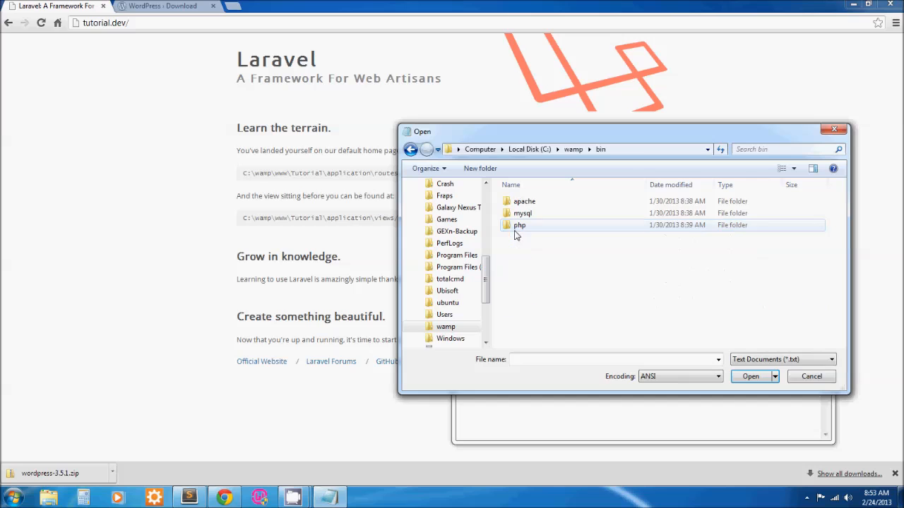
double_click(524, 201)
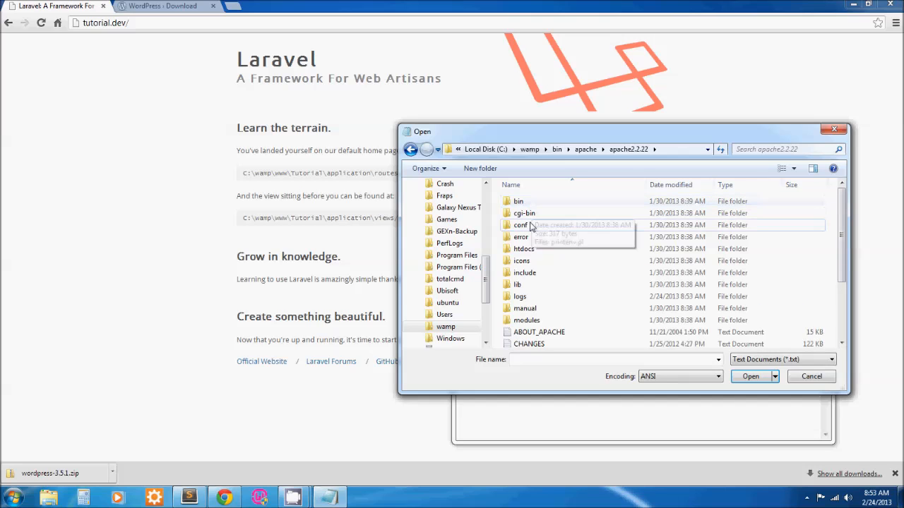
double_click(520, 225)
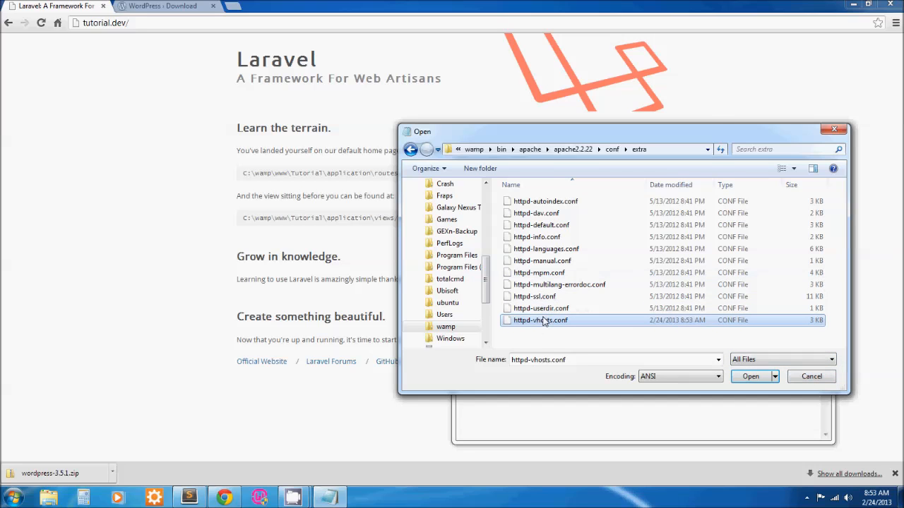
click(750, 376)
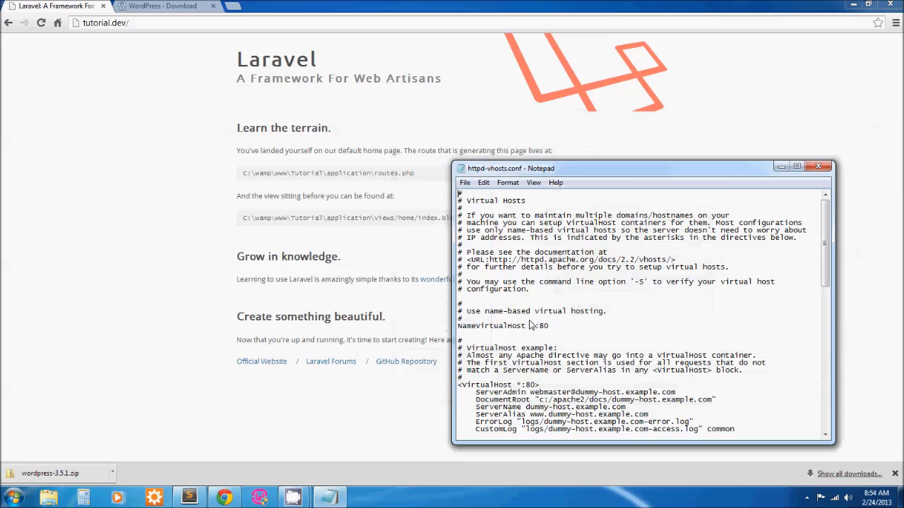
scroll(down, 3)
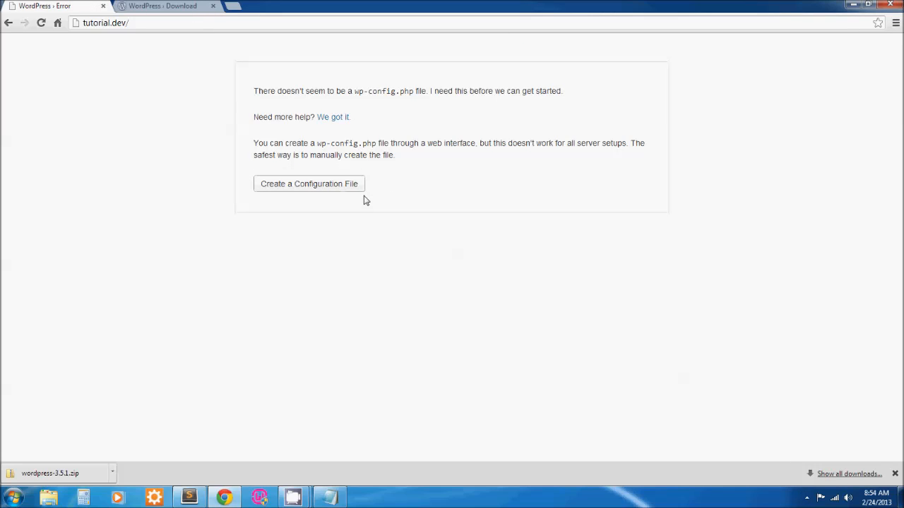
mouse_move(331, 233)
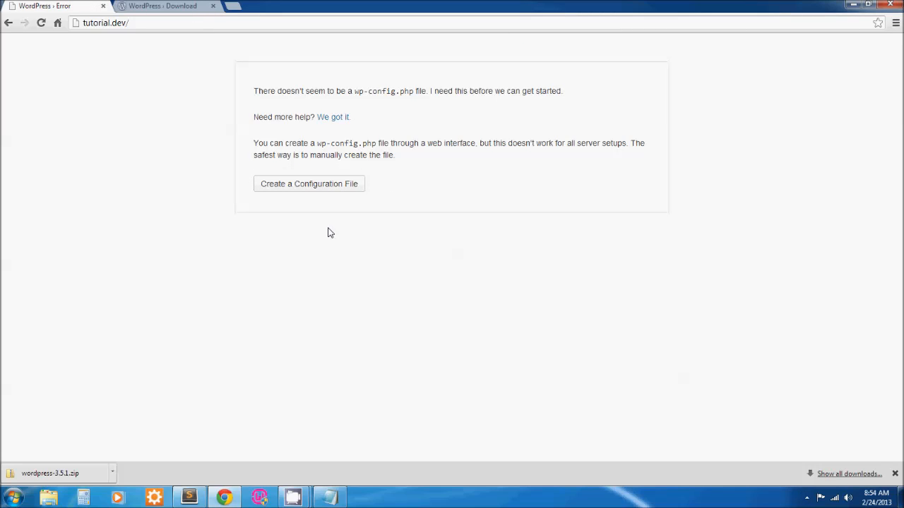
Step: Start creating the WordPress configuration file and reach the database connection form
click(307, 183)
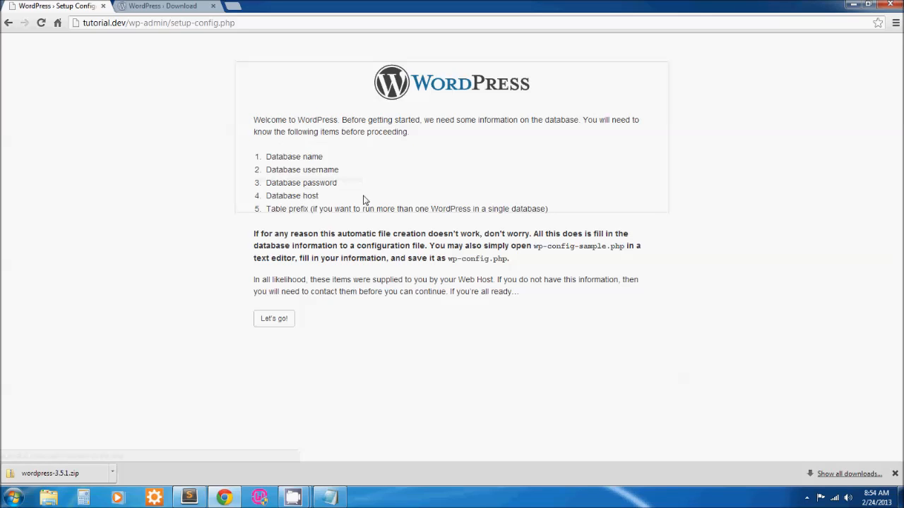
click(274, 319)
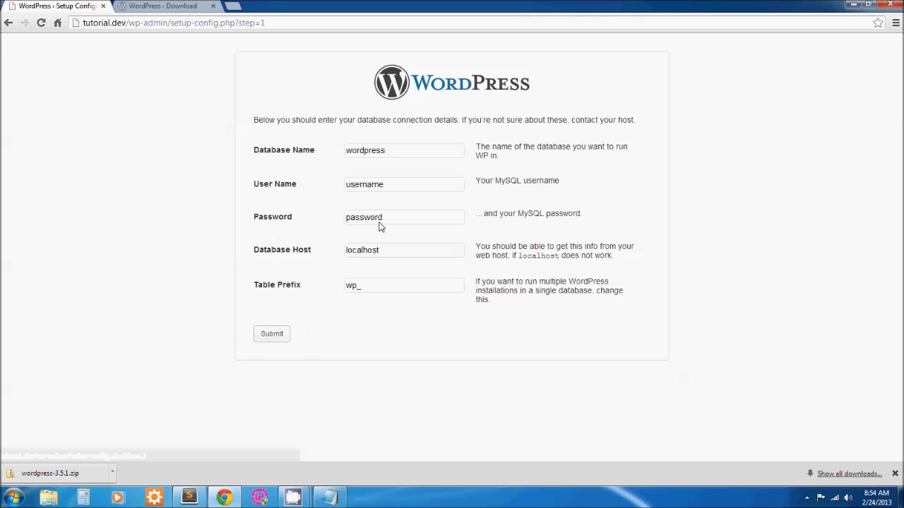
mouse_move(621, 353)
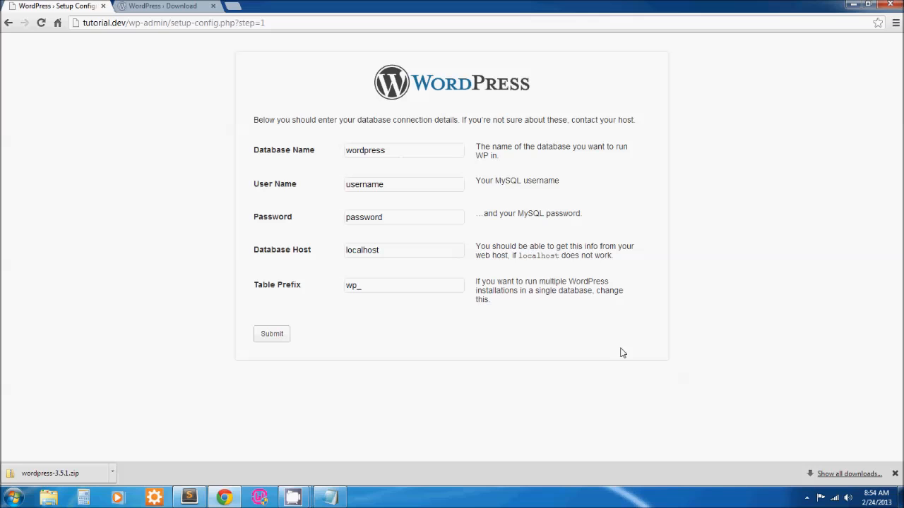
mouse_move(819, 497)
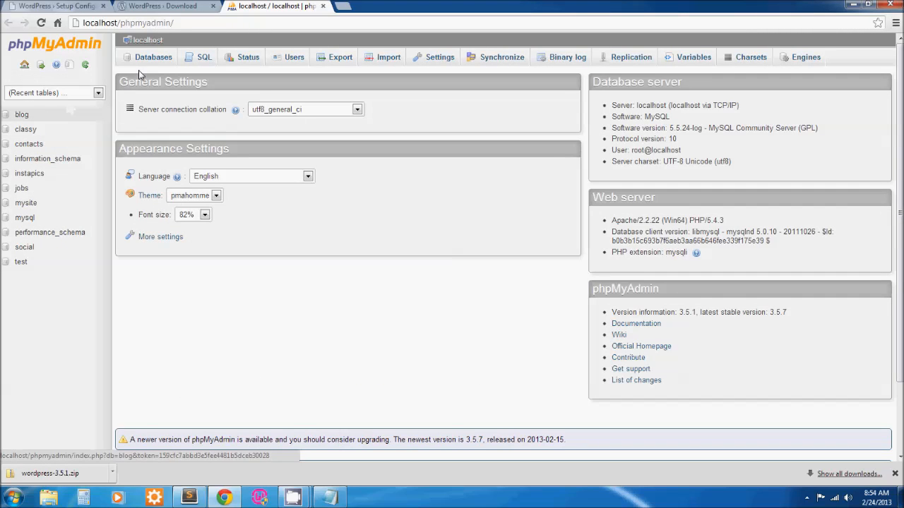
Step: On phpMyAdmin's Databases page, create a new database named wordpress
click(153, 57)
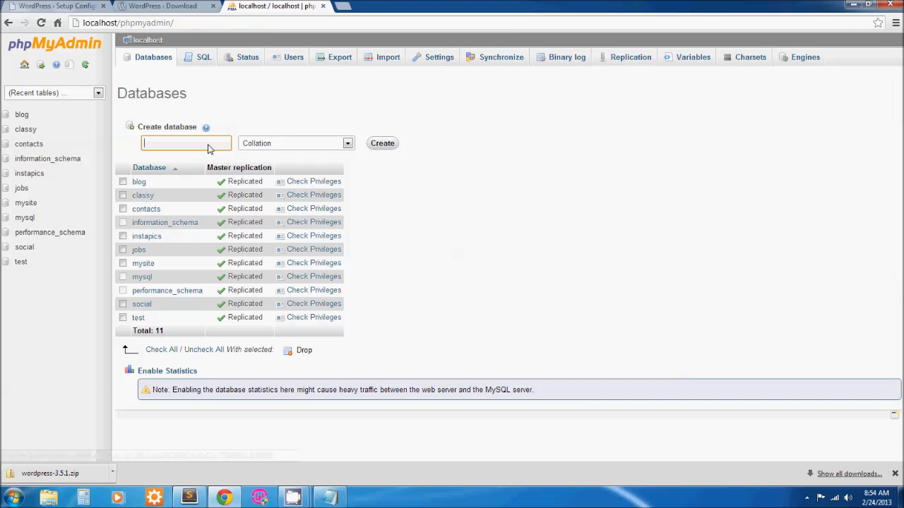
text(wordpres)
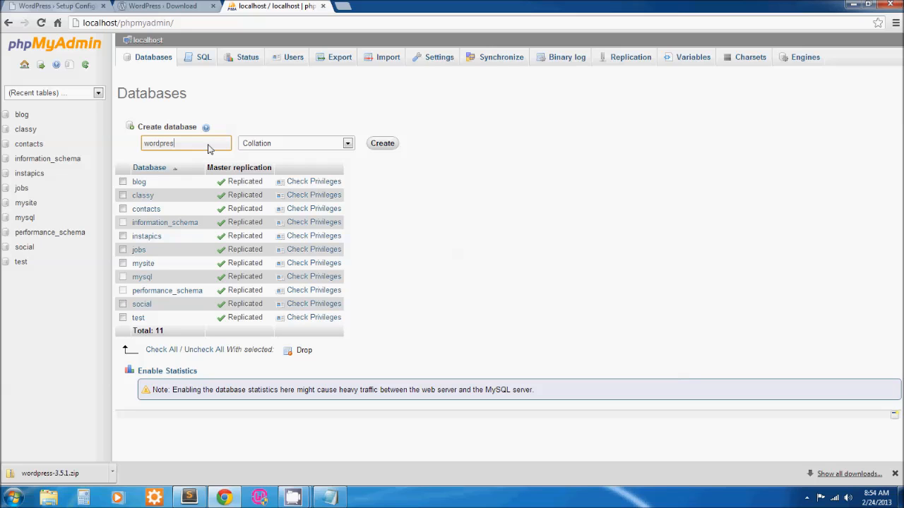
click(382, 143)
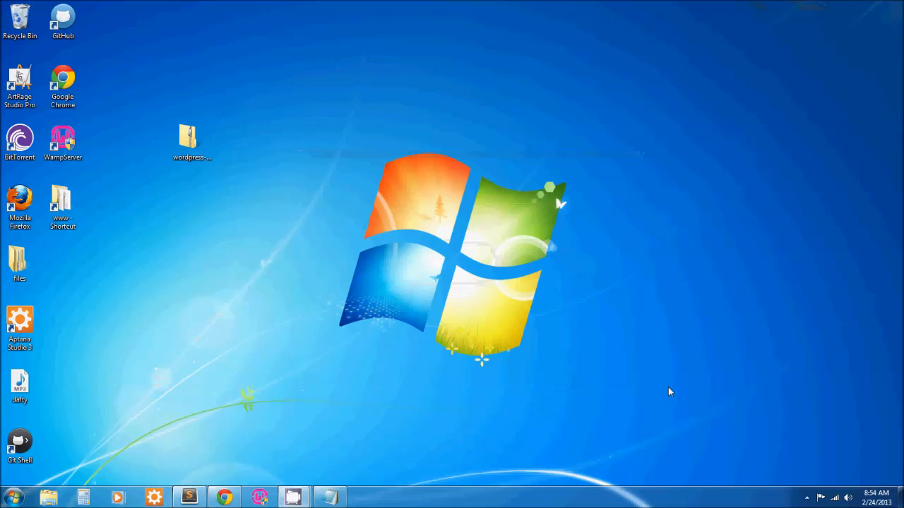
mouse_move(328, 497)
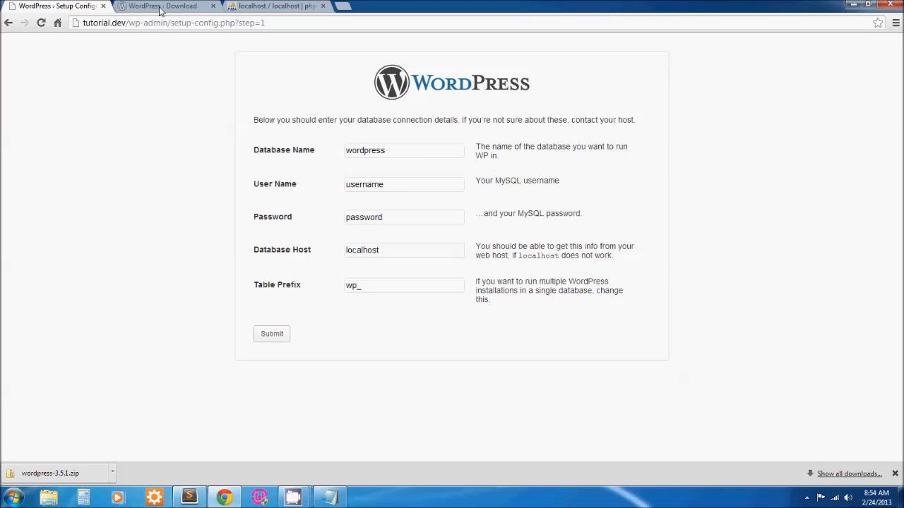
Step: Submit the WordPress database form with user root and a blank password, confirming the connection
click(212, 6)
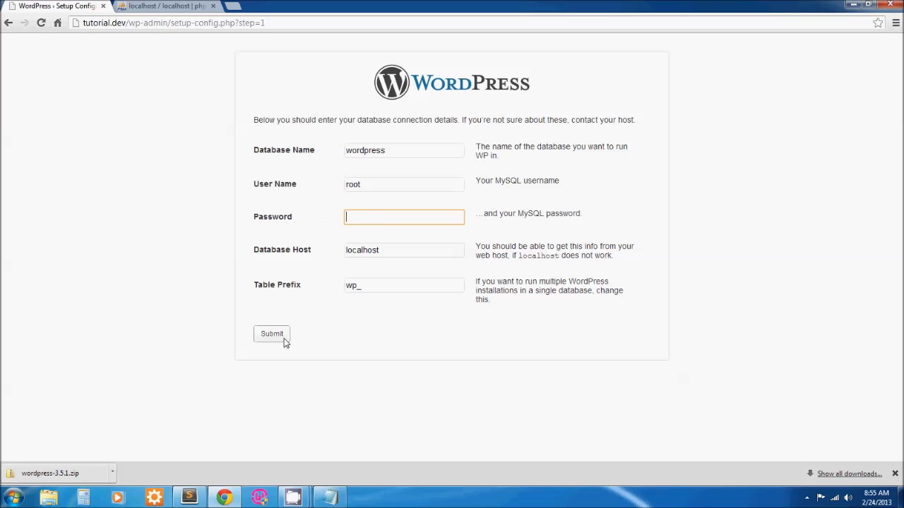
mouse_move(279, 373)
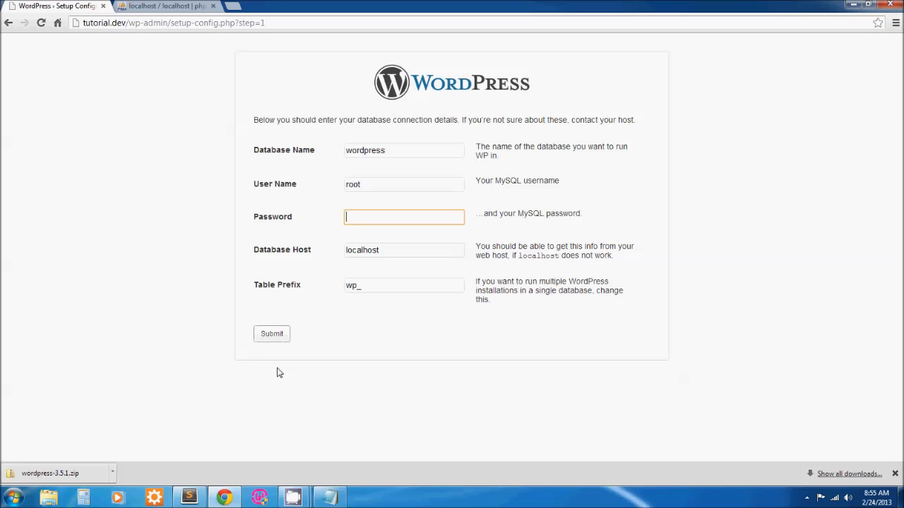
click(272, 334)
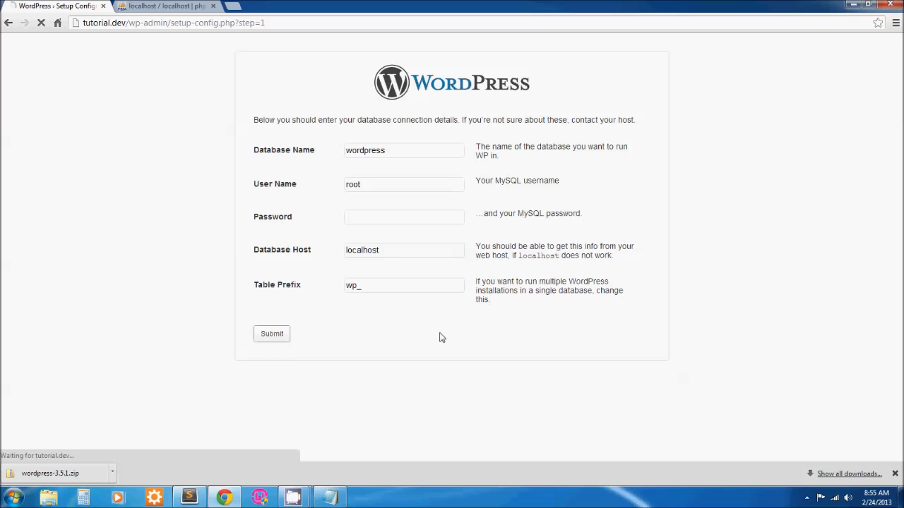
click(272, 334)
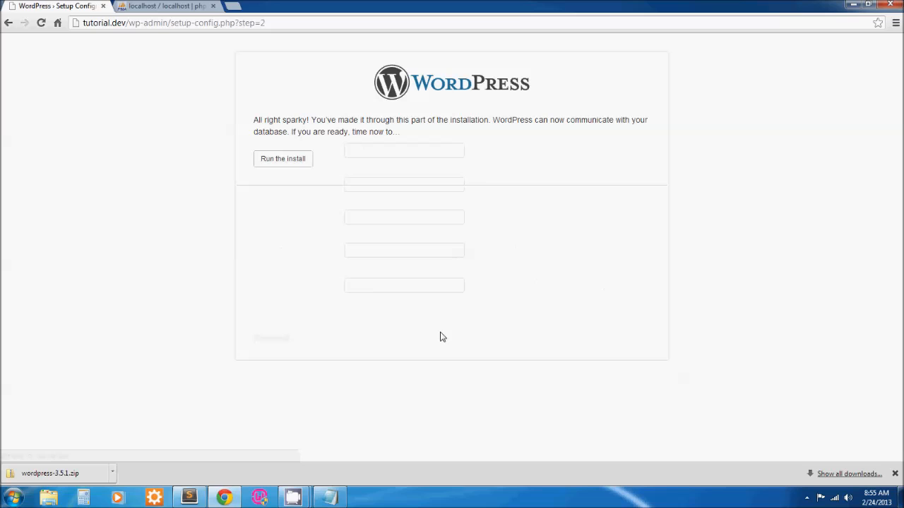
Step: Enter the site title Tutorial, correcting mistyped letters along the way
click(283, 158)
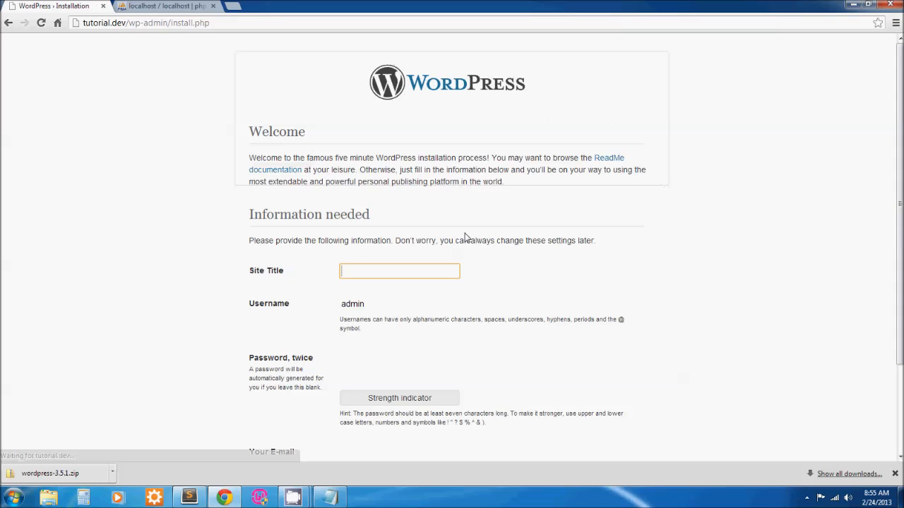
text(Tuttoria)
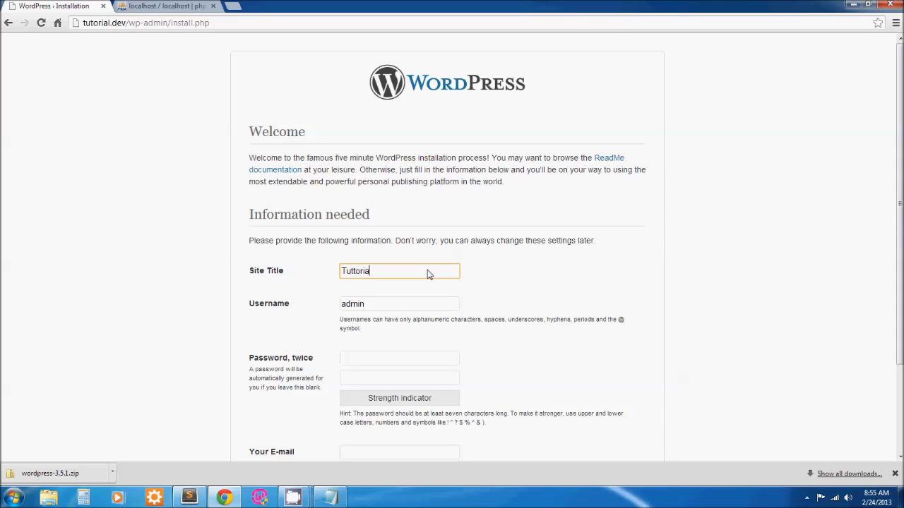
key(Backspace)
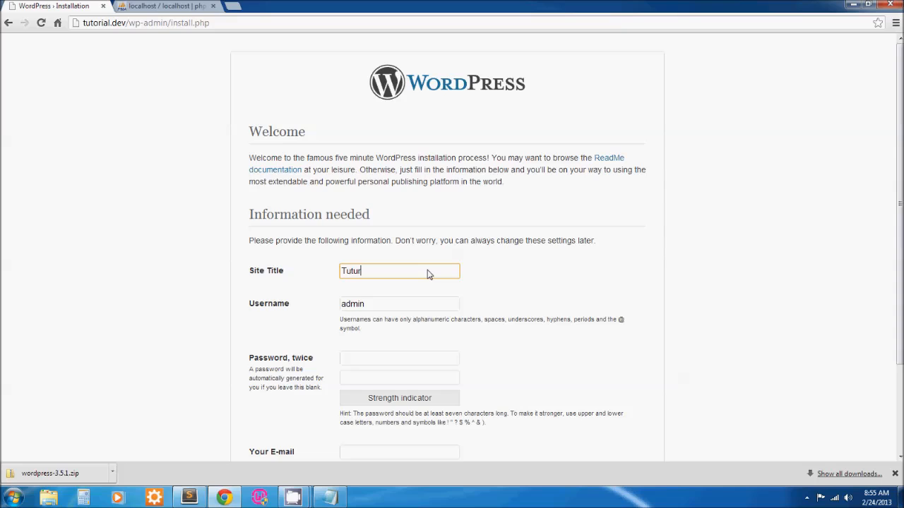
text(ial)
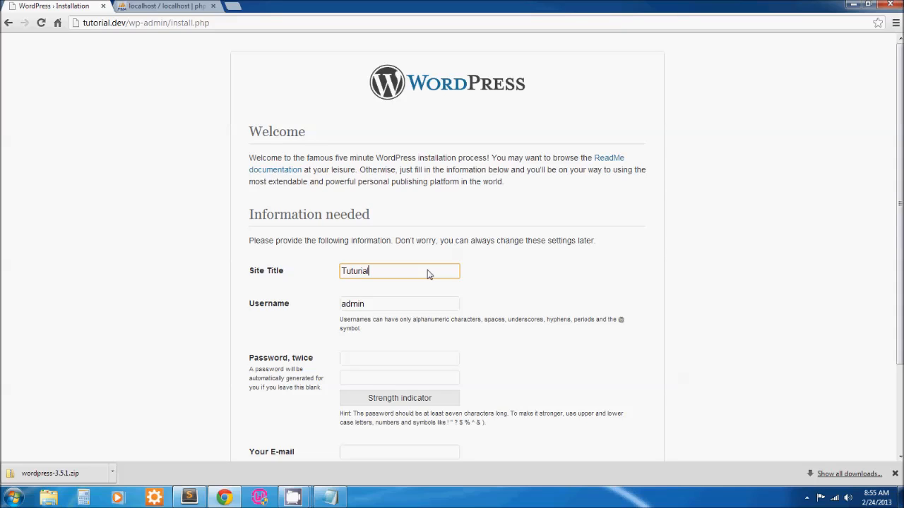
key(BackSpace)
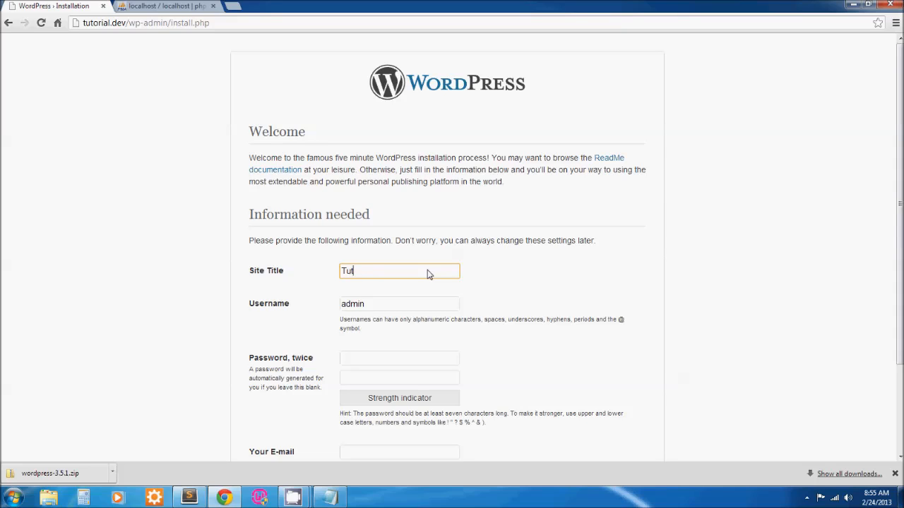
text(orial)
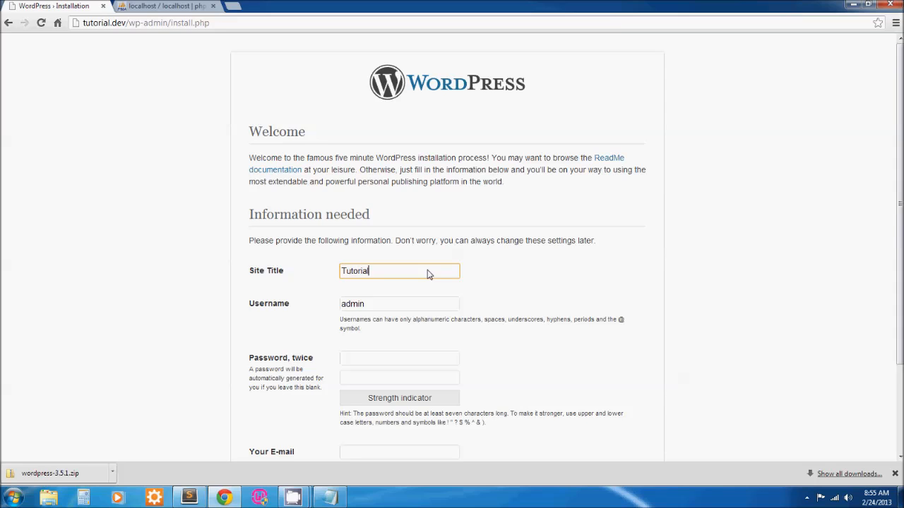
scroll(down, 3)
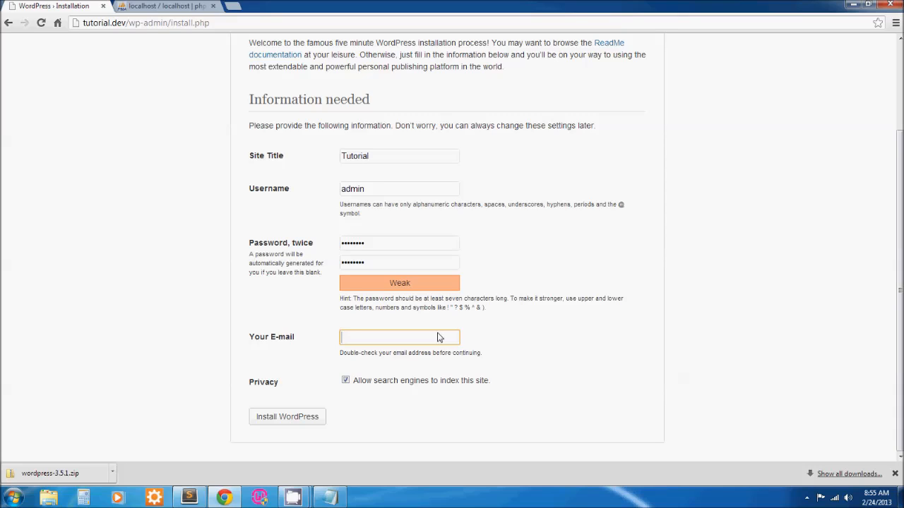
text(you@y)
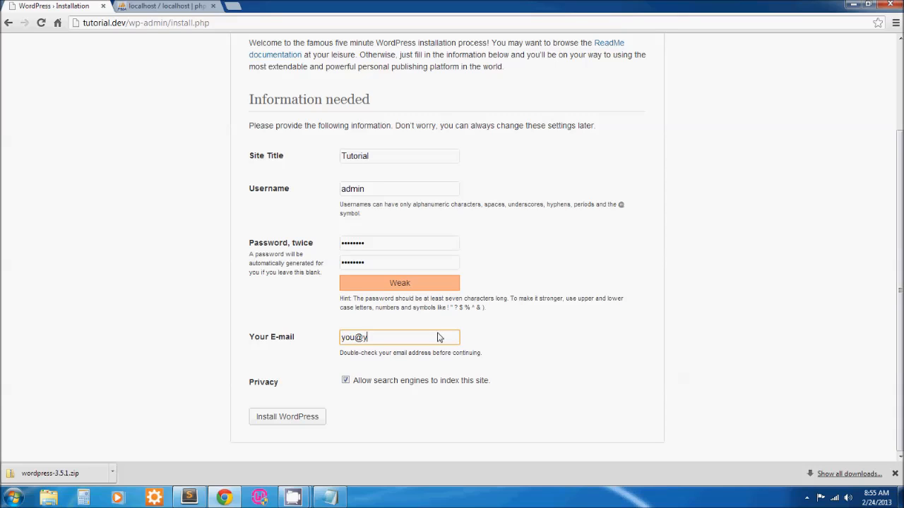
text(ou)
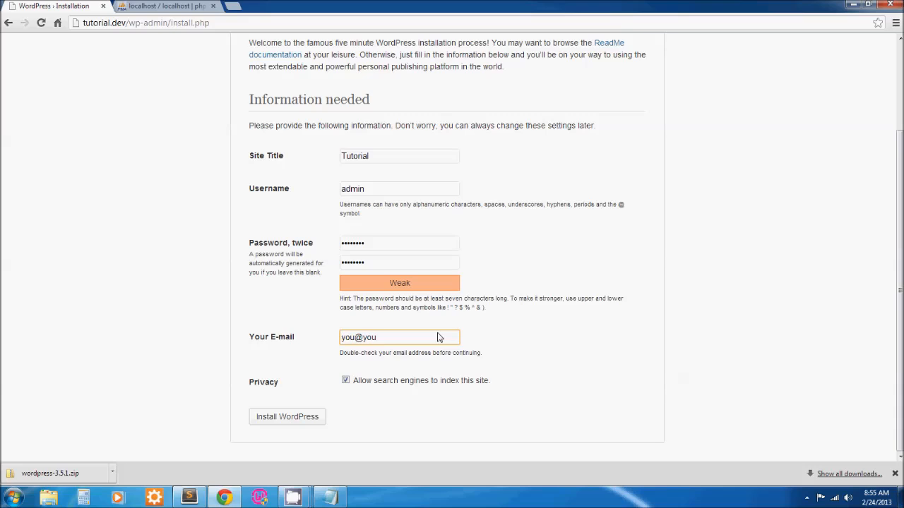
text(.com)
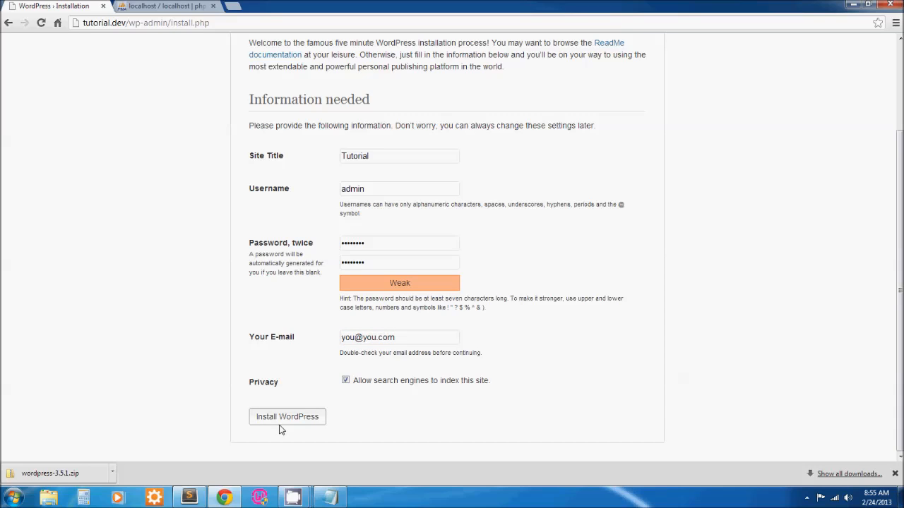
click(287, 417)
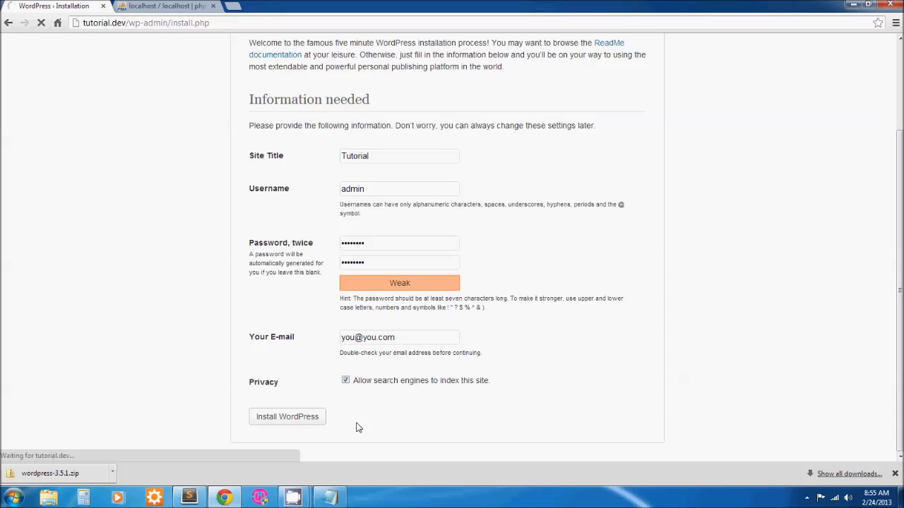
mouse_move(418, 418)
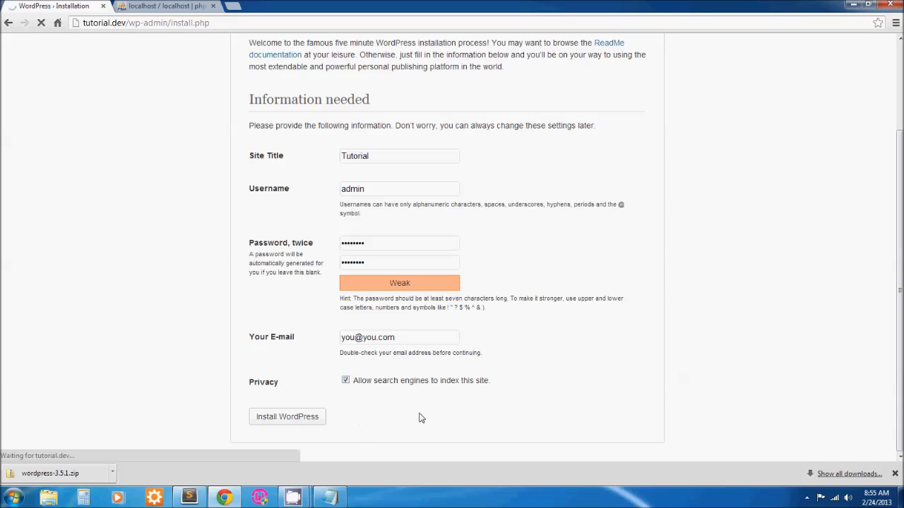
mouse_move(664, 393)
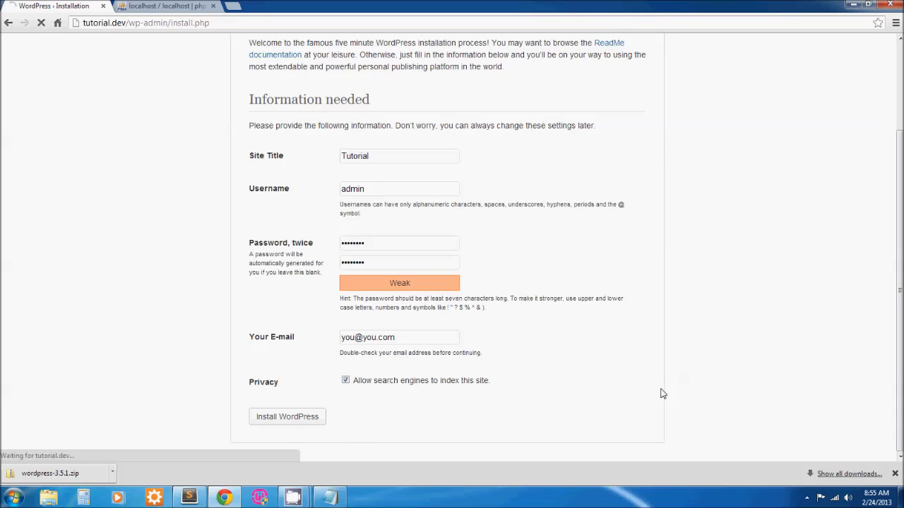
mouse_move(747, 373)
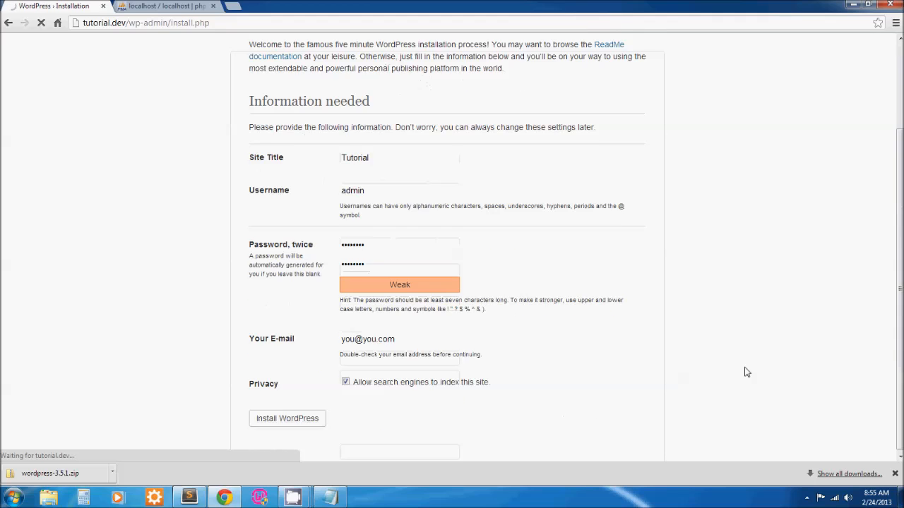
click(286, 418)
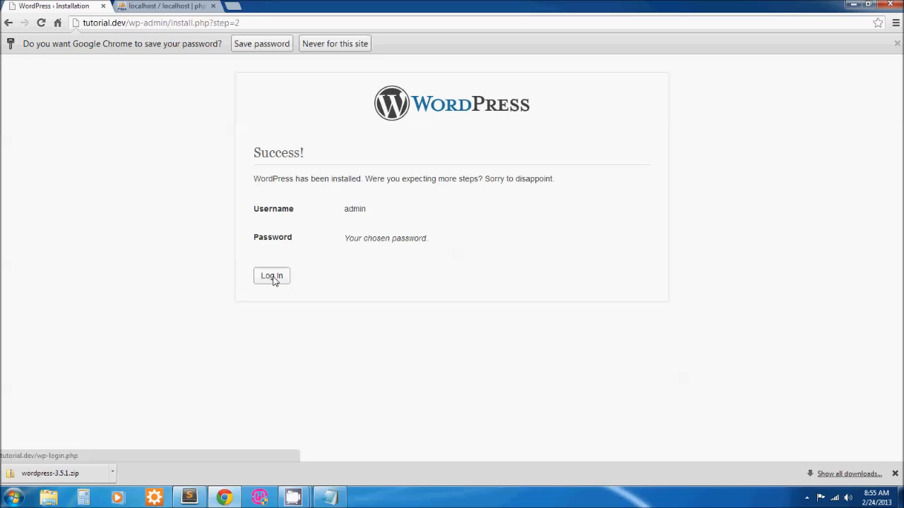
Step: Log in to the WordPress dashboard with username admin and its password
click(271, 276)
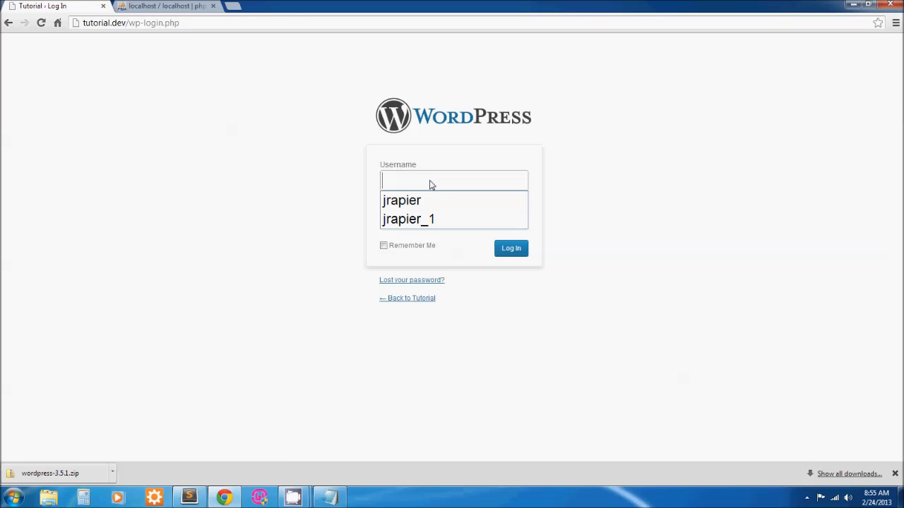
text(admin)
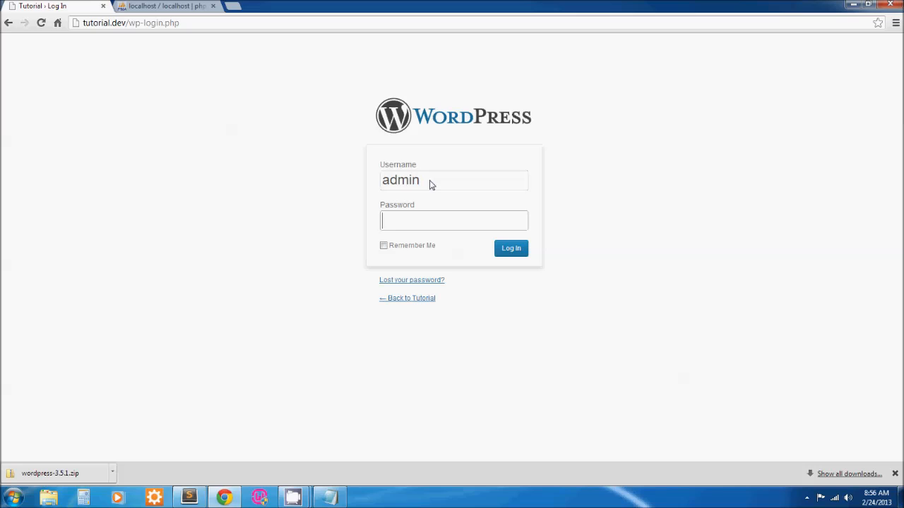
text(password)
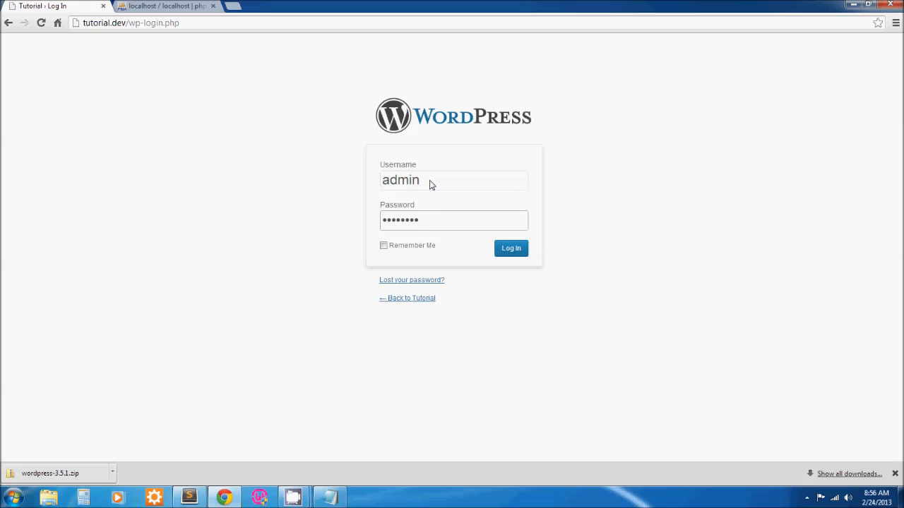
click(511, 248)
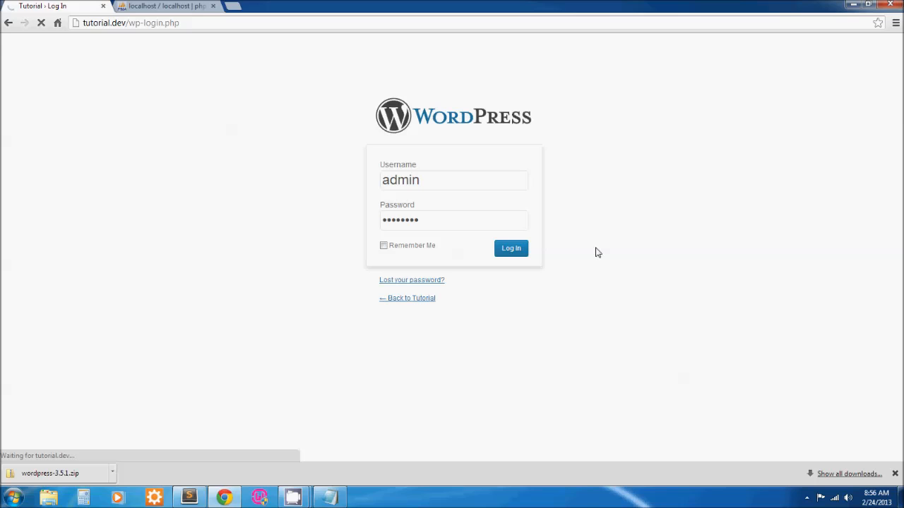
click(511, 249)
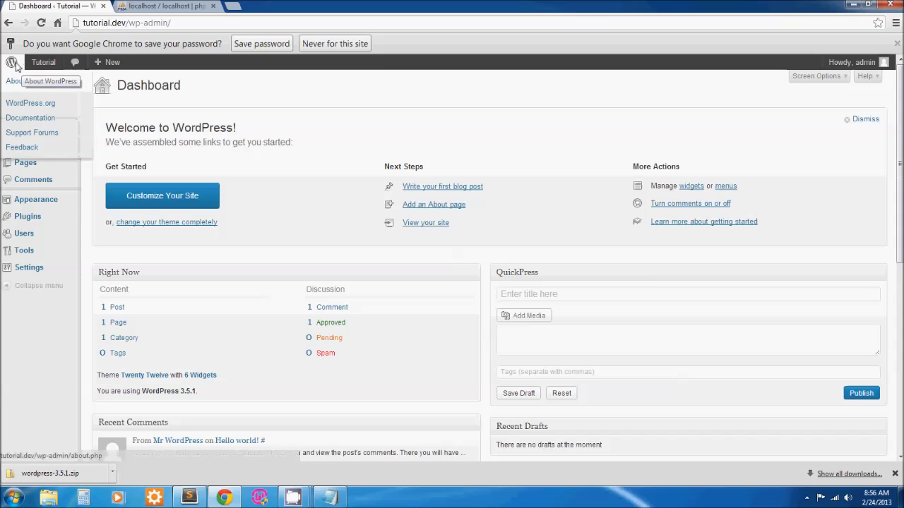
right_click(44, 62)
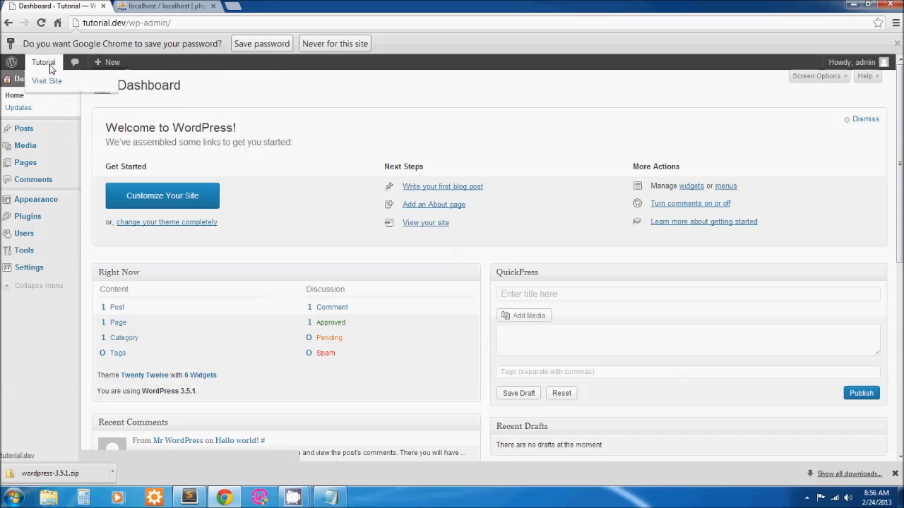
click(46, 80)
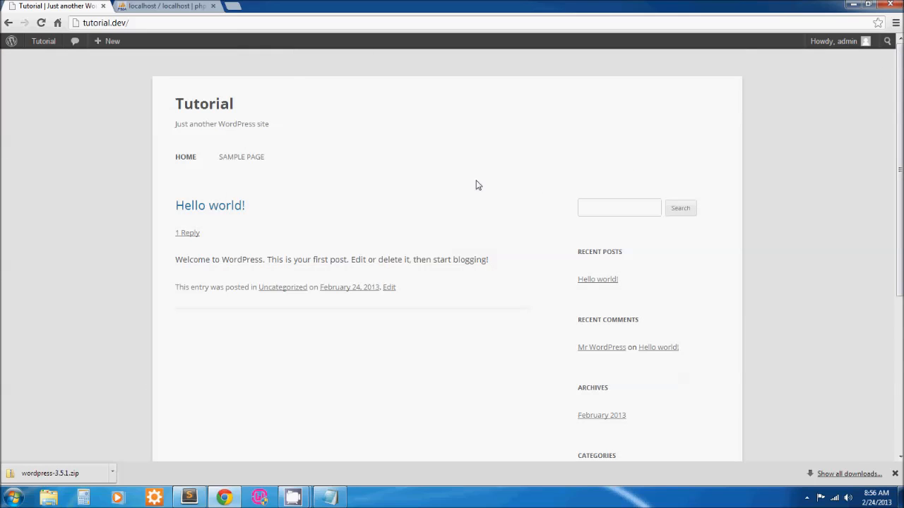
mouse_move(240, 156)
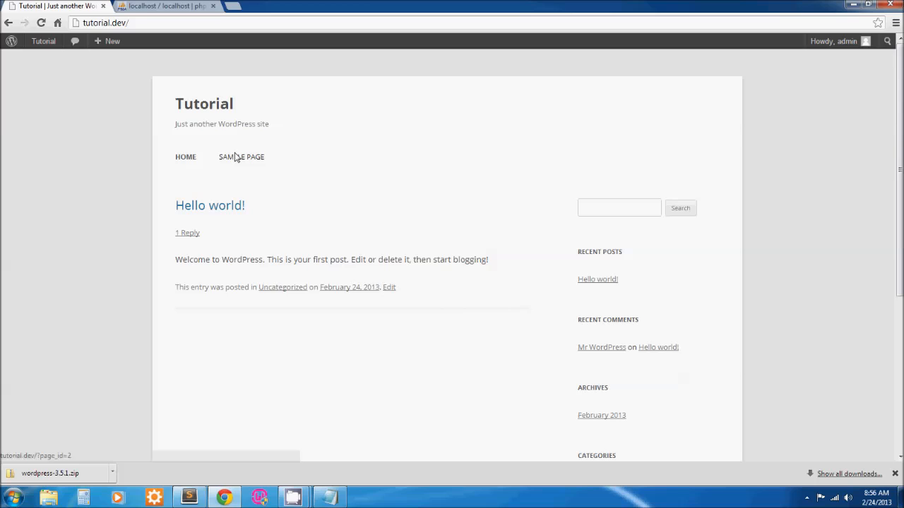
scroll(down, 3)
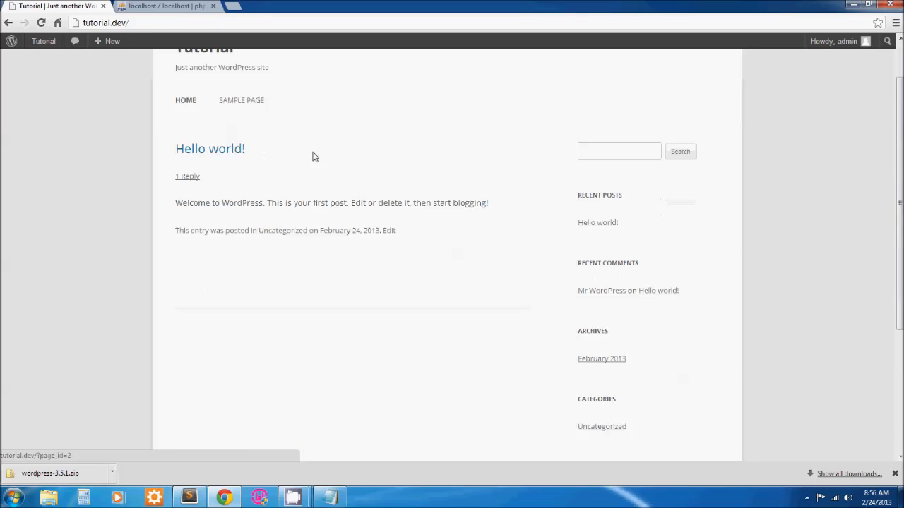
scroll(up, 3)
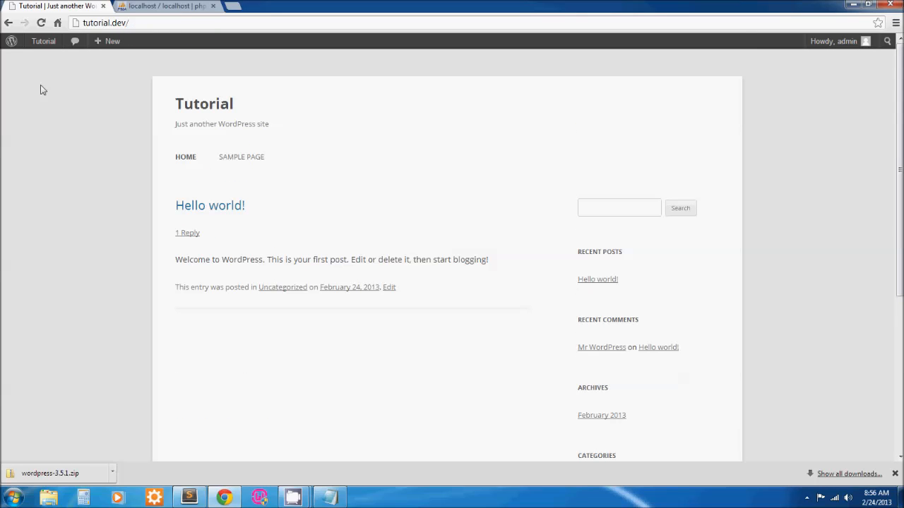
mouse_move(9, 23)
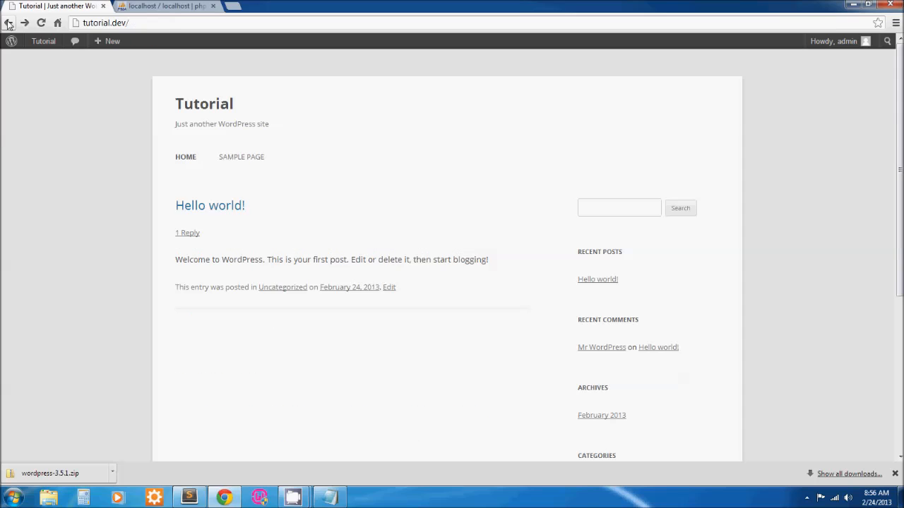
click(24, 23)
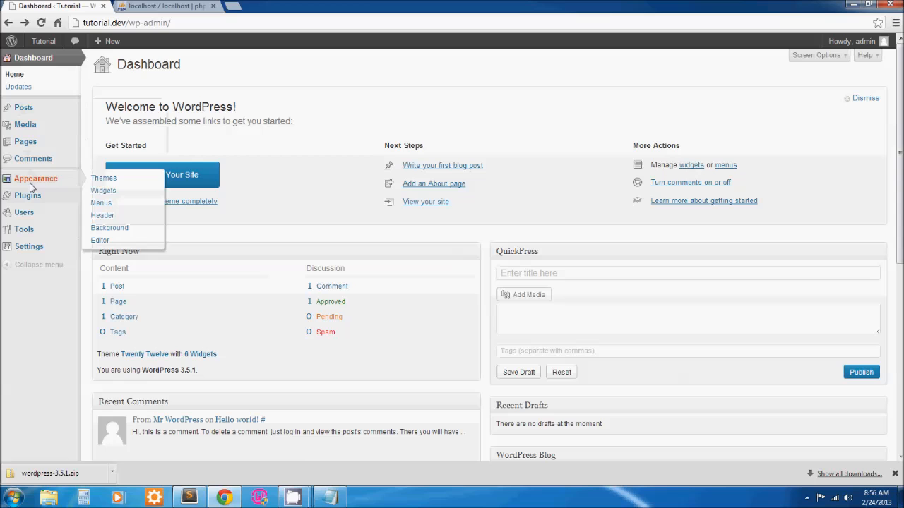
Step: Go to Manage Themes, then Install Themes, and list themes from the directory
click(105, 178)
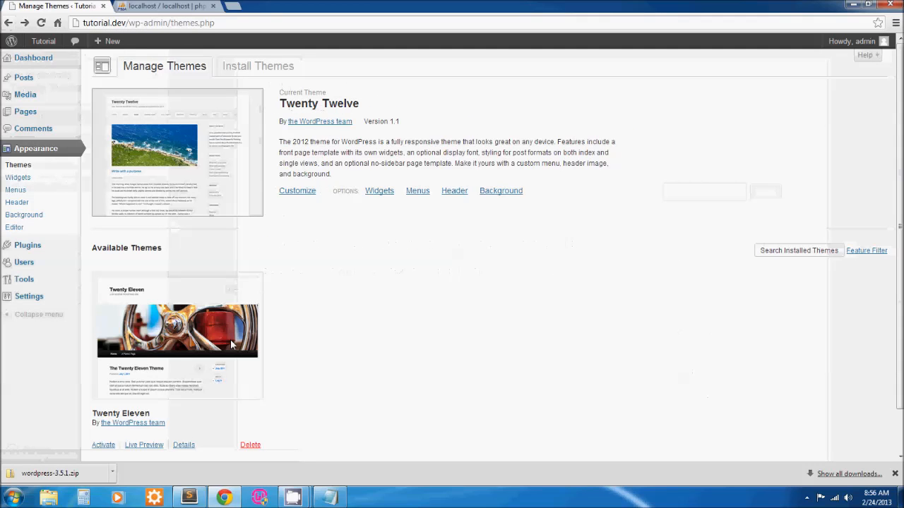
scroll(down, 3)
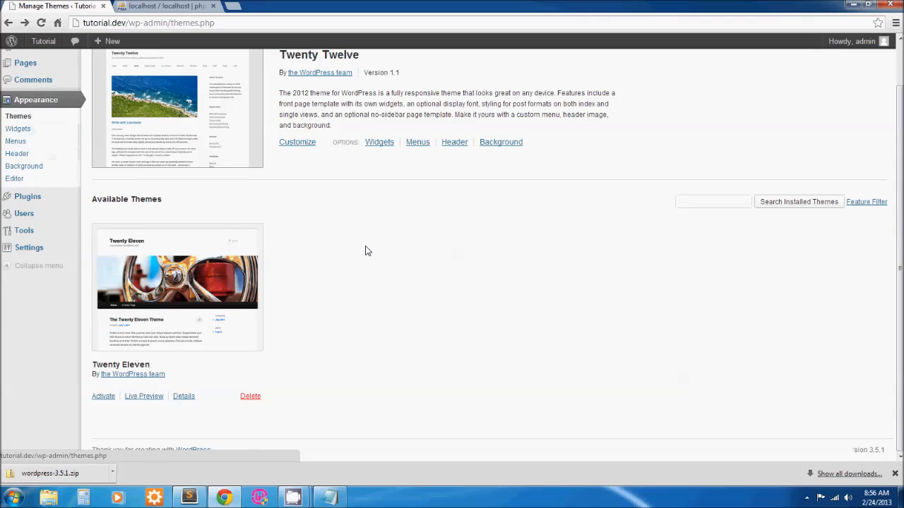
scroll(up, 3)
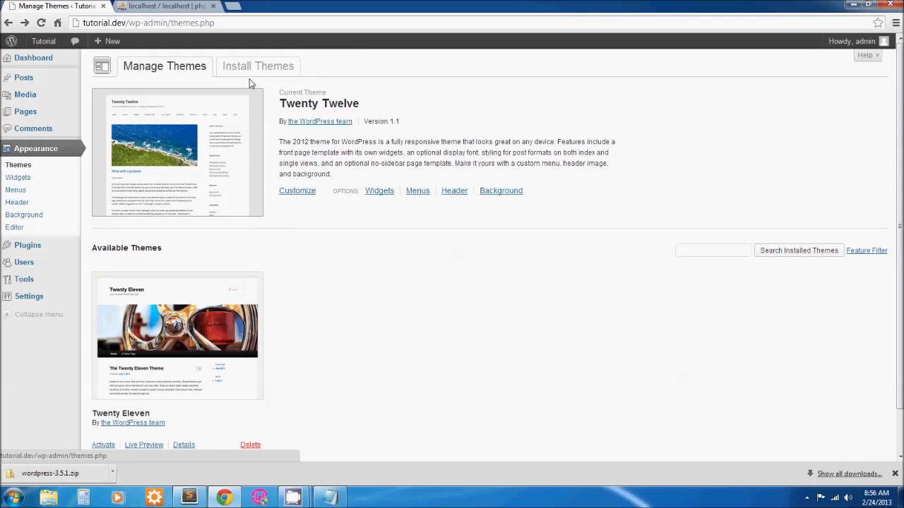
click(257, 66)
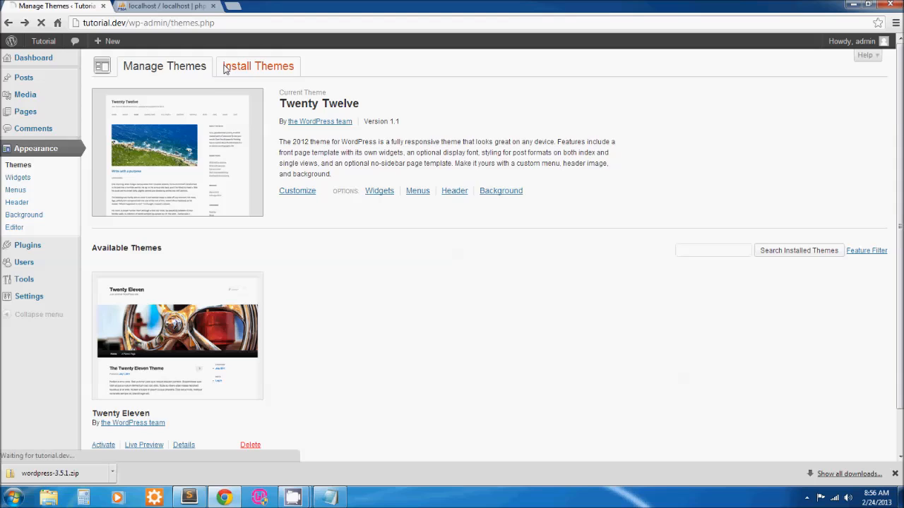
click(257, 66)
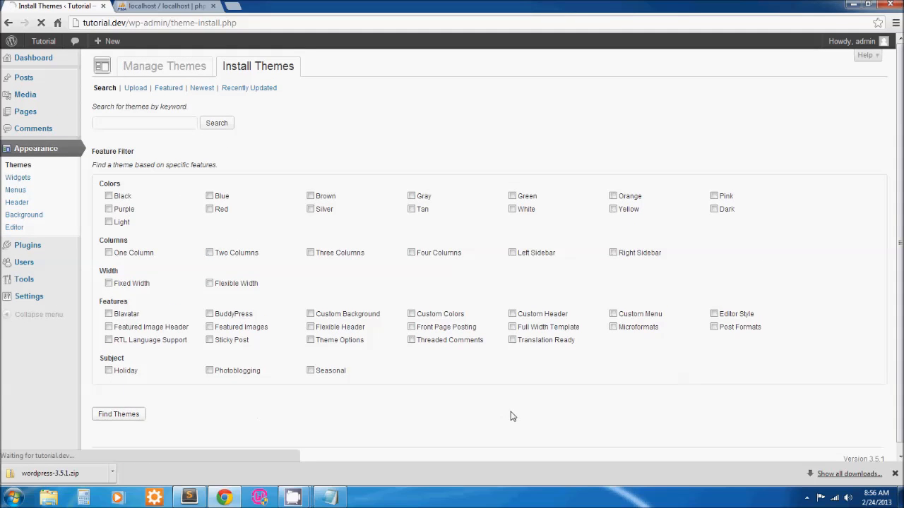
click(119, 414)
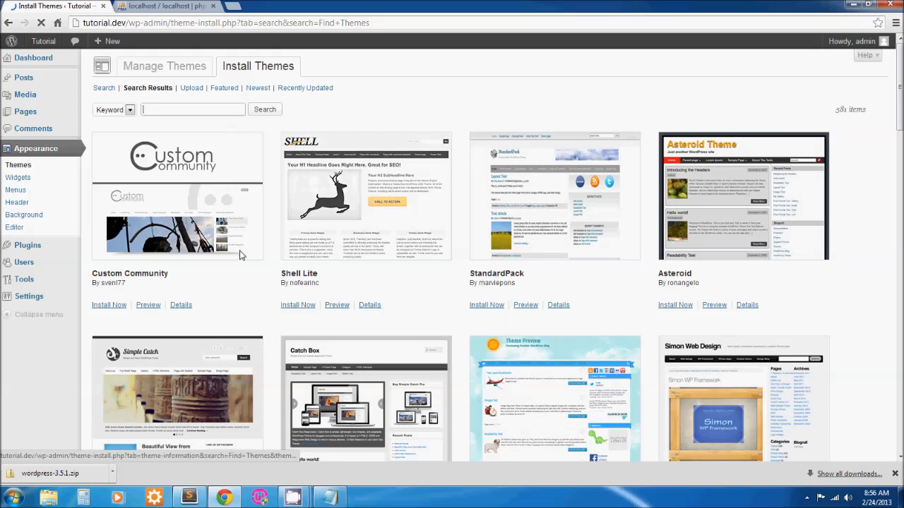
mouse_move(810, 300)
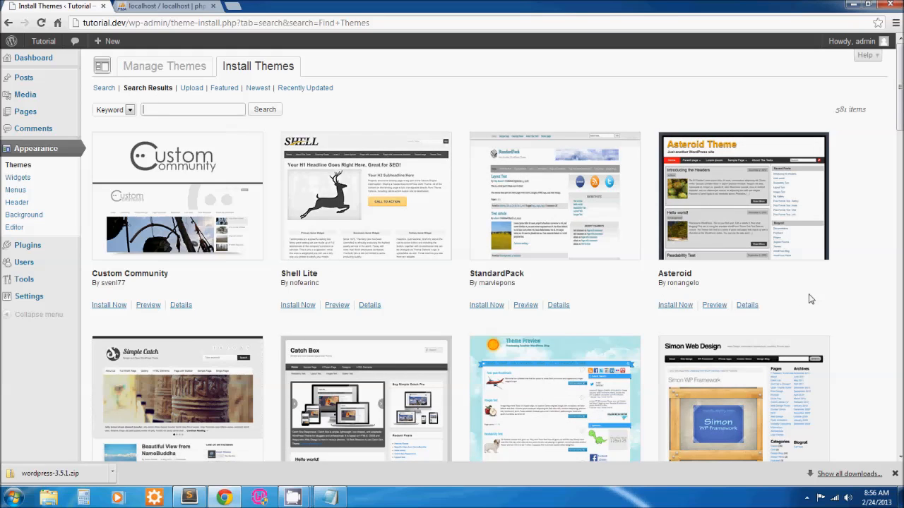
Step: Install the Catch Box theme from the directory and confirm
scroll(down, 3)
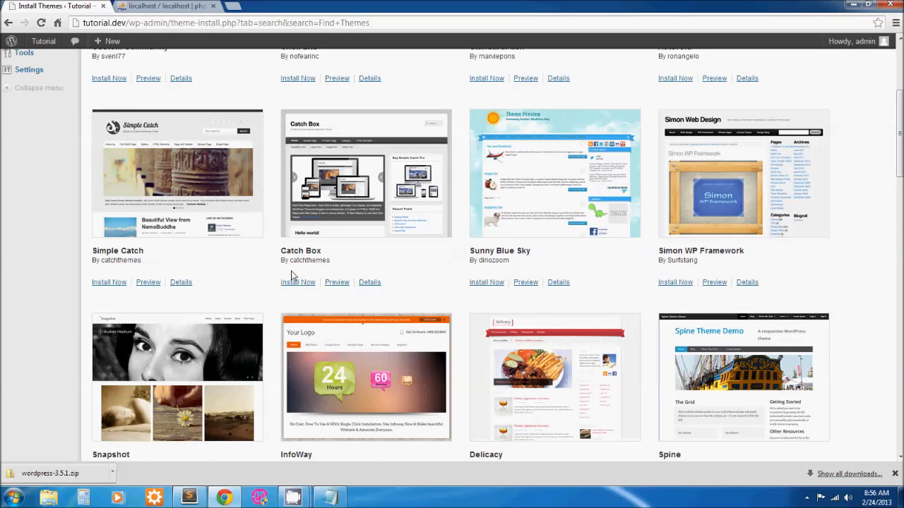
click(297, 282)
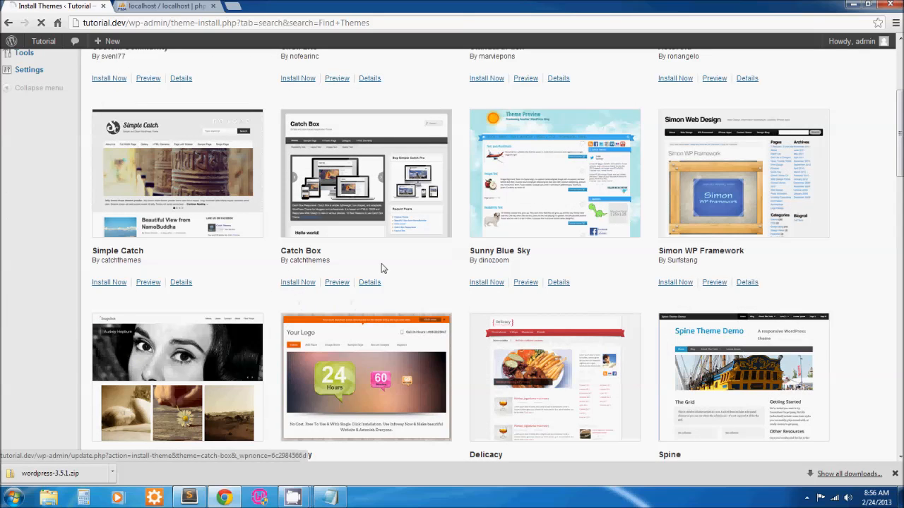
click(297, 283)
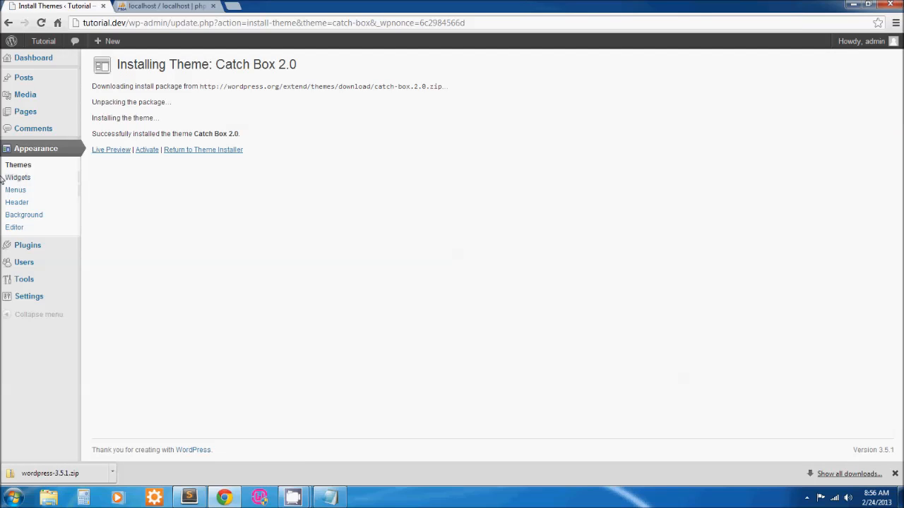
Step: Activate the newly installed Catch Box theme
click(147, 150)
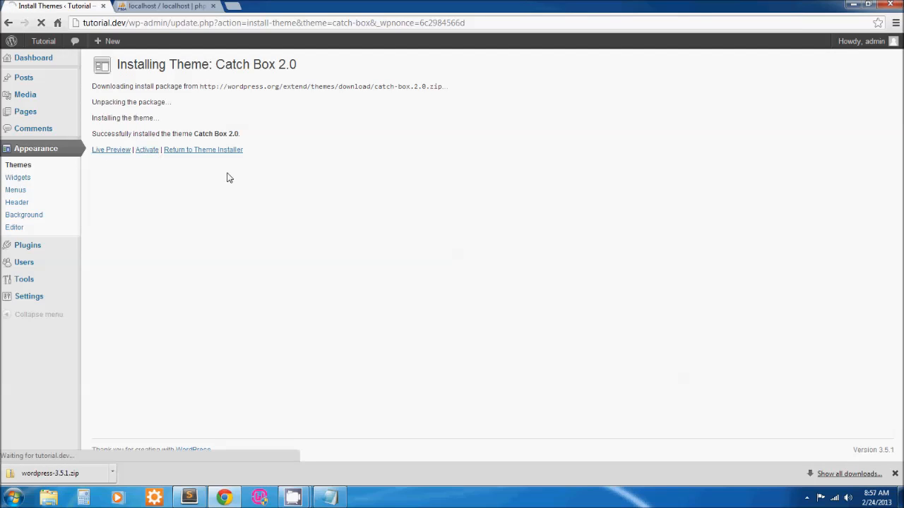
click(147, 150)
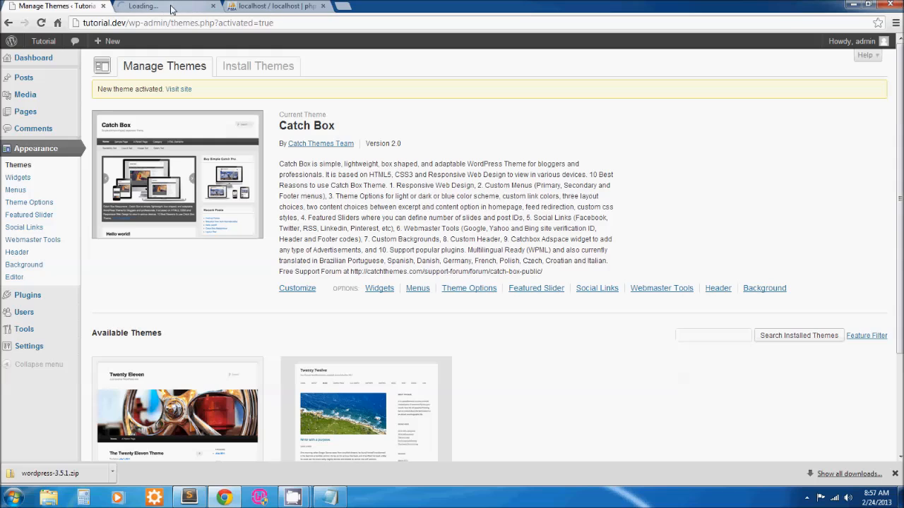
Step: Visit the live Tutorial site styled with Catch Box via the activation notice link
click(167, 5)
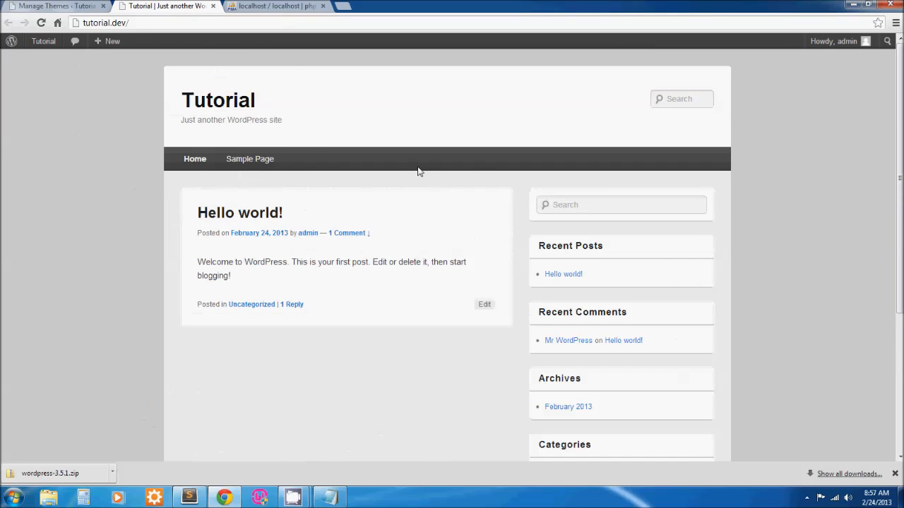
mouse_move(572, 264)
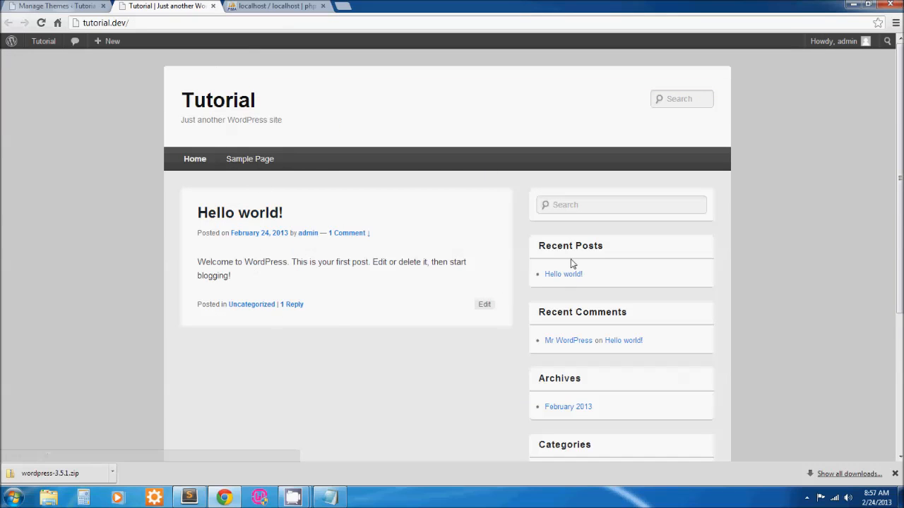
mouse_move(643, 369)
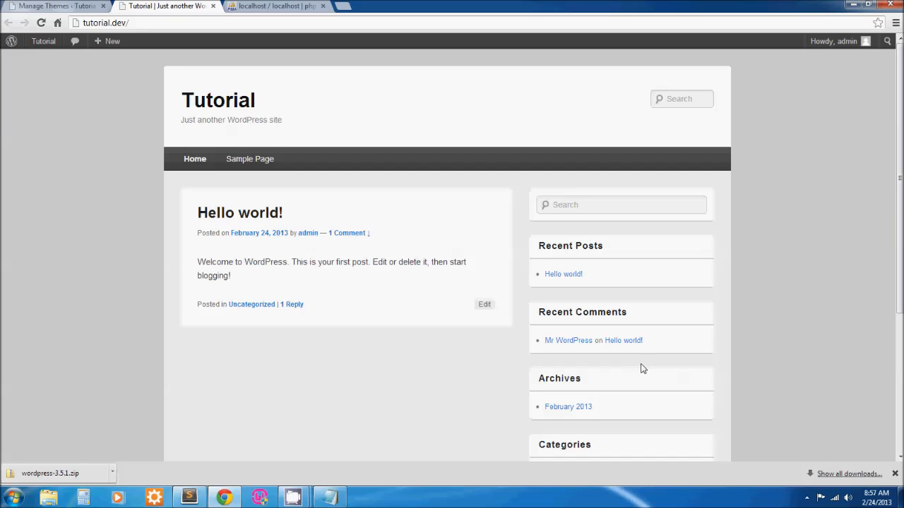
mouse_move(624, 296)
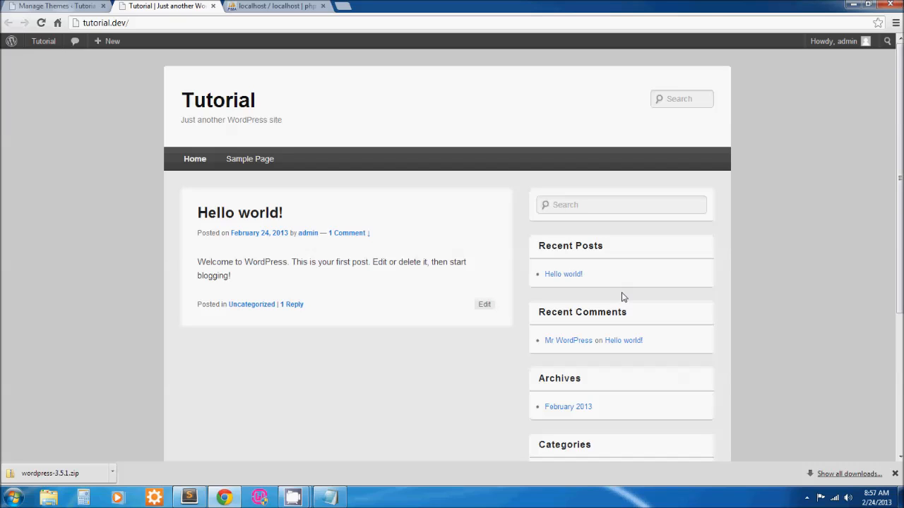
mouse_move(800, 140)
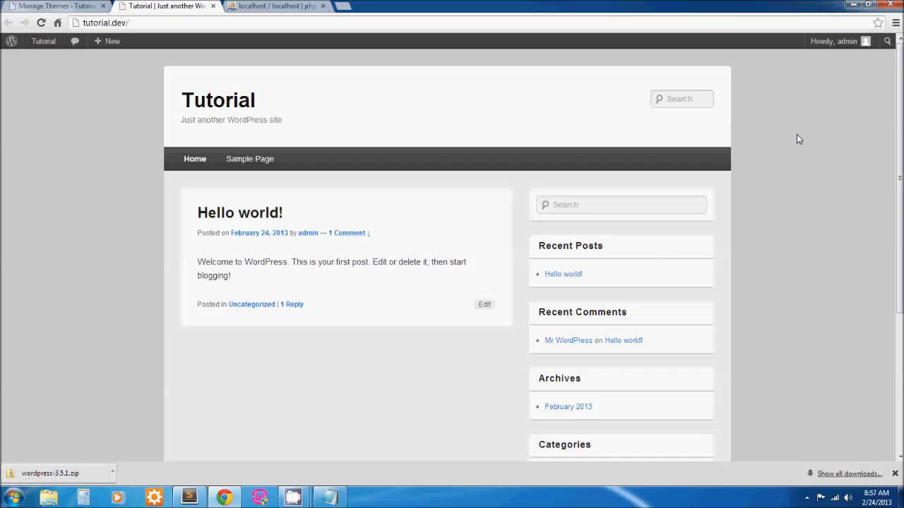